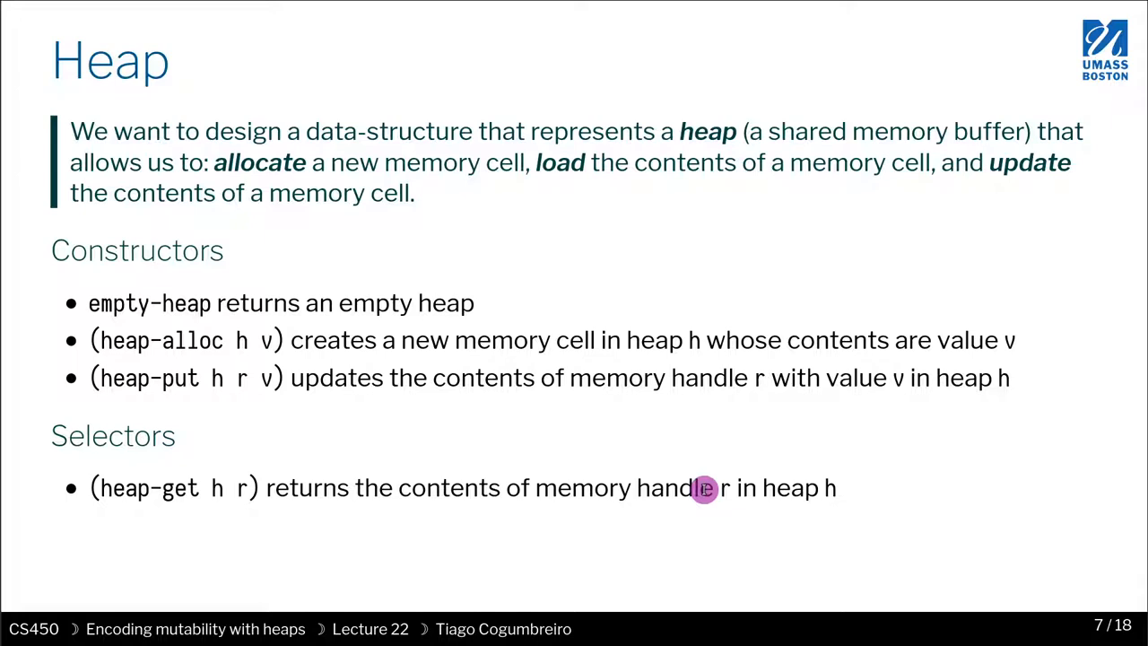
mouse_move(308, 343)
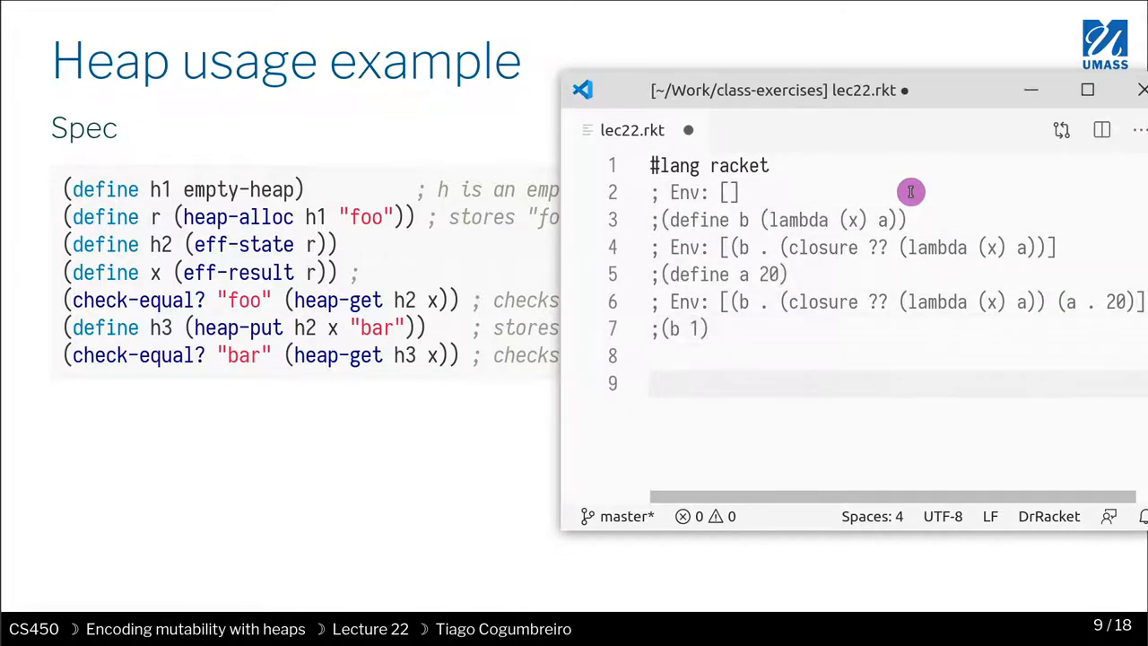
- Add (require "lambdaf.rkt") on line 8 and shift the editor window left over the slide
text((req)
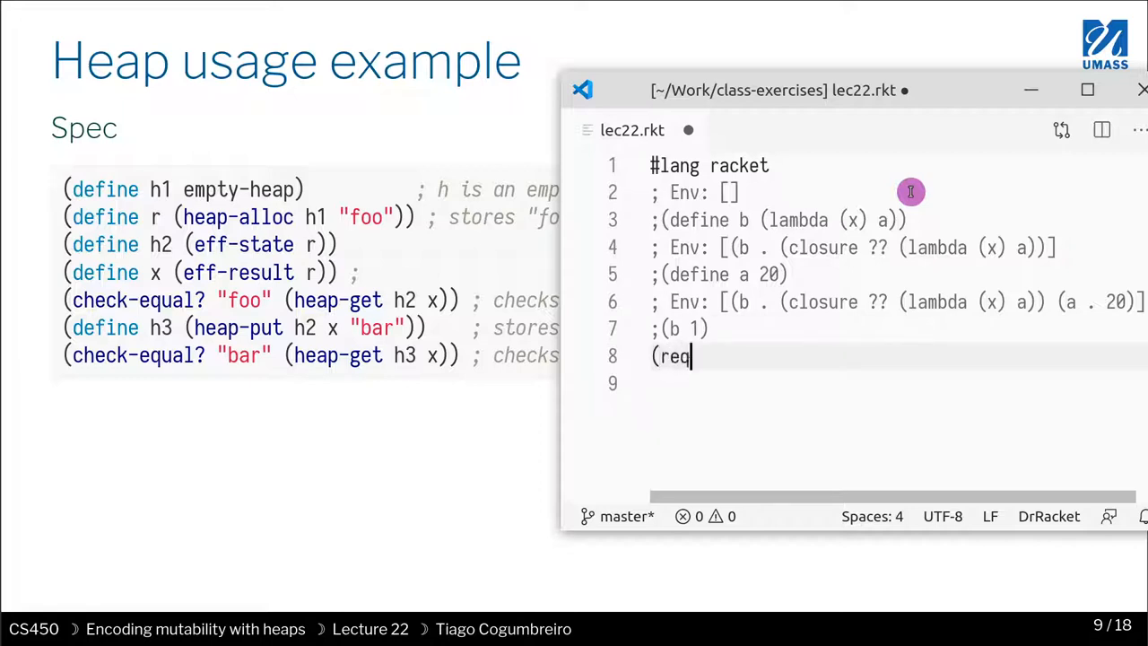
text(uire "lambda)
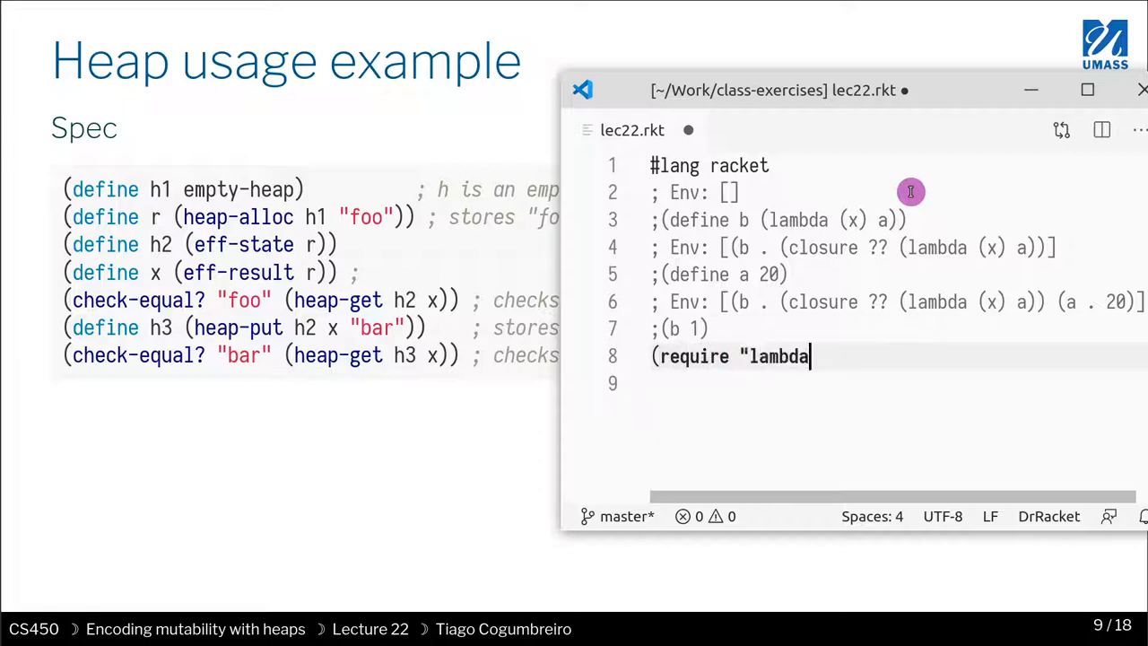
text(f.)
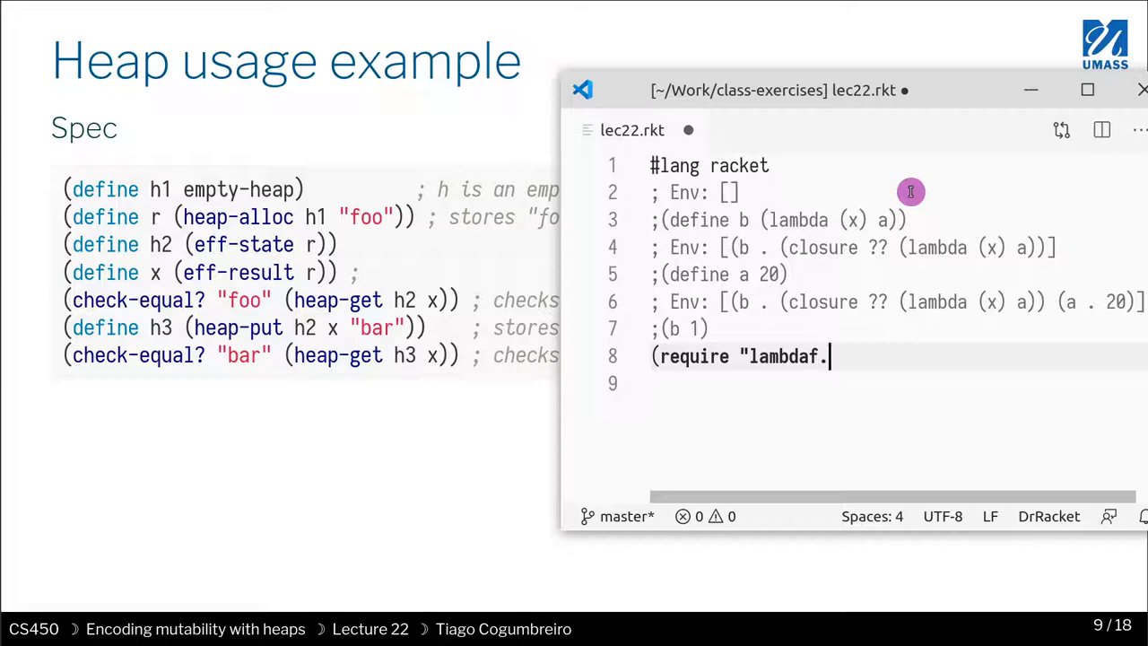
text(rkt"))
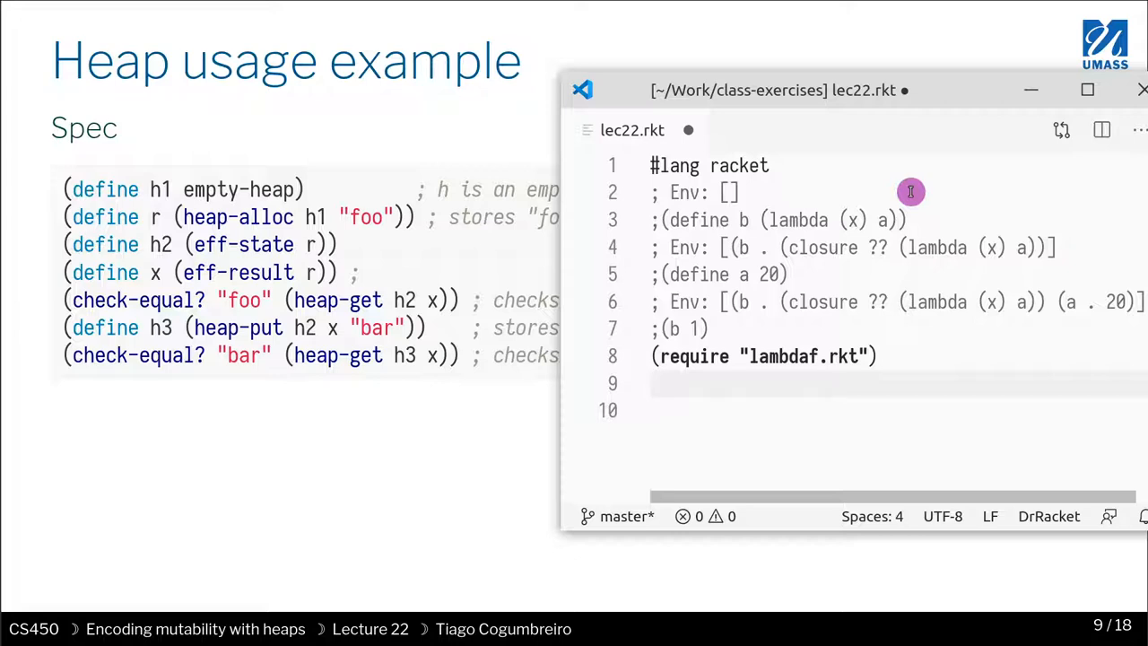
drag(911, 90, 660, 68)
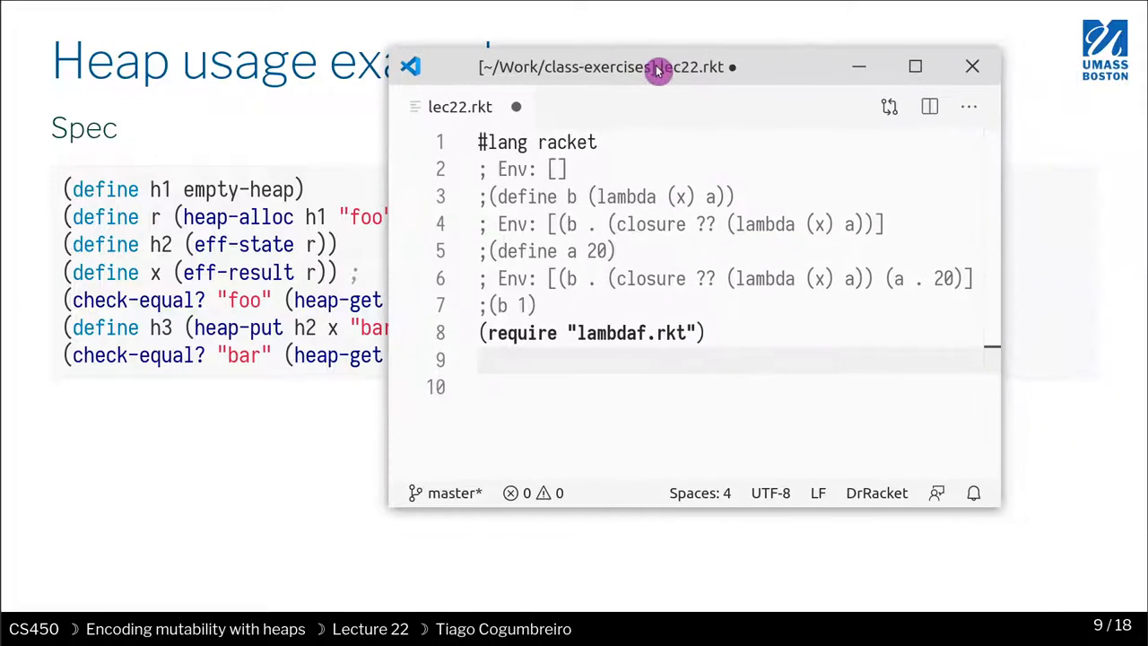
- Add the expression empty-heap on a new line below the require
key(enter)
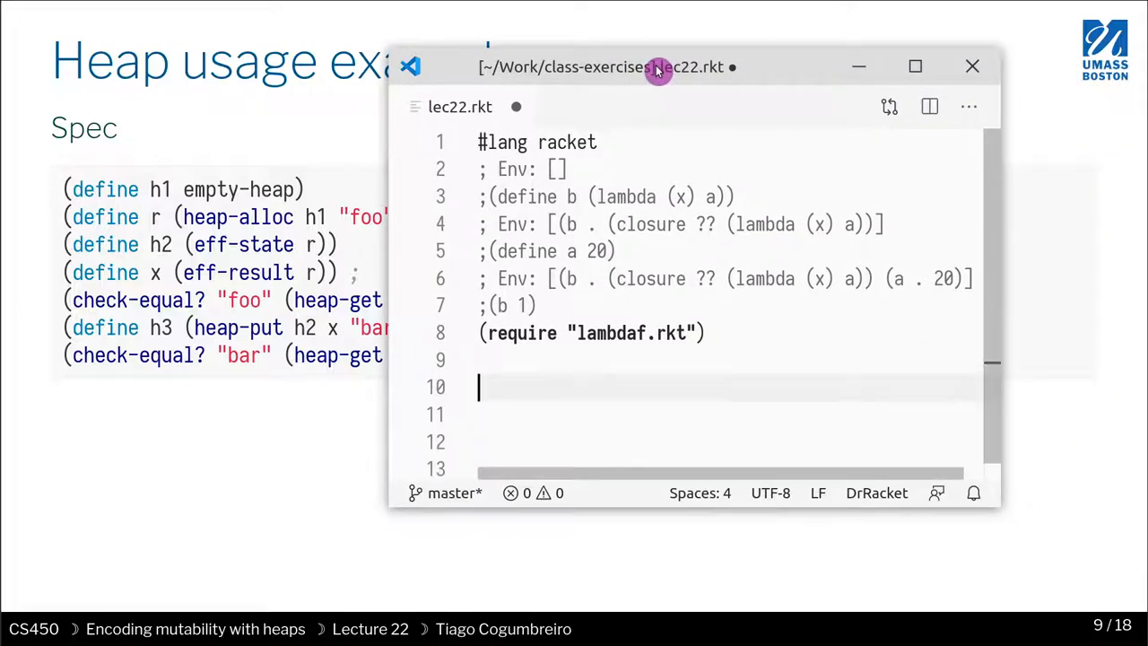
text(empty)
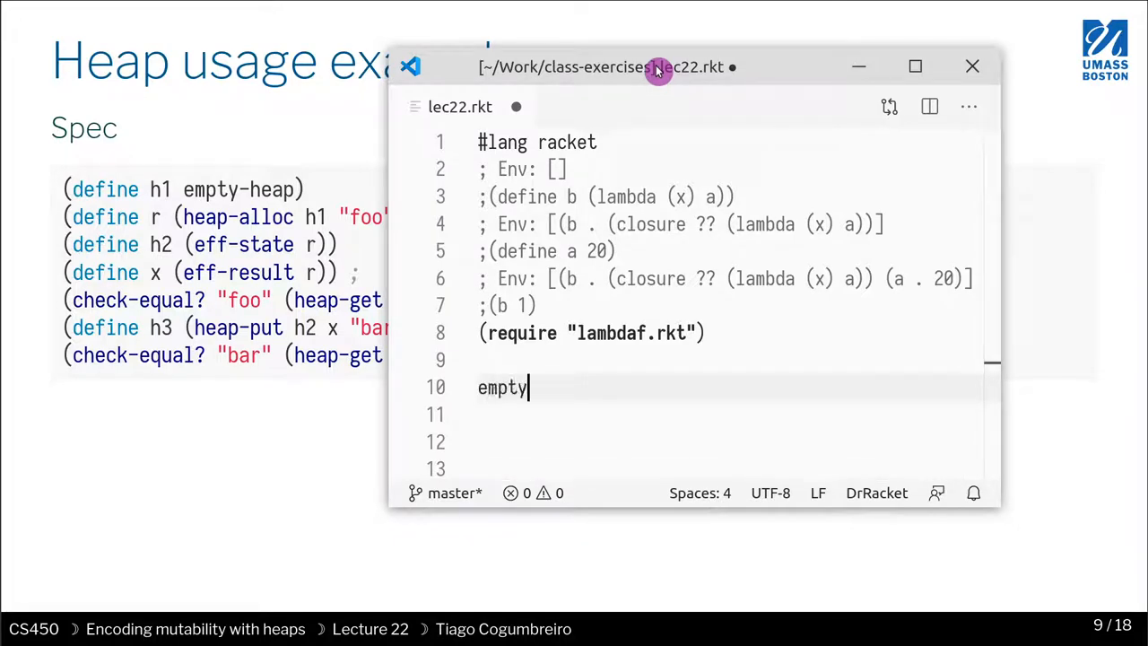
text(-heap)
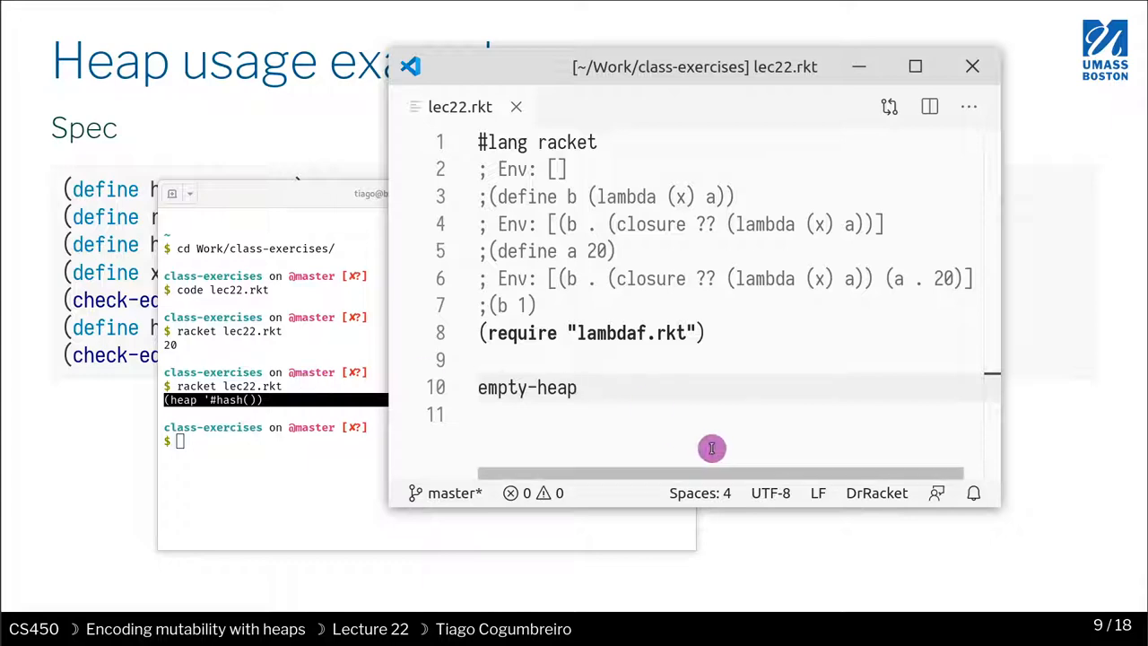
mouse_move(362, 505)
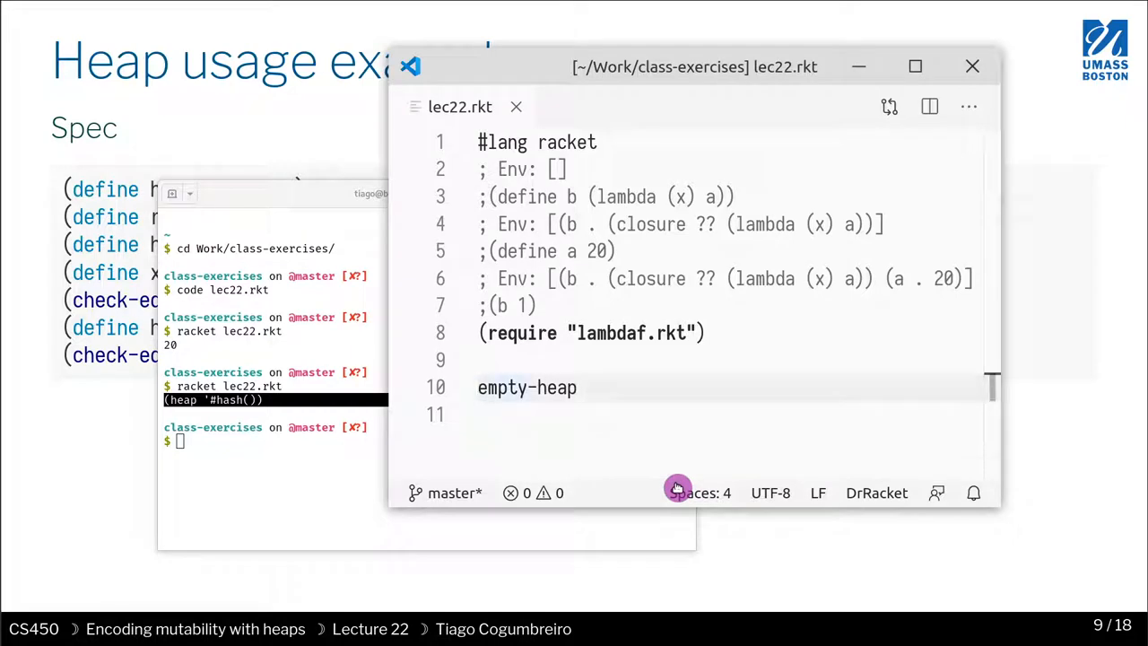
mouse_move(296, 411)
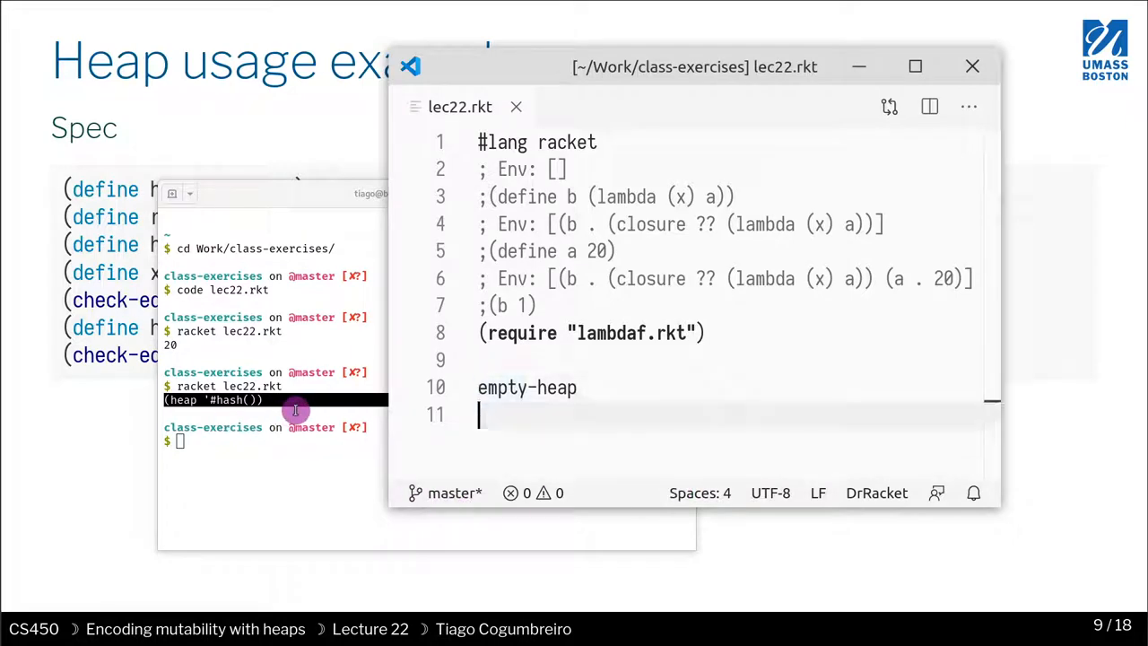
- Bind h to empty-heap and define h1 as (heap-alloc h "foo"), starting a heap-ref expression
text(()
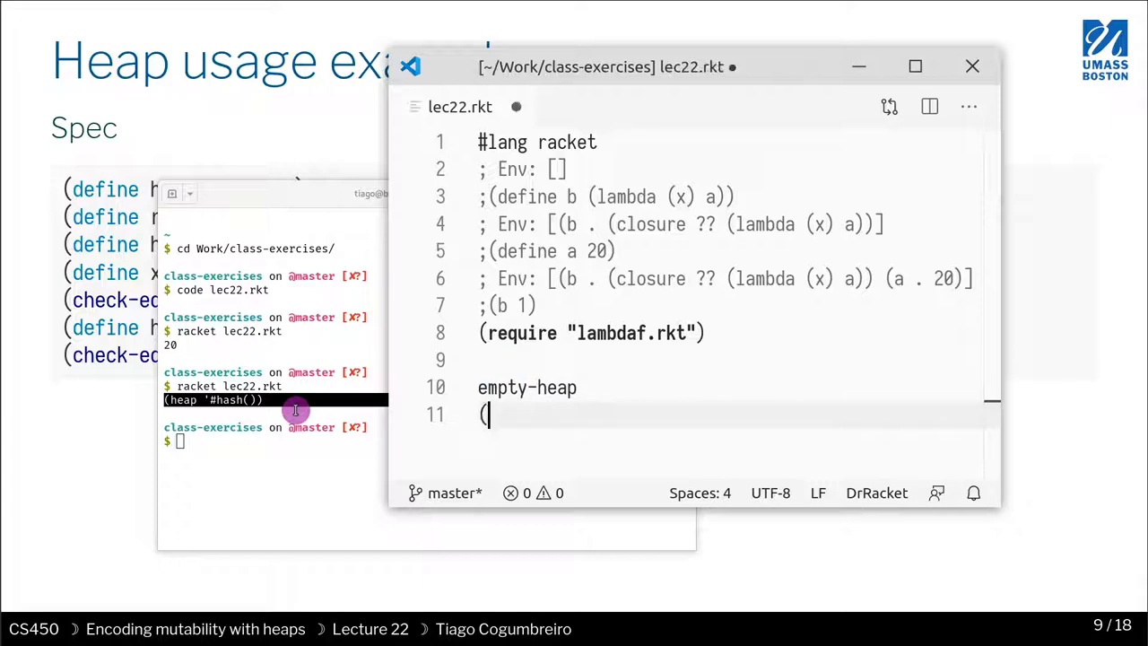
key(Backspace)
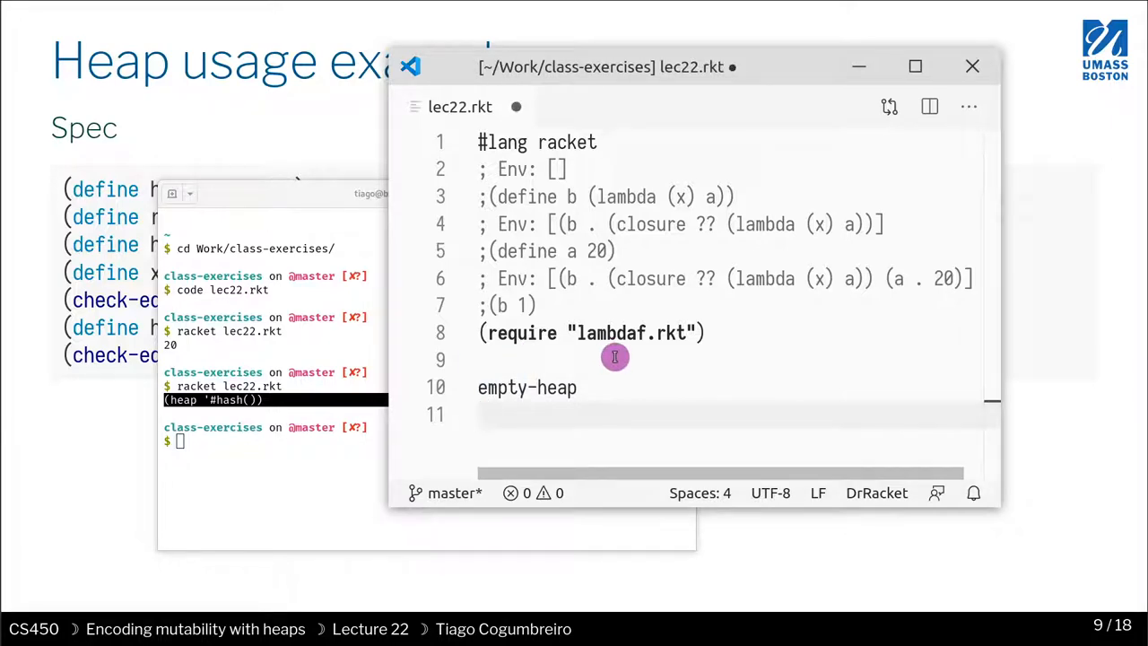
text(;)
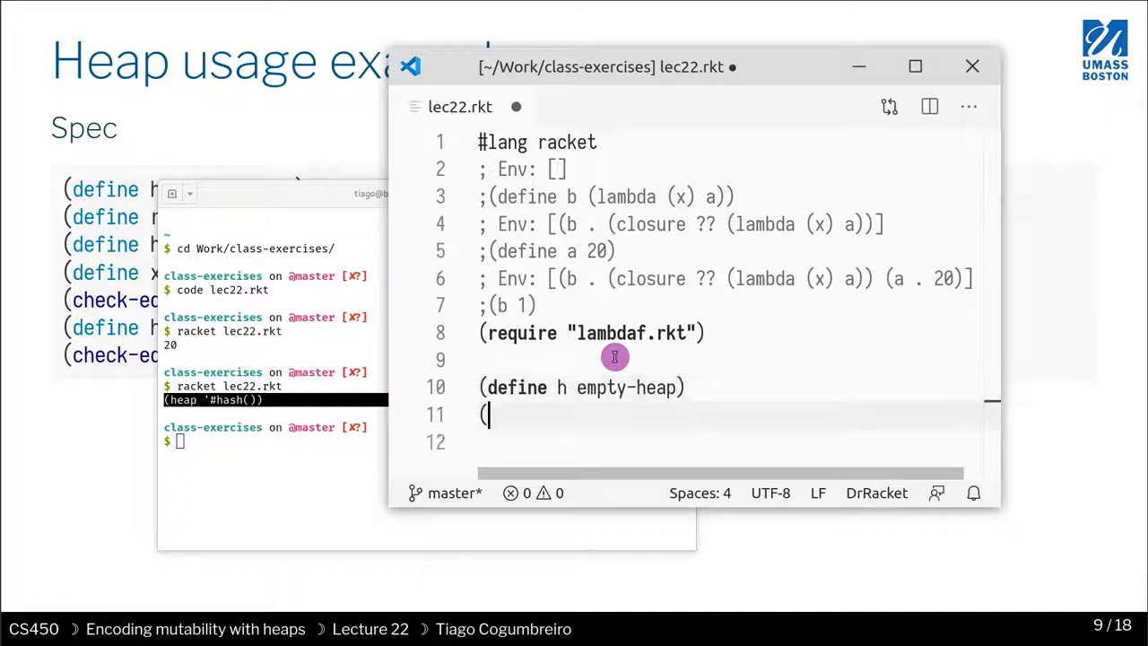
text(define h1)
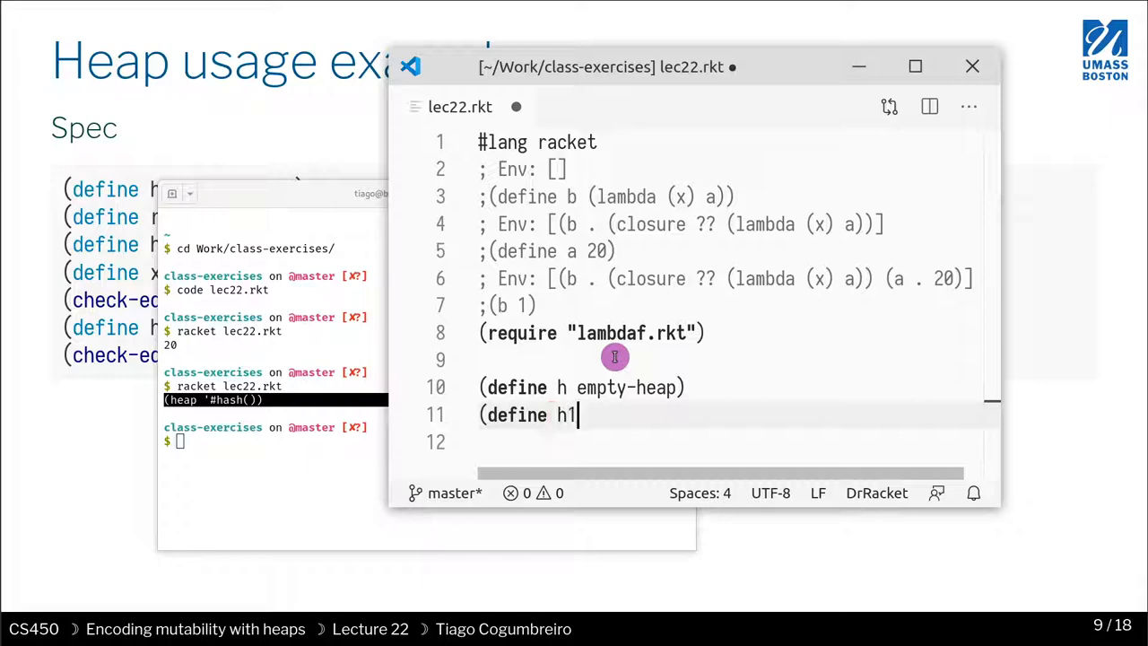
text(()
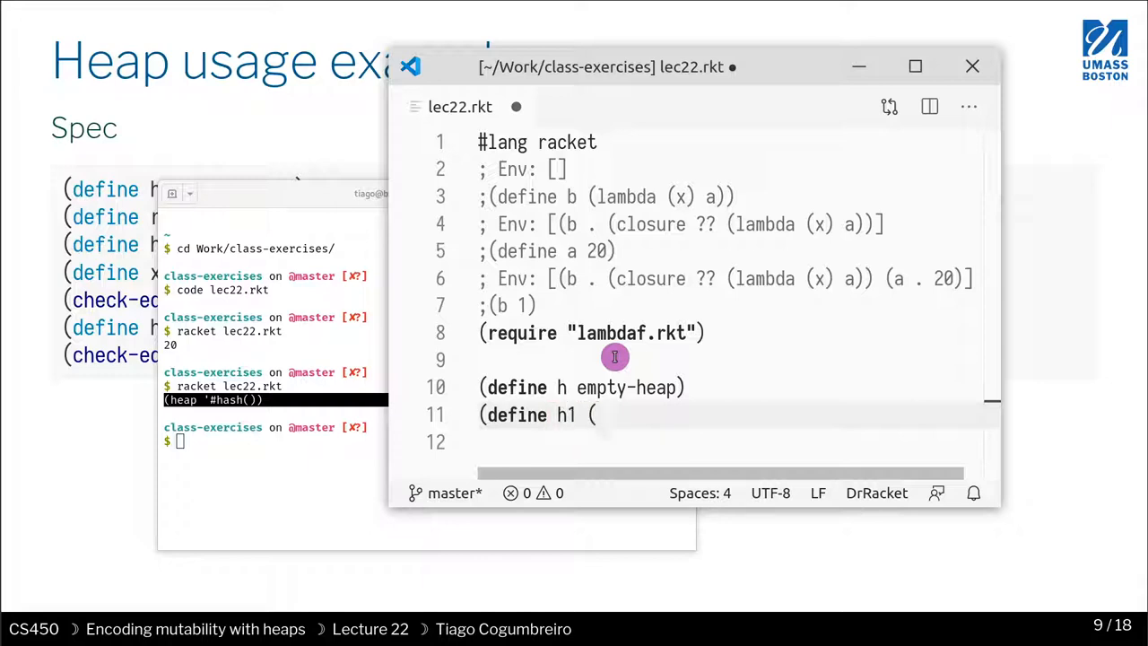
text(heap-)
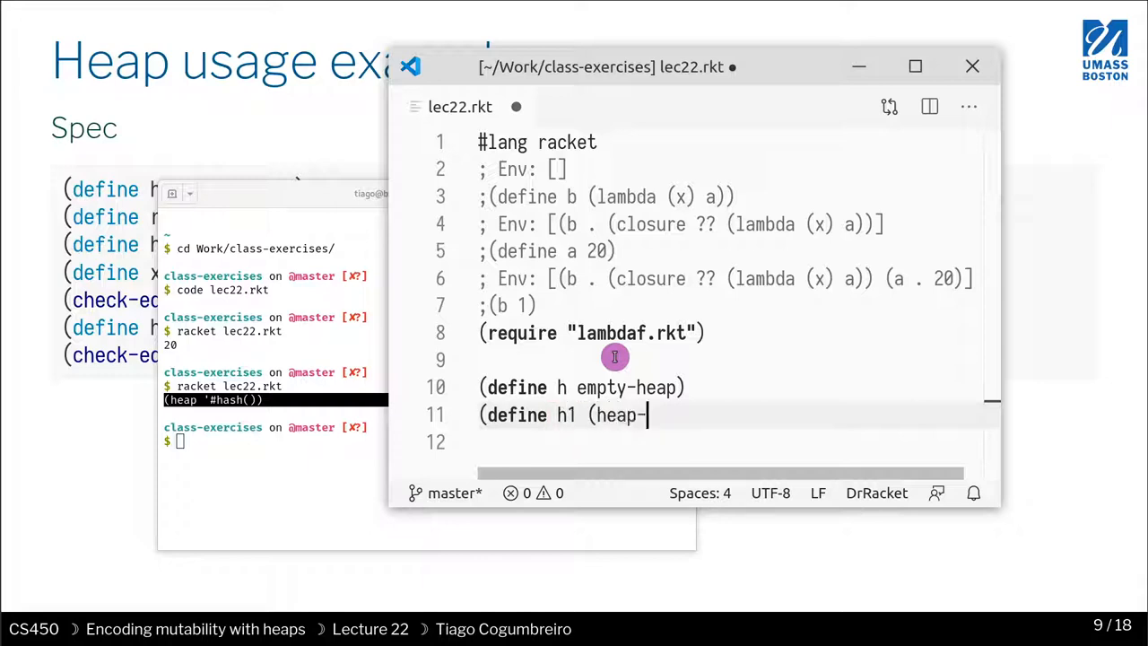
text(alloc h "foo")))
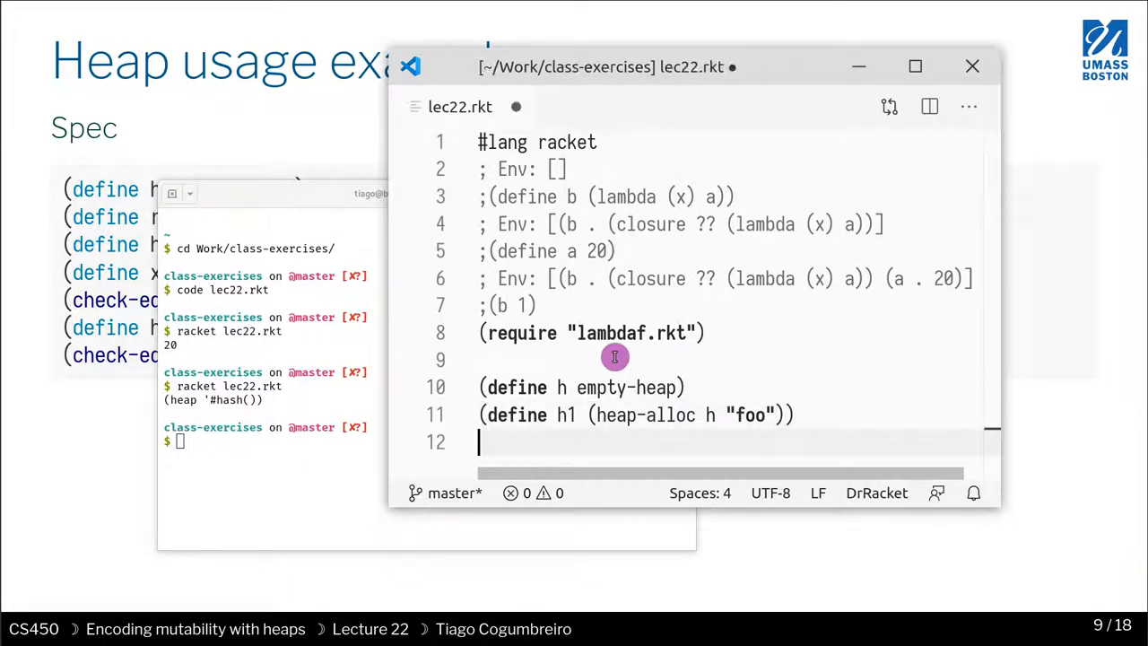
text(()
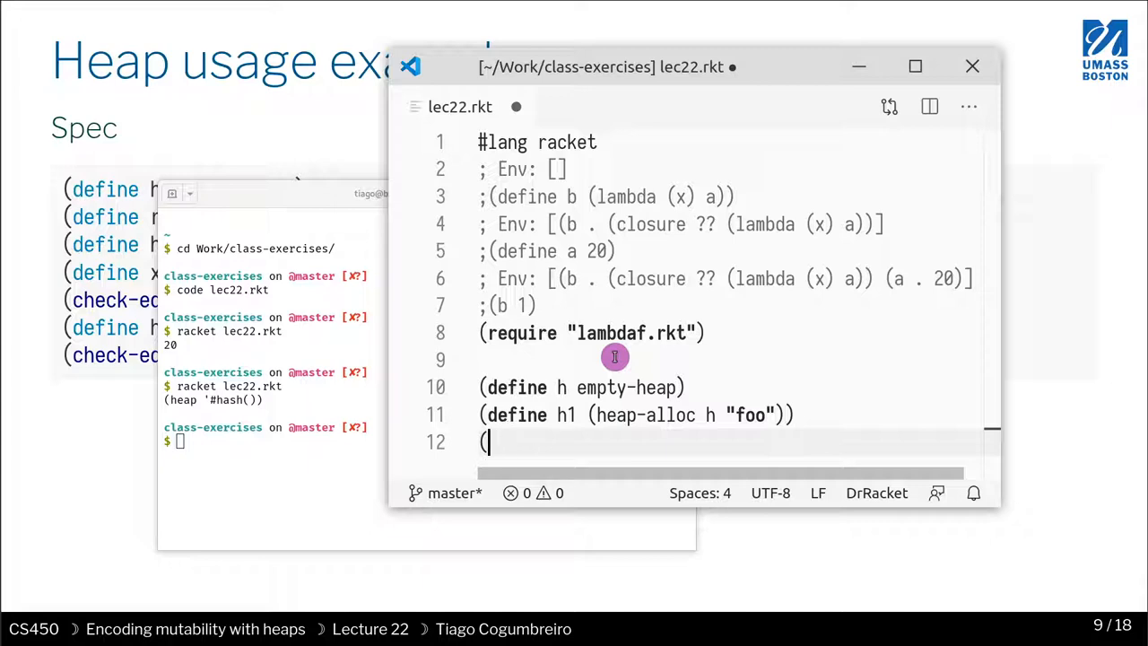
text(heap-ref)
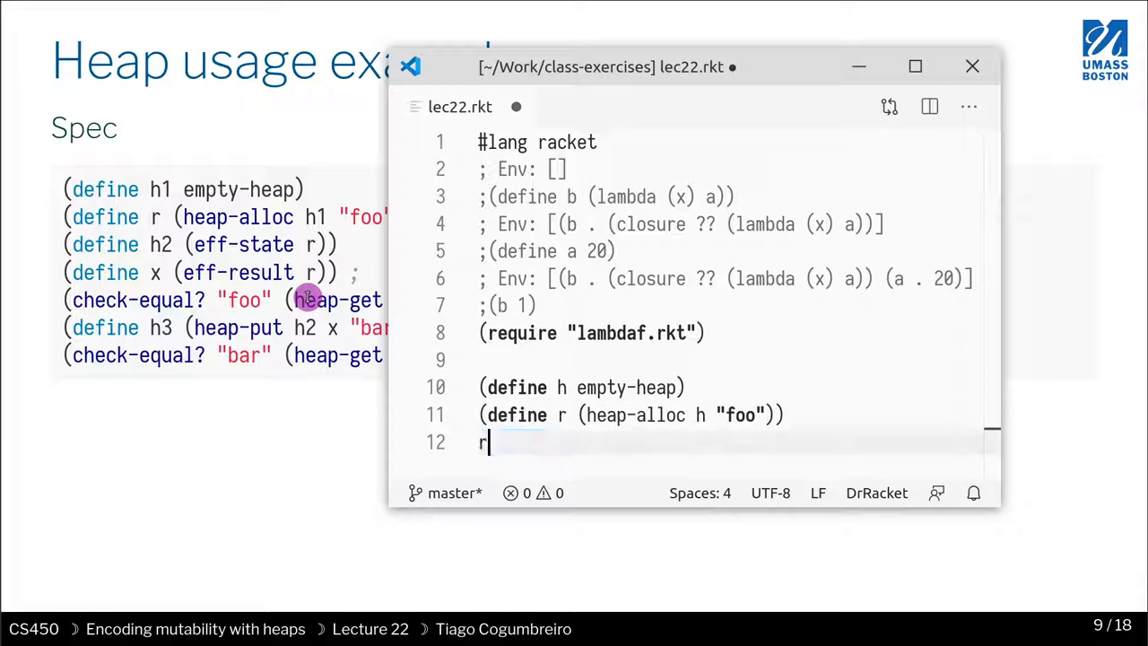
- Define h2 as (eff-state r), the state part of the allocation result
text(/)
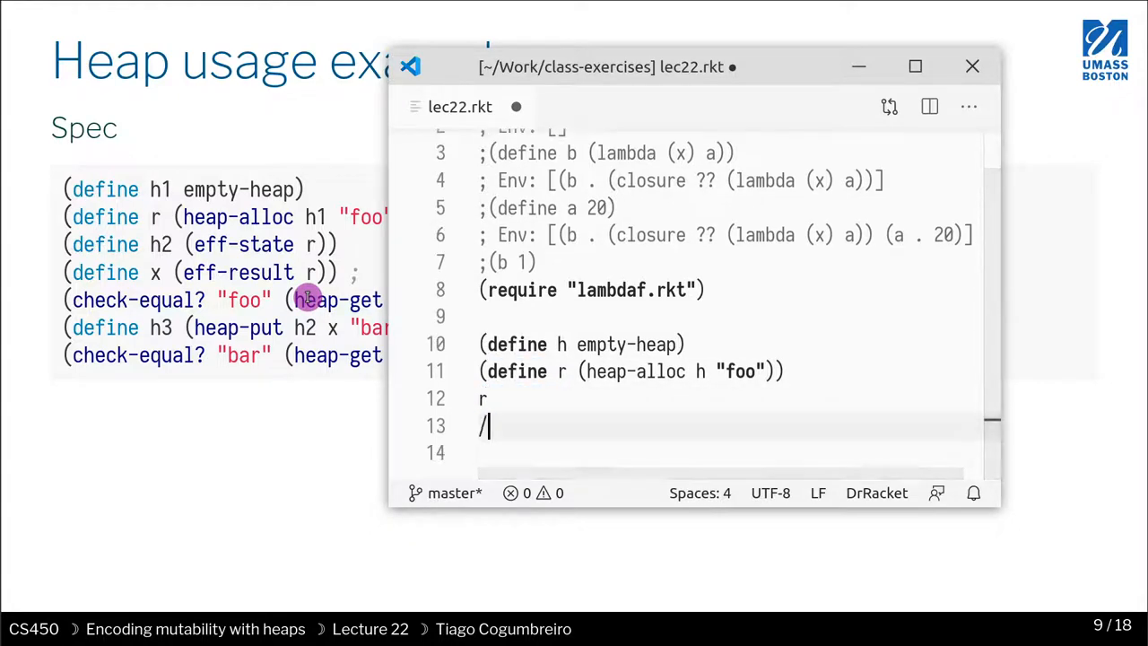
text(()
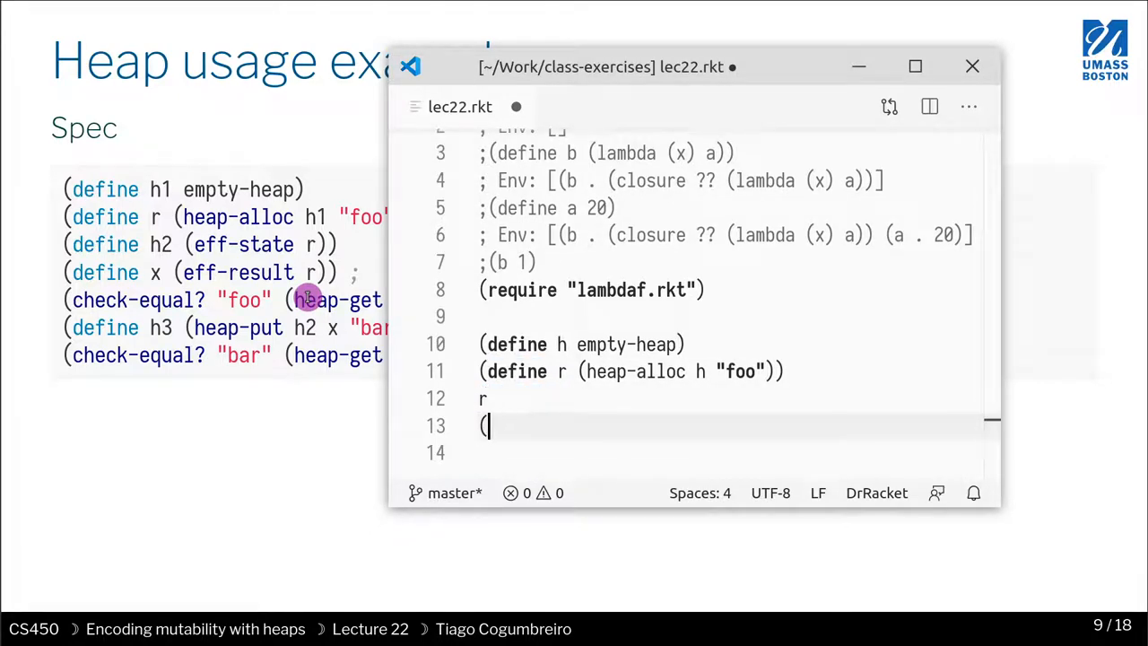
text(define ()
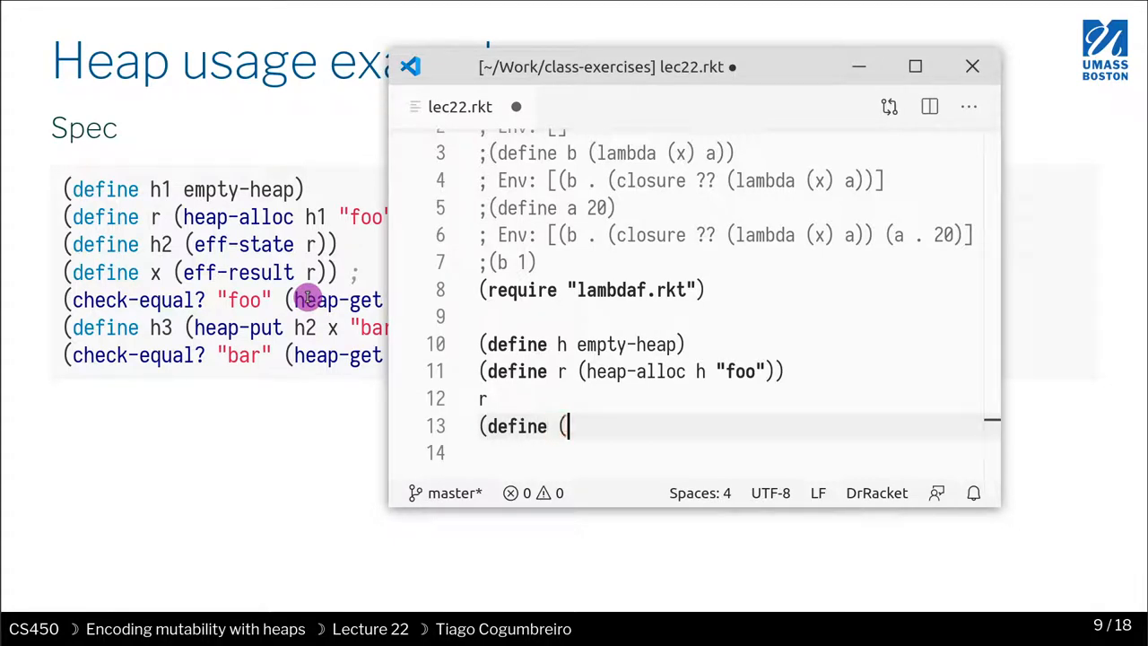
text(h2)
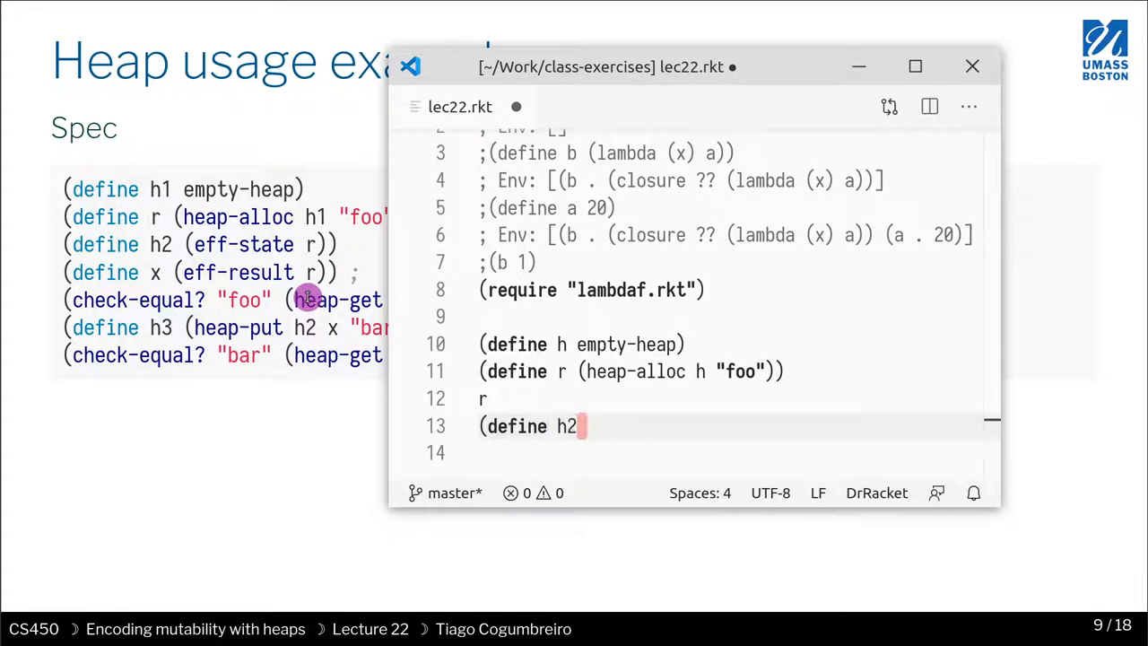
text(()
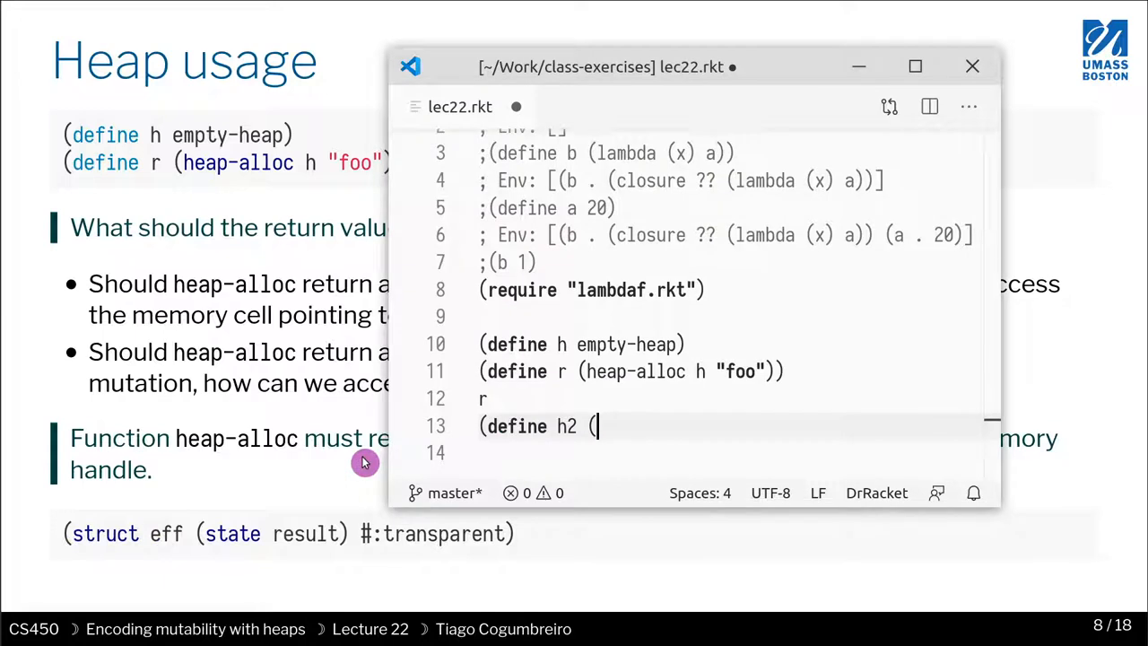
text(eff-state)
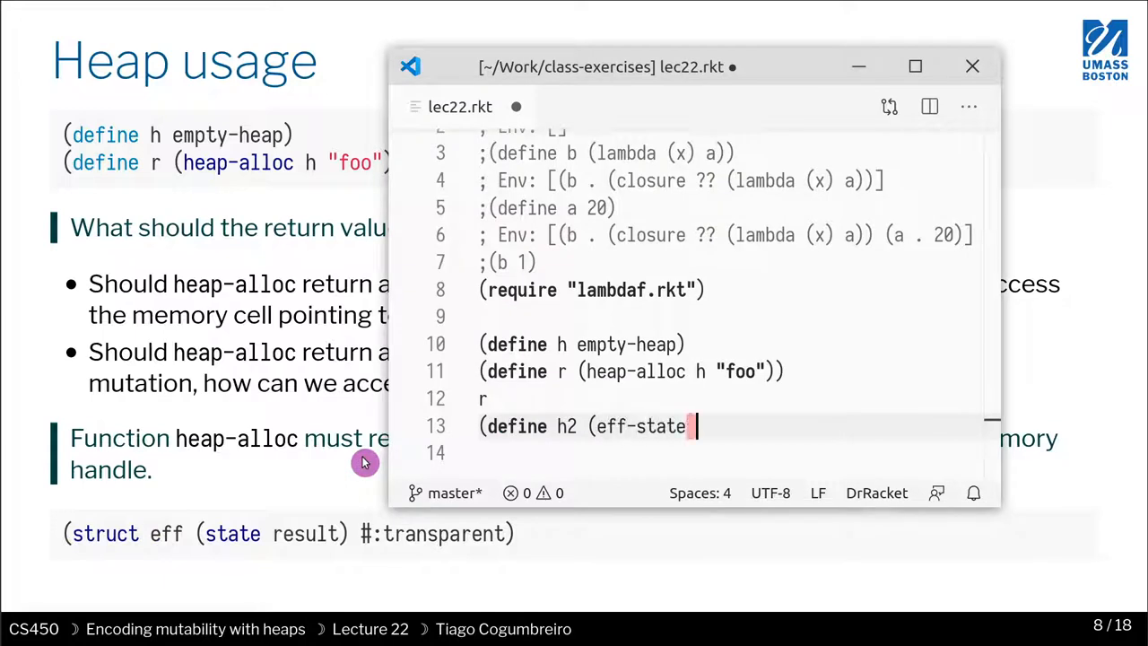
text(r)))
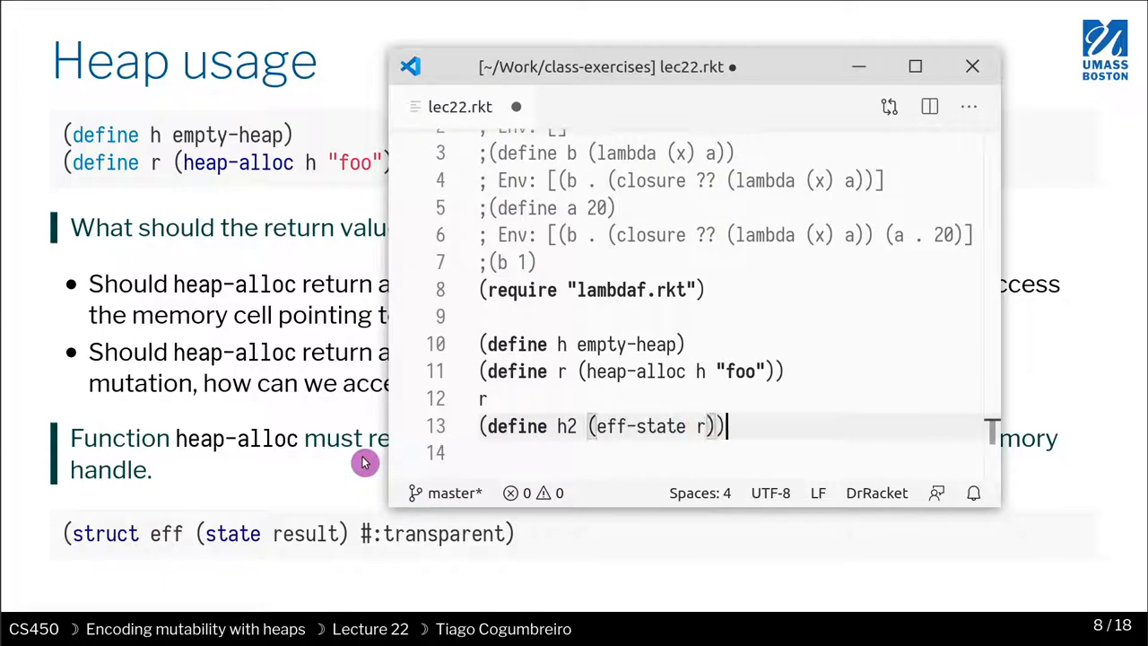
- Define x as (eff-result r) and display h2 below it
text((define)
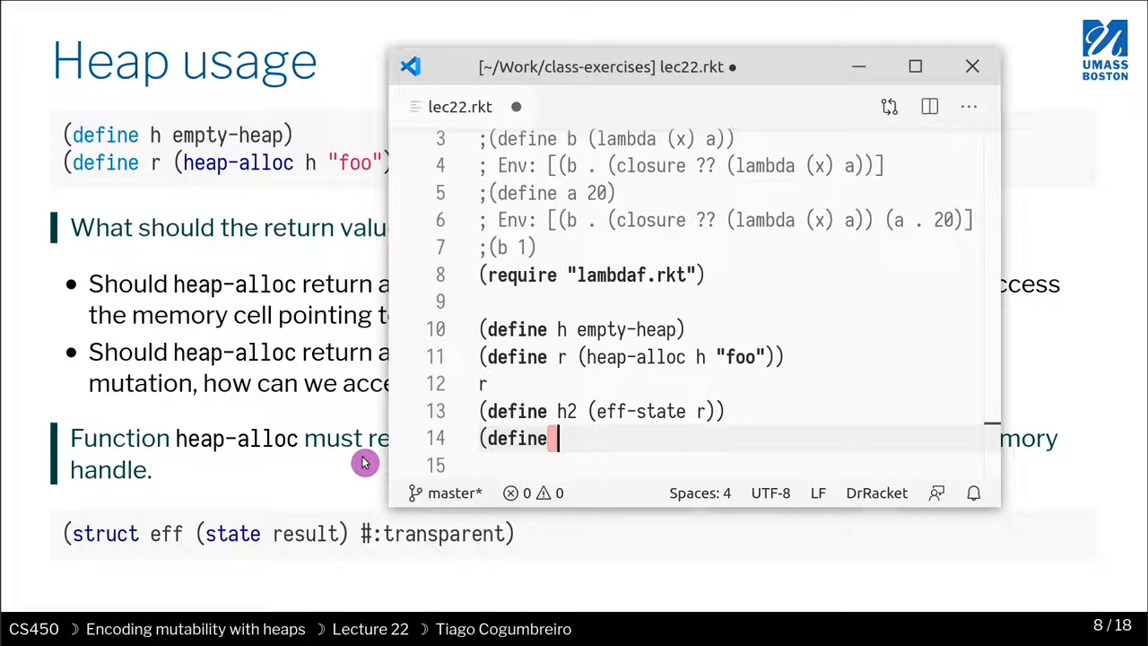
text(x (e)
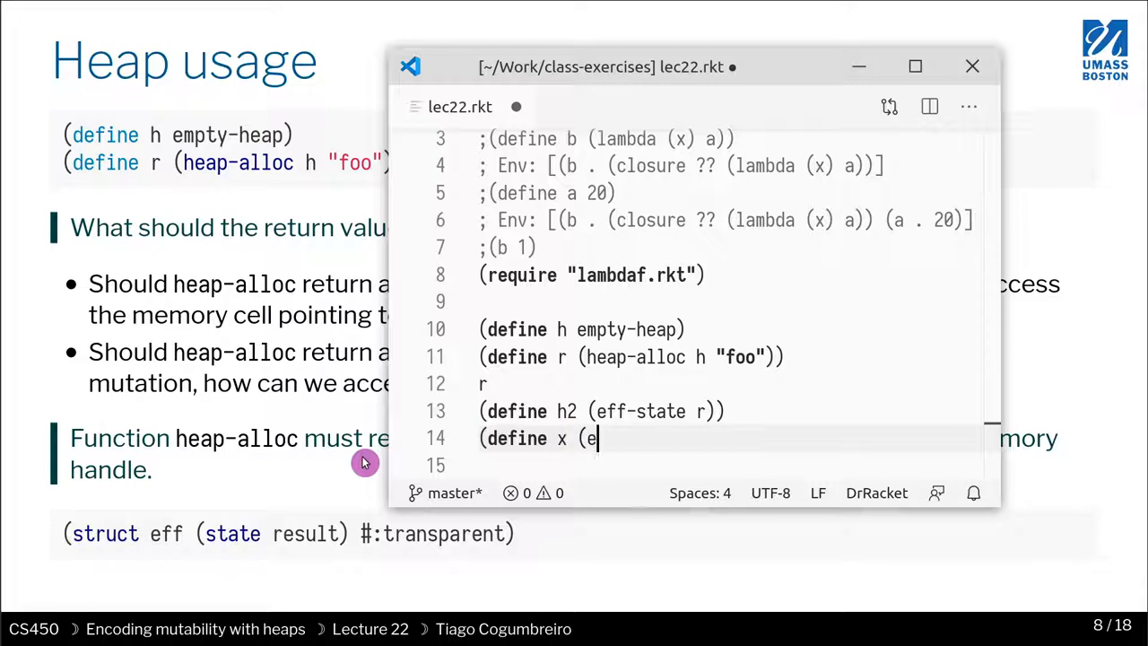
text(ff-result)
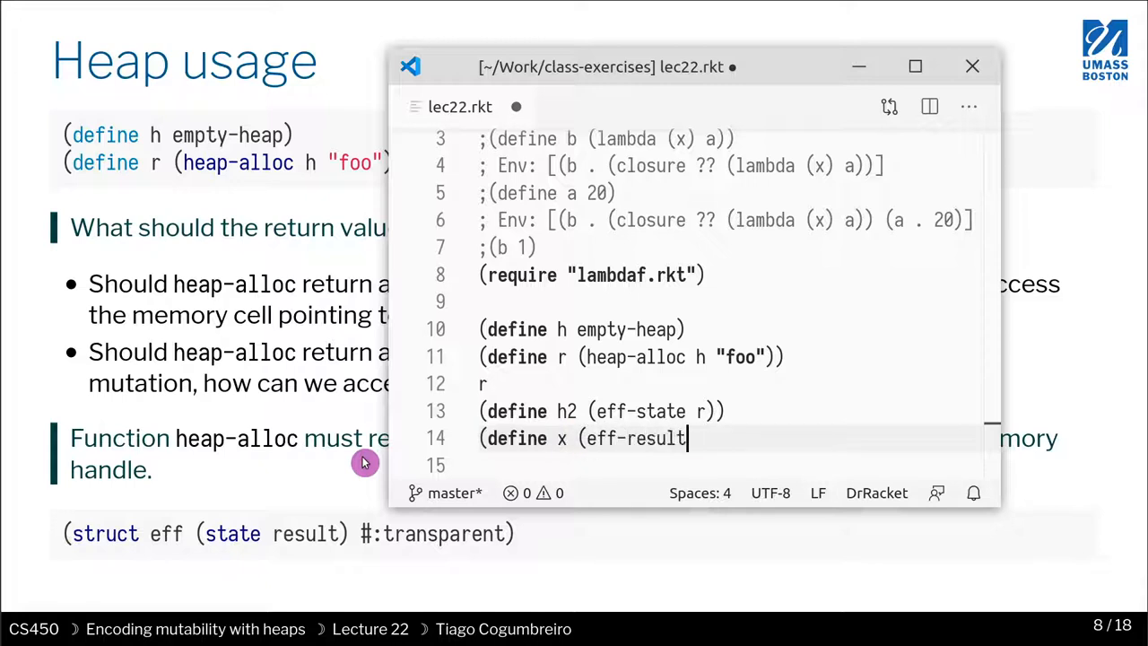
text(r)))
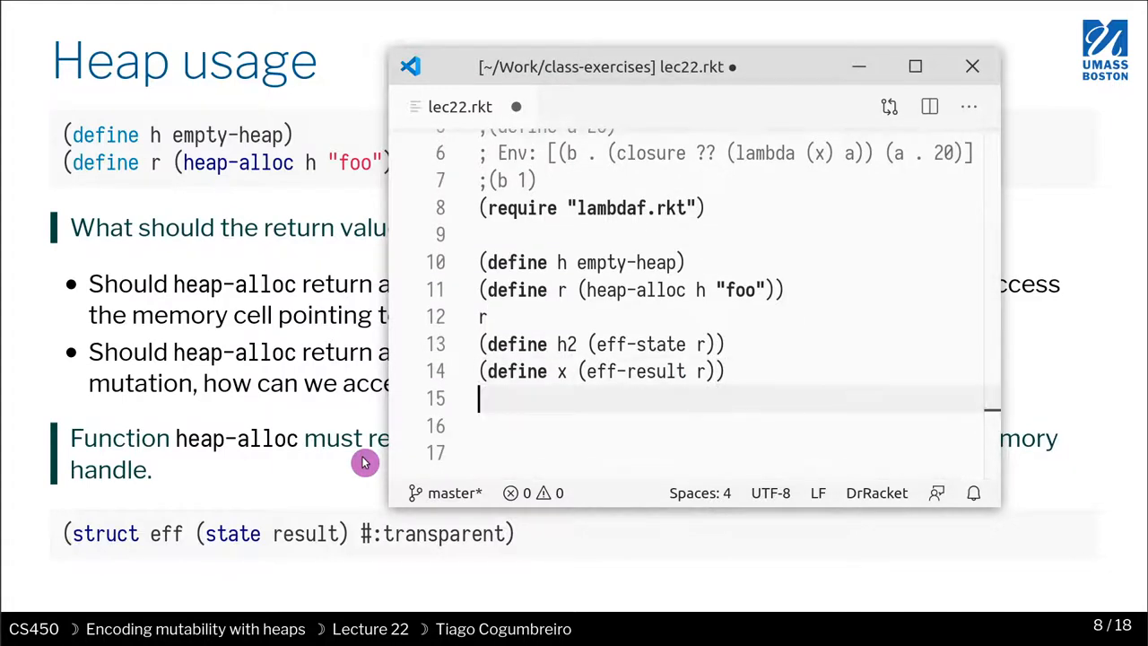
text(h2)
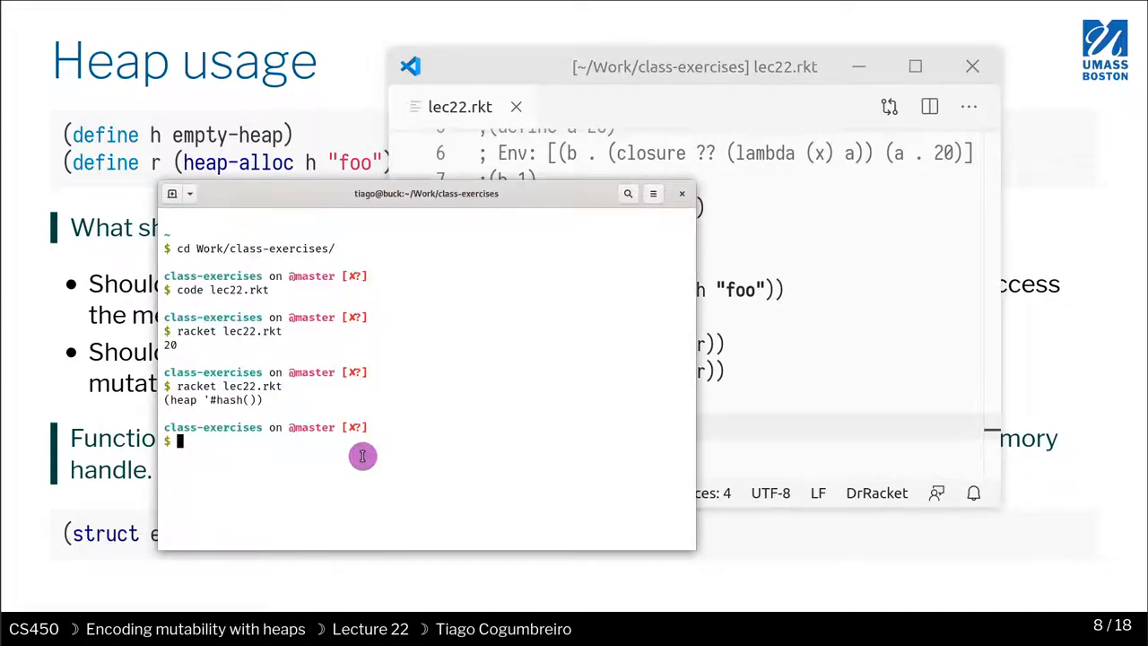
- Run racket lec22.rkt, point out the #0 label and #0# back-reference, then rerun it
text(racket lec22.rkt)
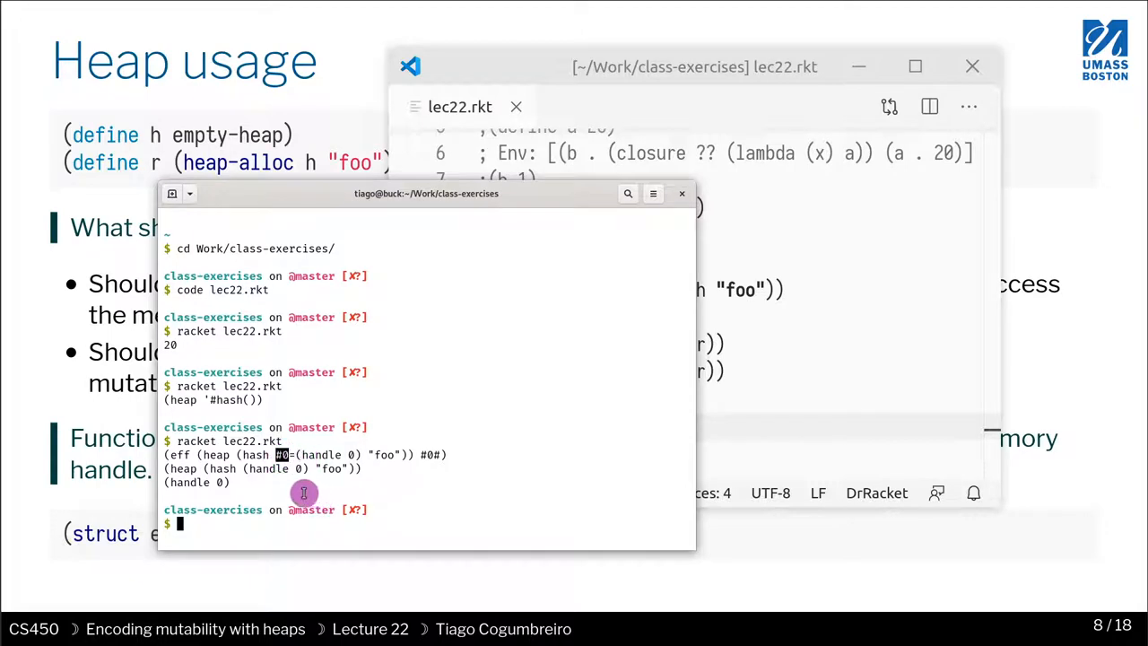
mouse_move(515, 464)
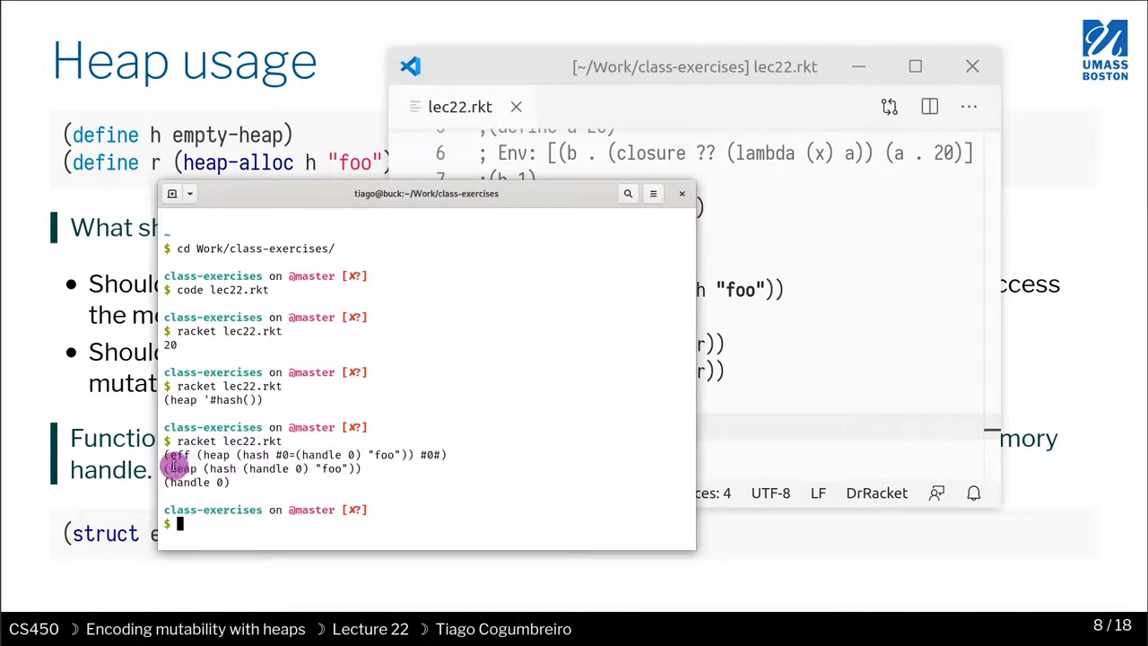
mouse_move(495, 450)
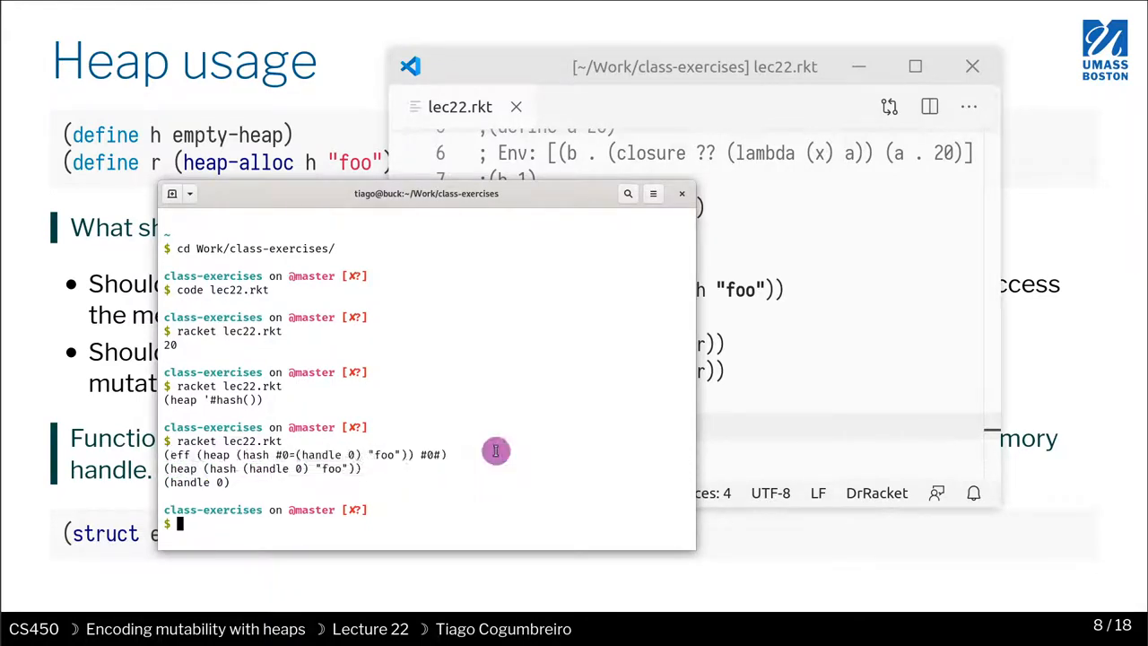
double_click(215, 454)
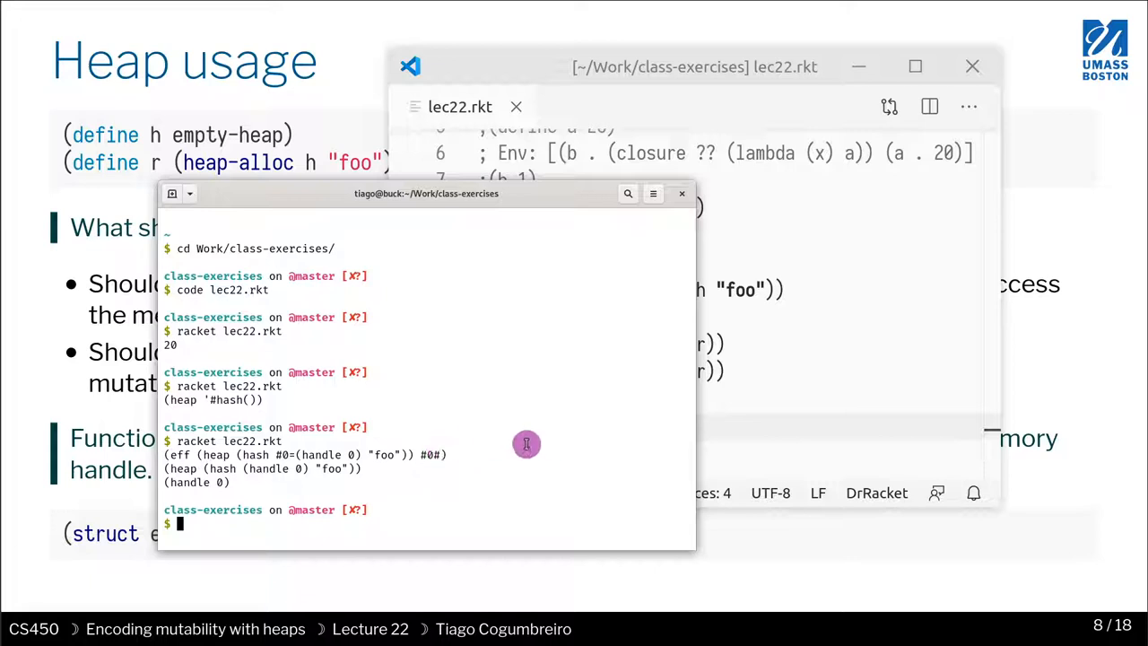
mouse_move(452, 465)
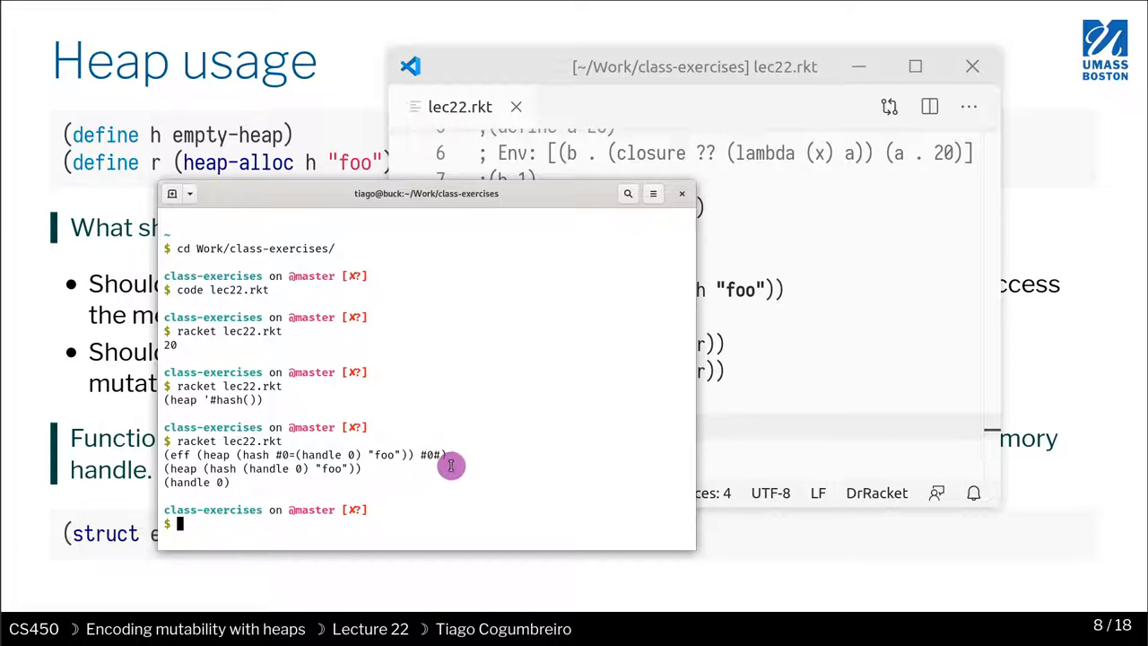
mouse_move(452, 470)
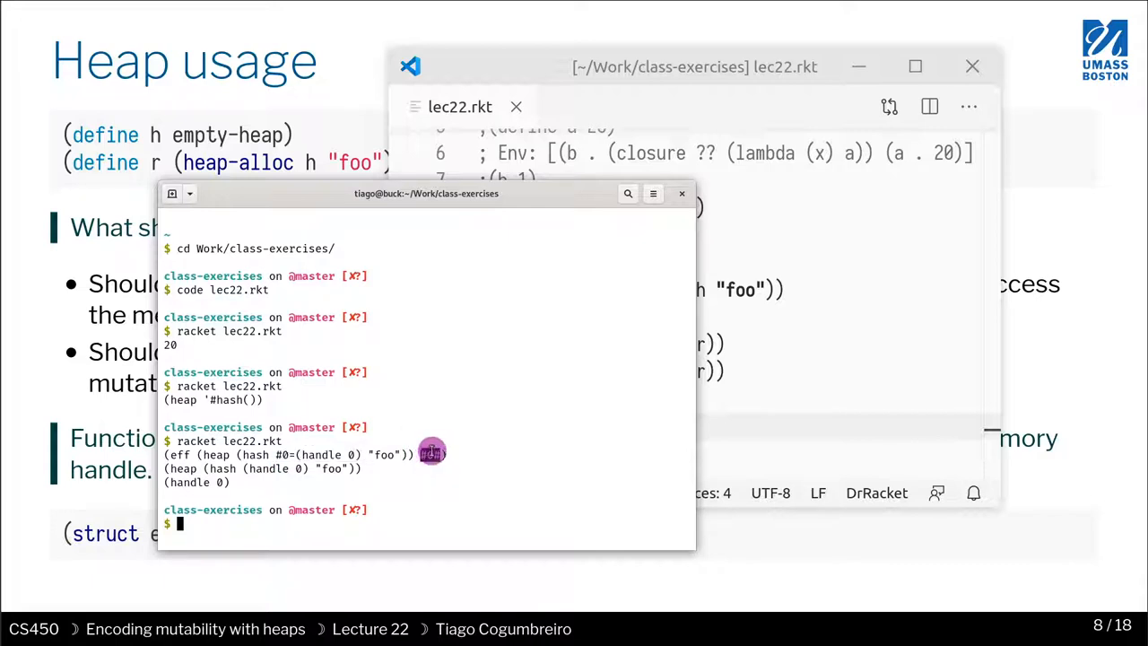
double_click(326, 454)
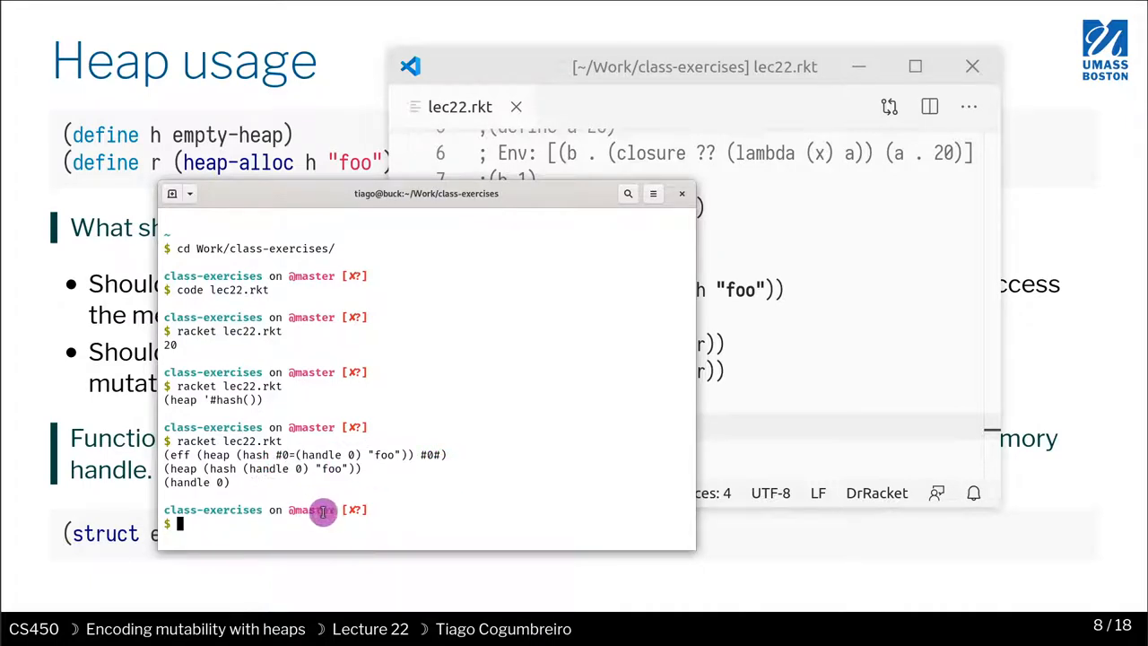
mouse_move(487, 452)
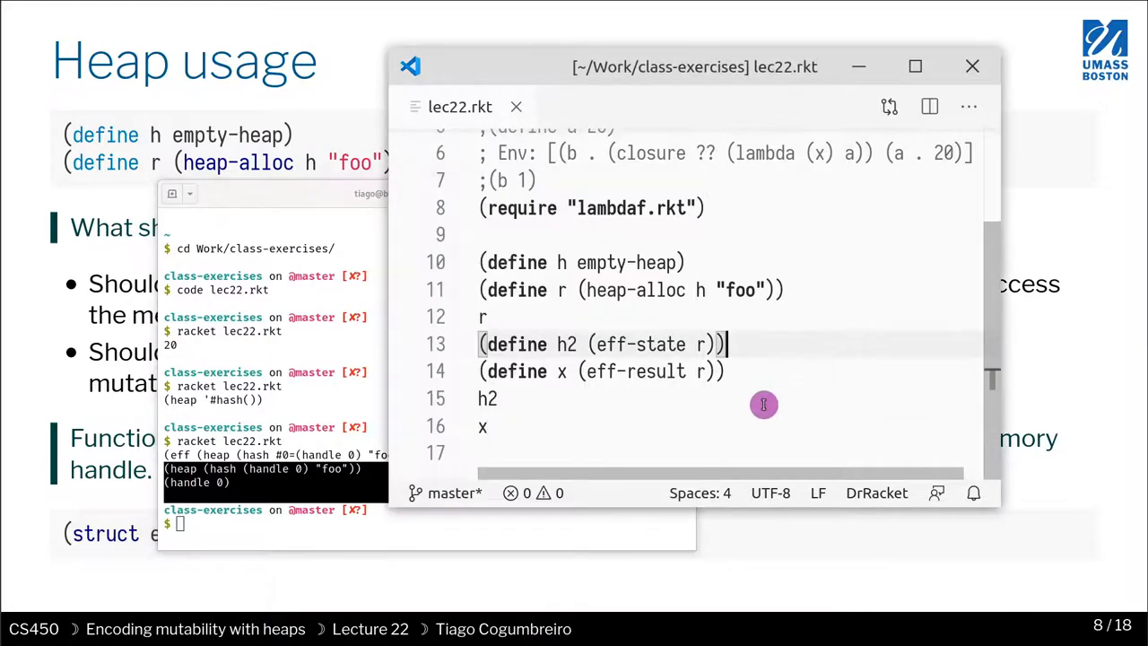
mouse_move(728, 416)
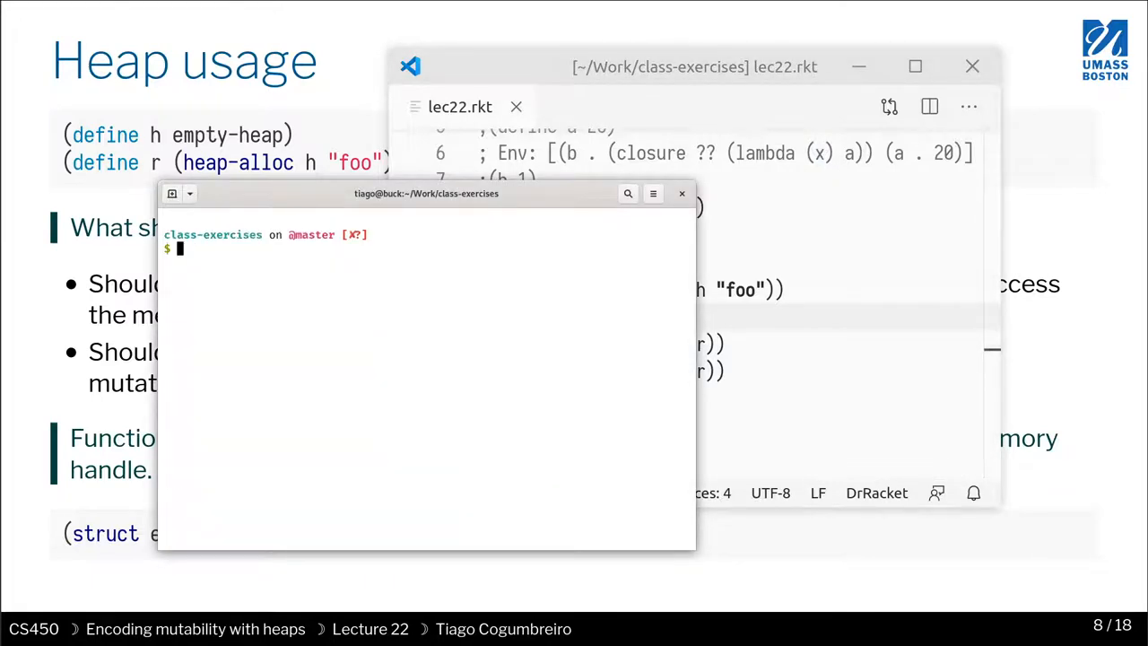
text(racket lec22.rkt)
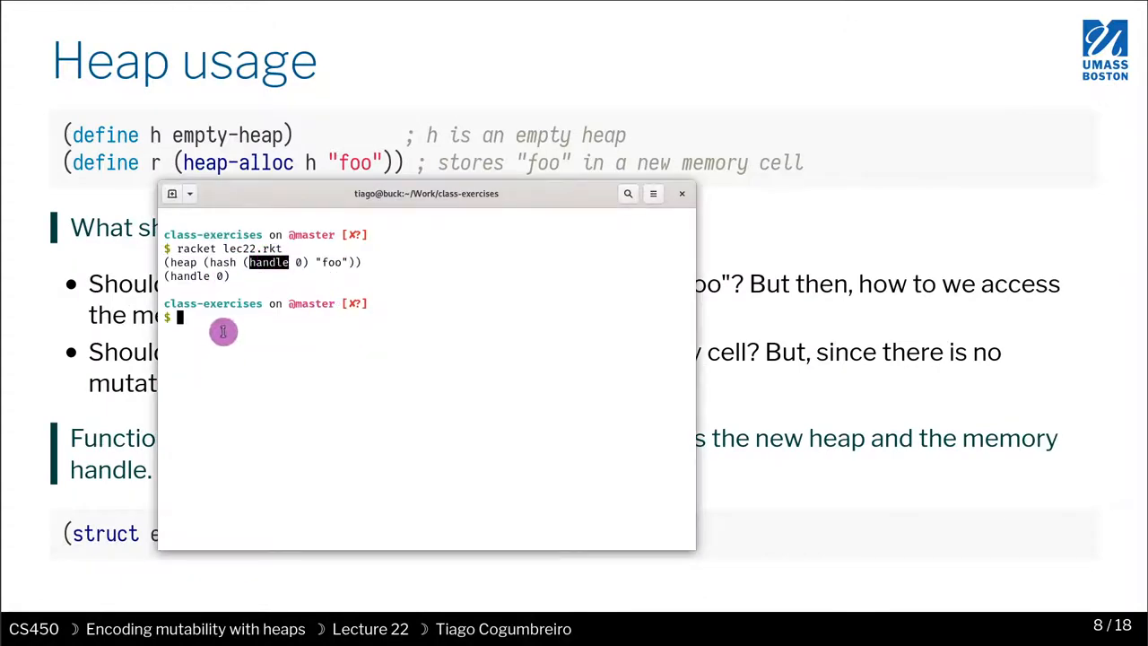
mouse_move(421, 387)
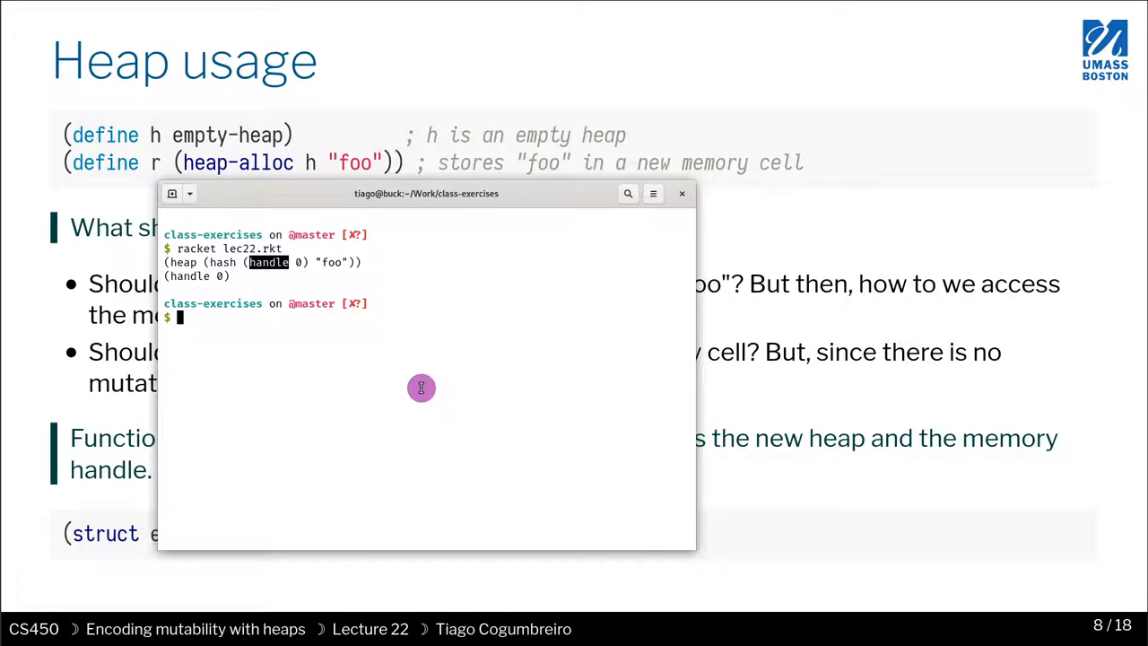
mouse_move(258, 335)
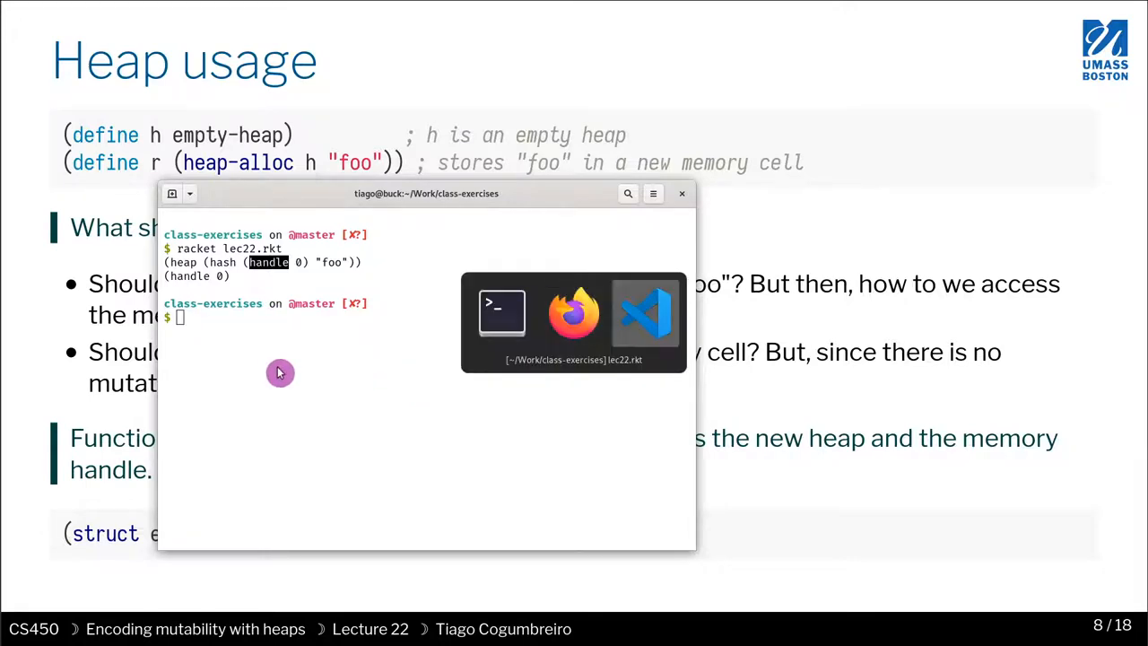
- Return to the lec22.rkt editor and select across the bare r line
click(644, 314)
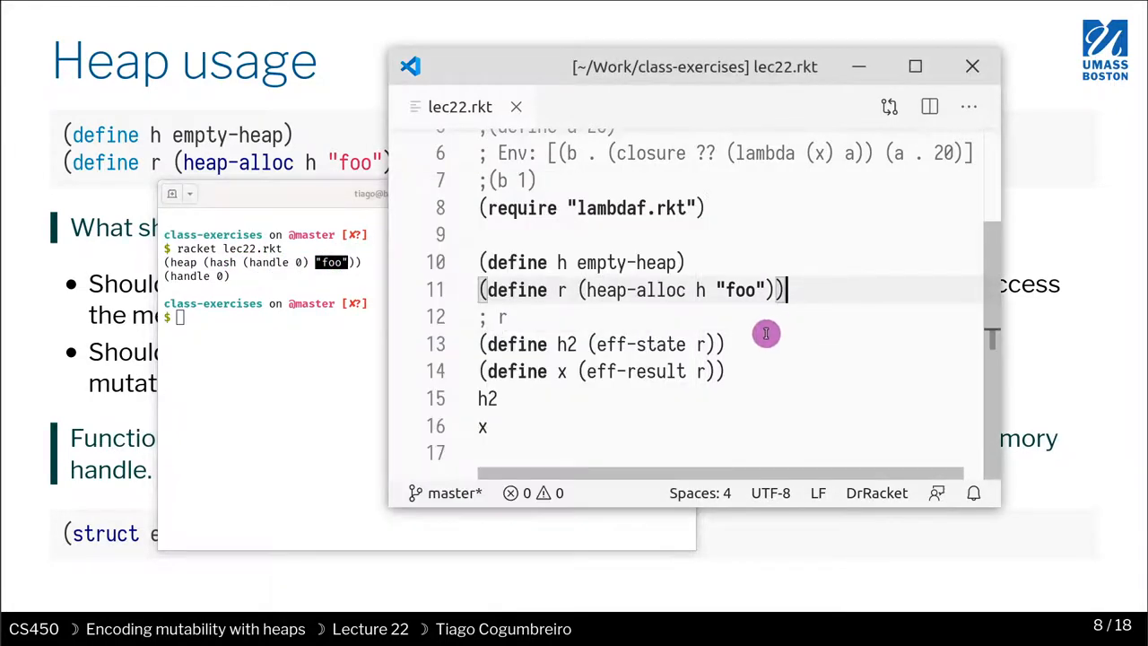
drag(581, 291, 771, 291)
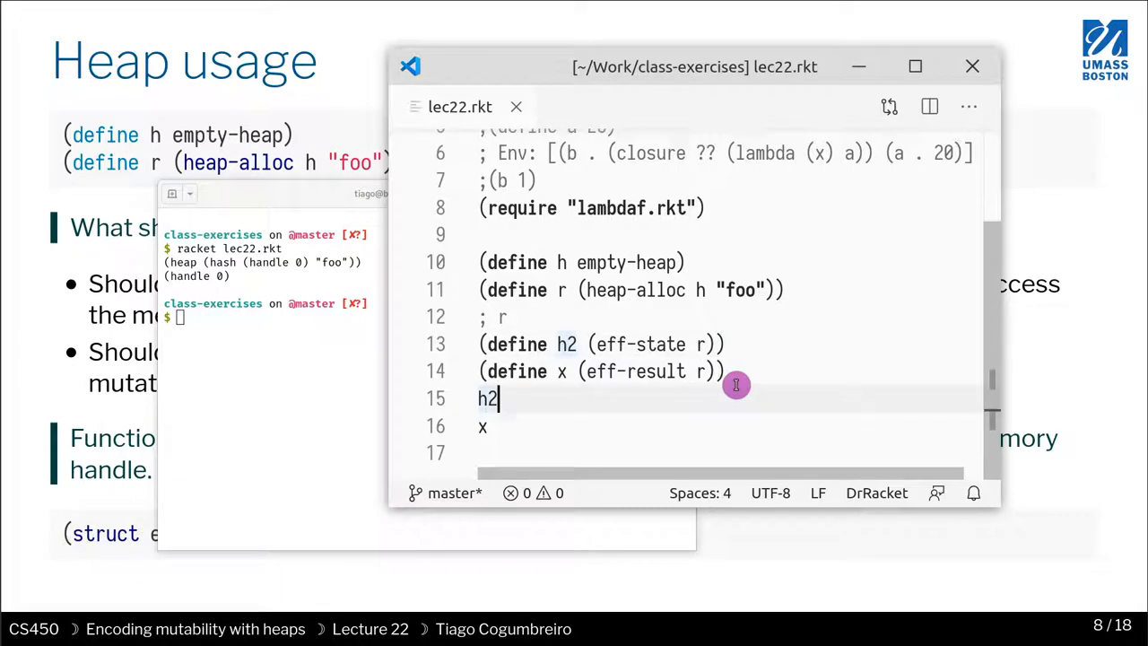
- Define r2 as (heap-alloc h2 "bar")
text(()
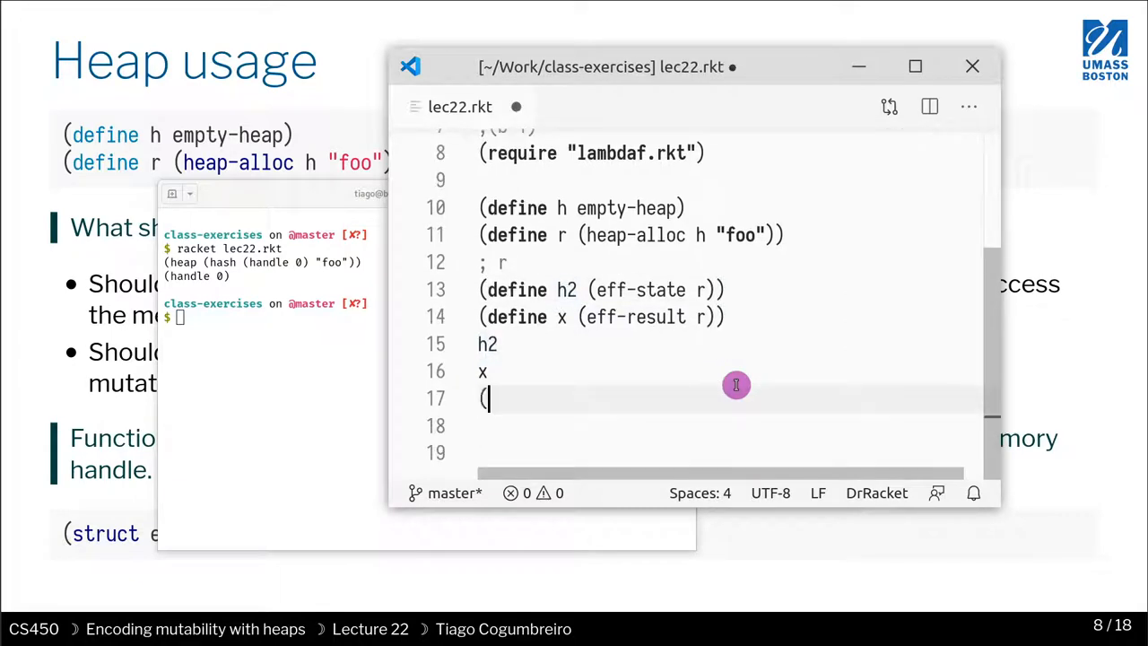
text(define)
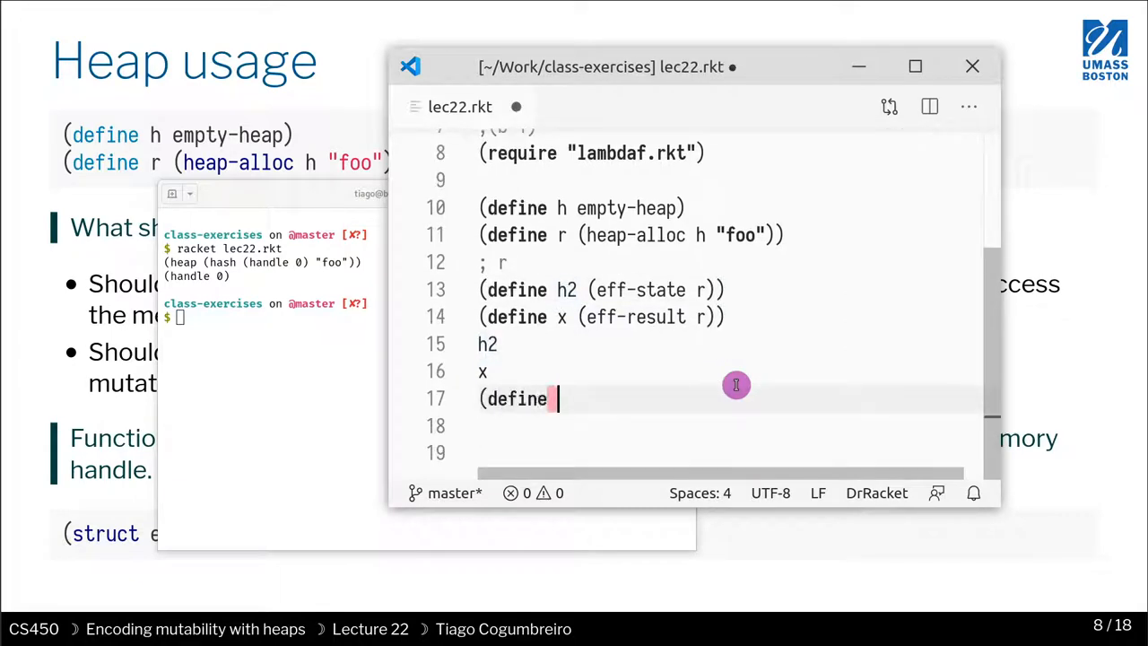
text(h2)
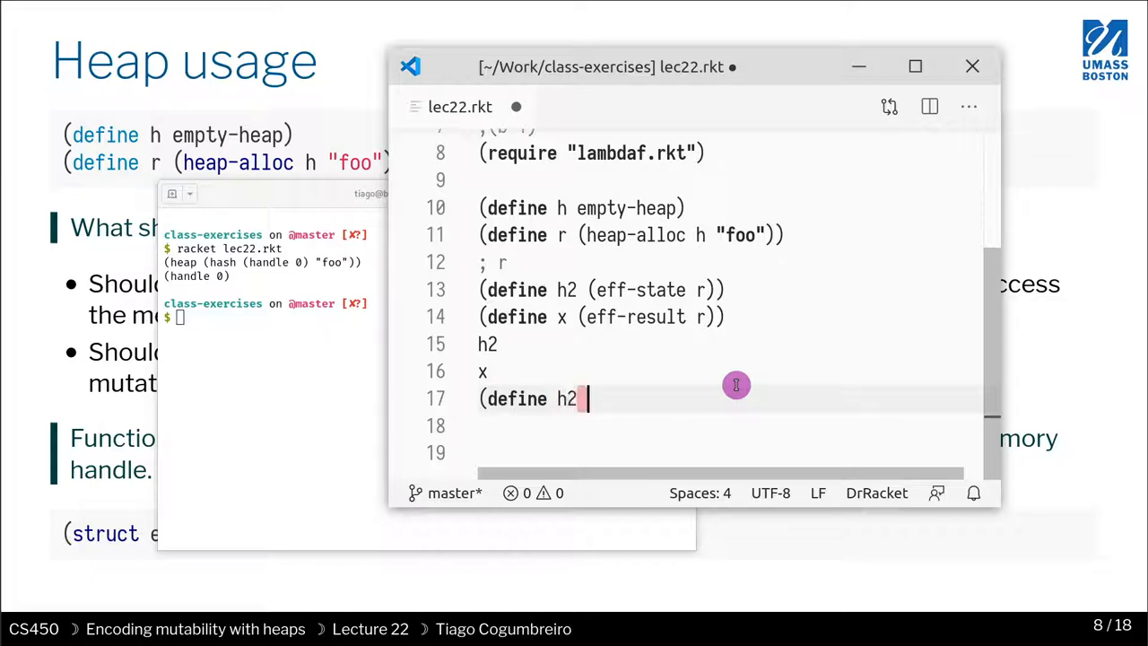
key(BackSpace)
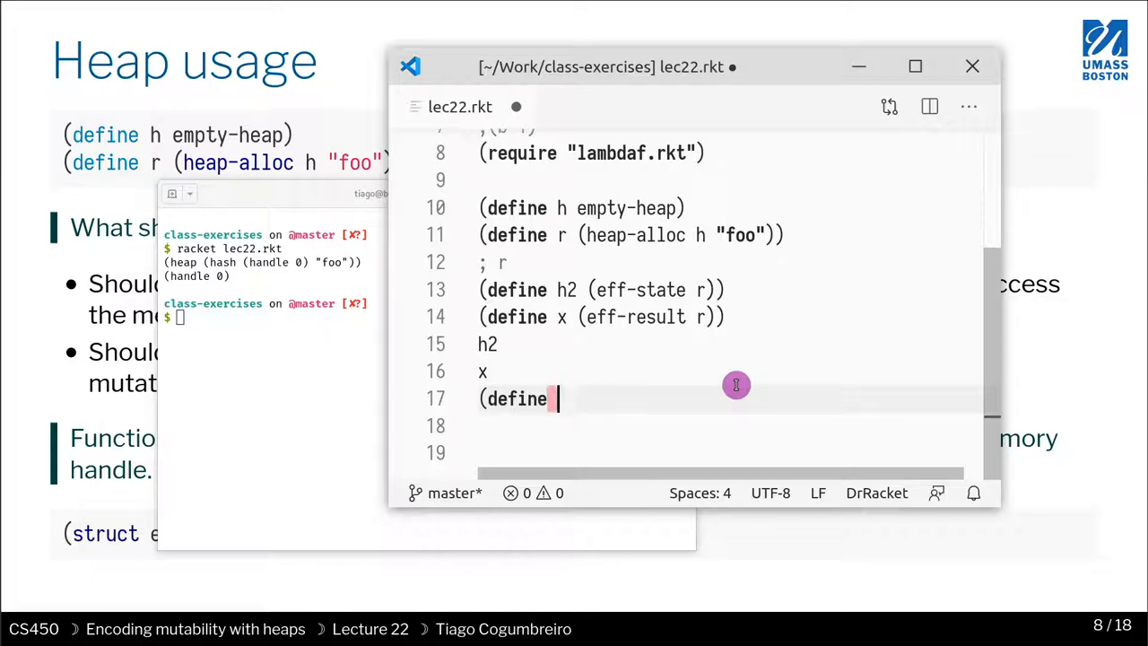
text(r ()
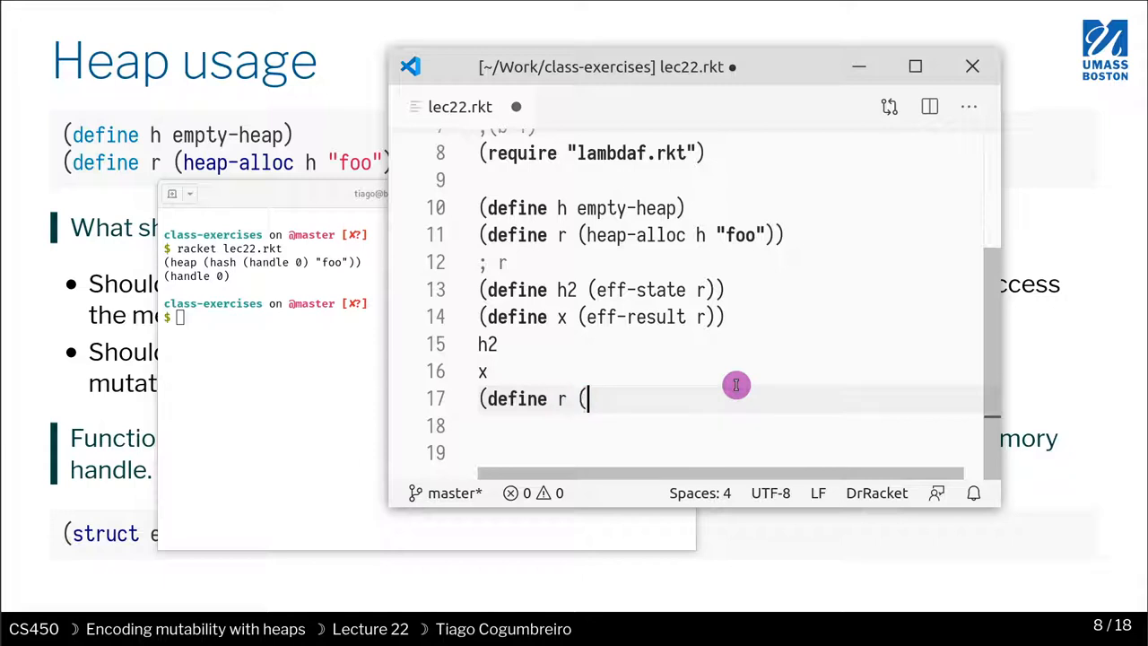
text(2)
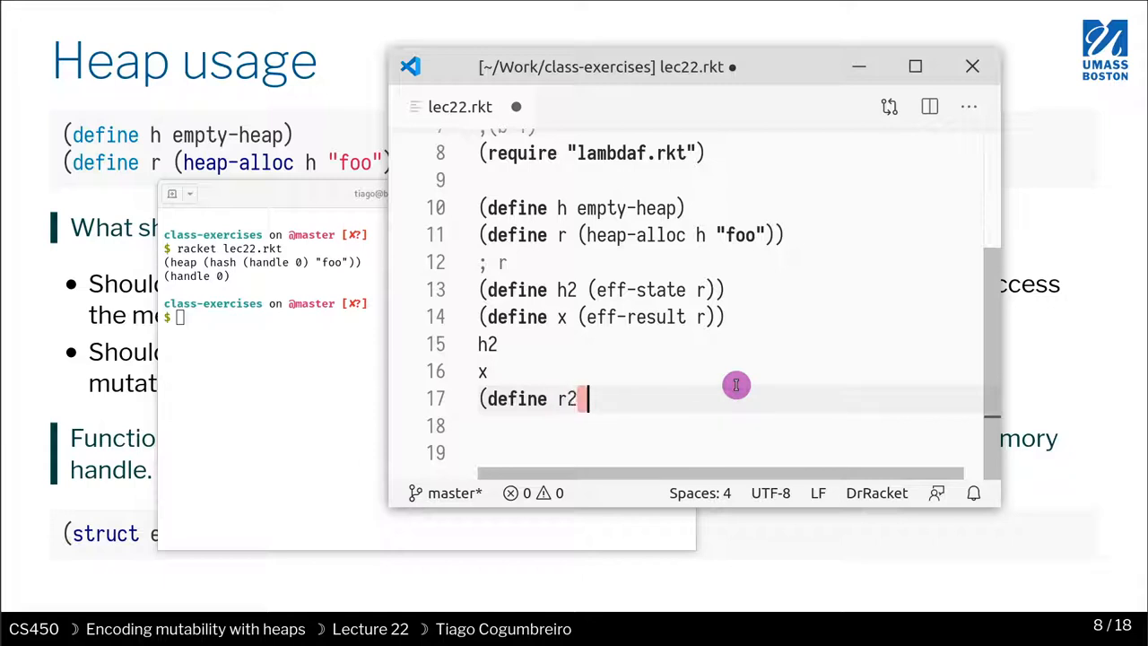
text((heap-alloc)
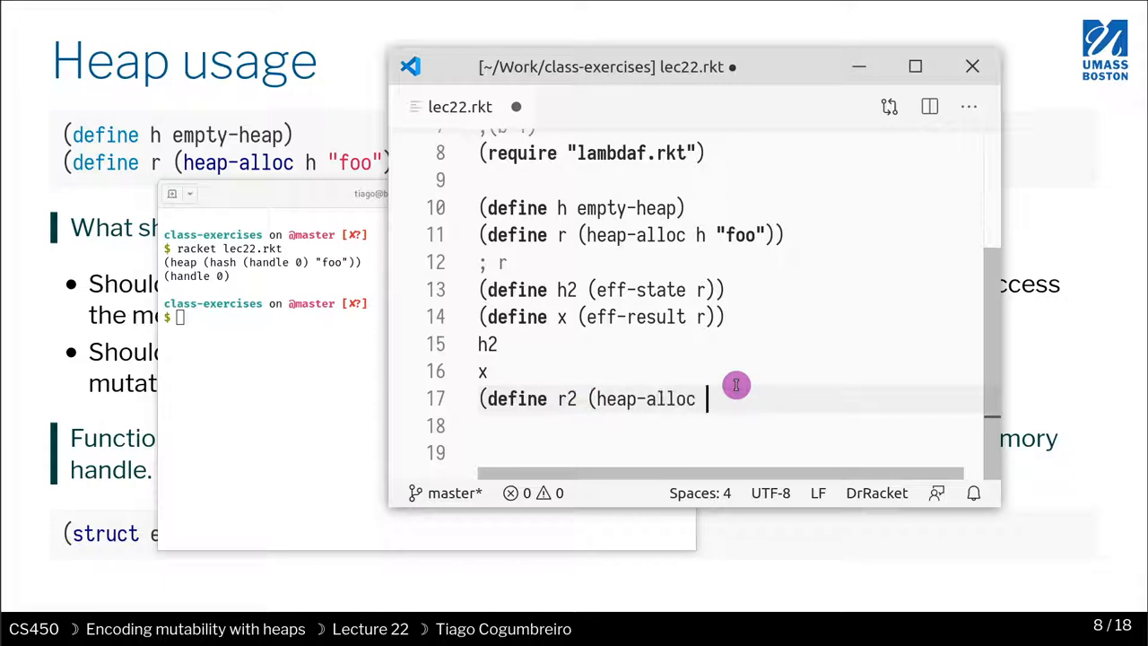
text(h2)
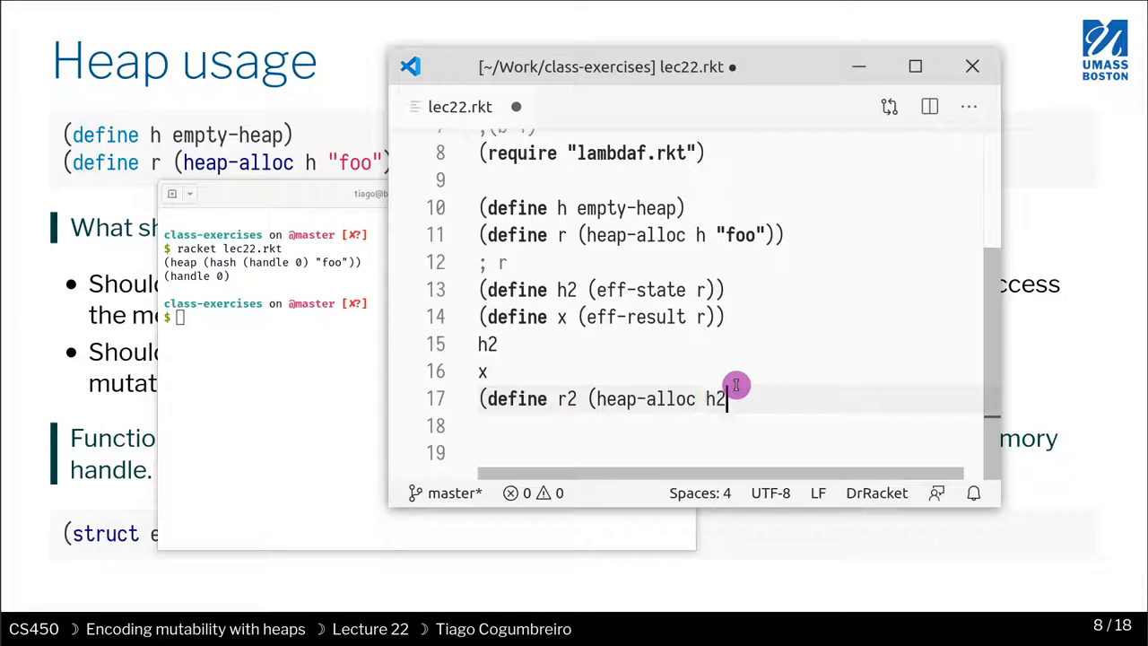
text("bar")
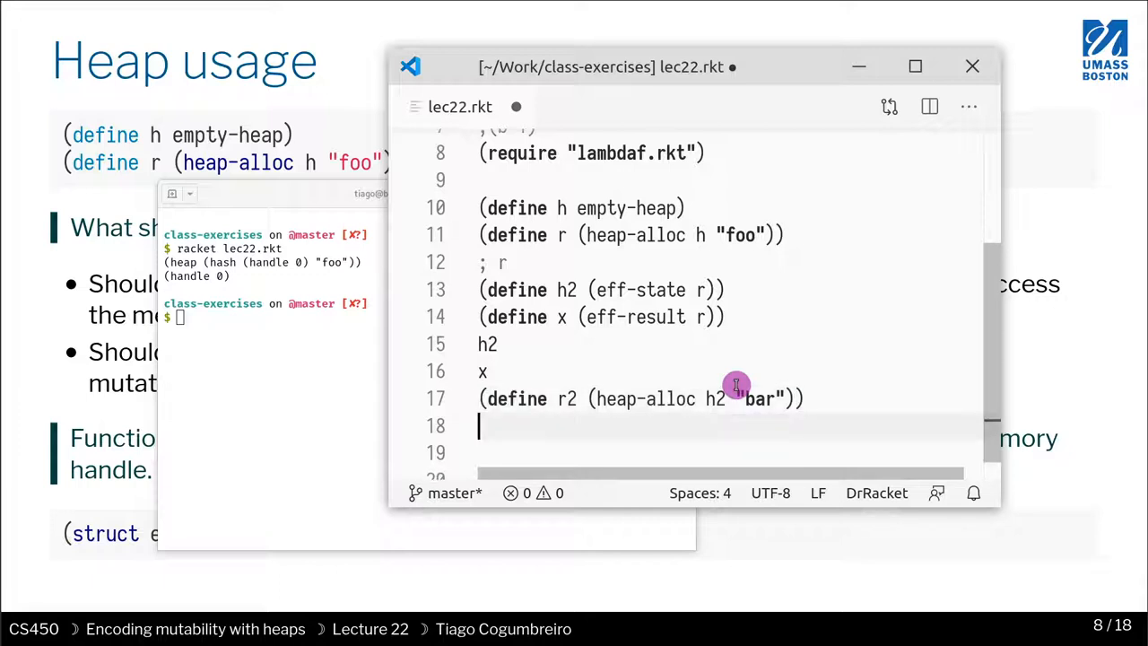
- Define h3 as (eff-state r2) and y as (eff-result r2), then display h3
text(()
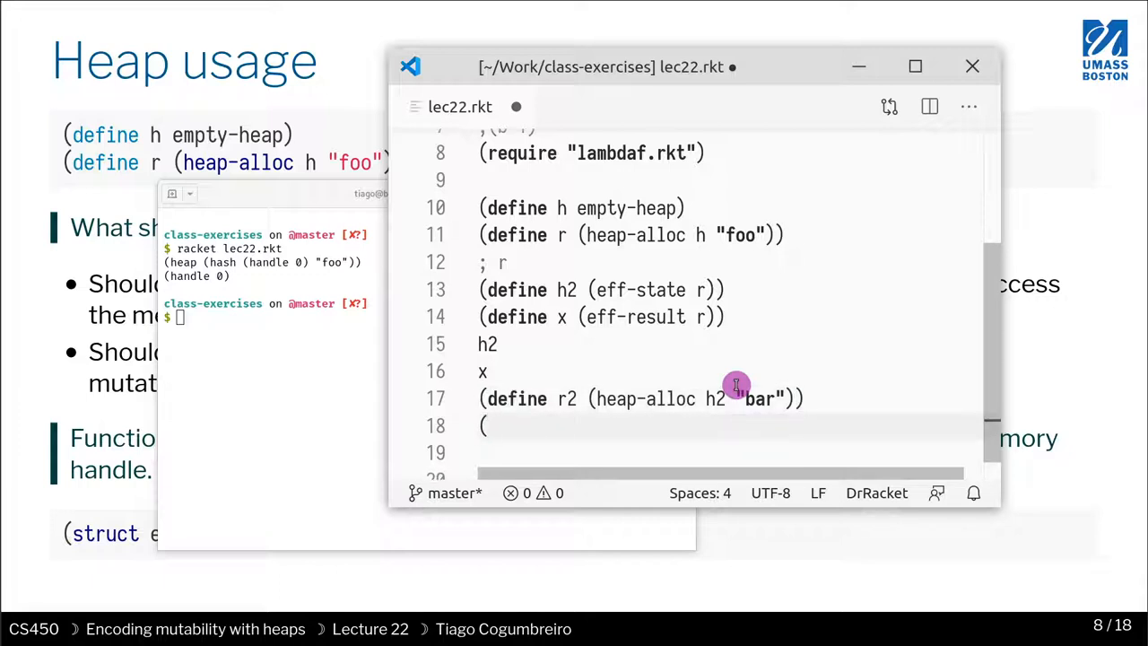
text(define h)
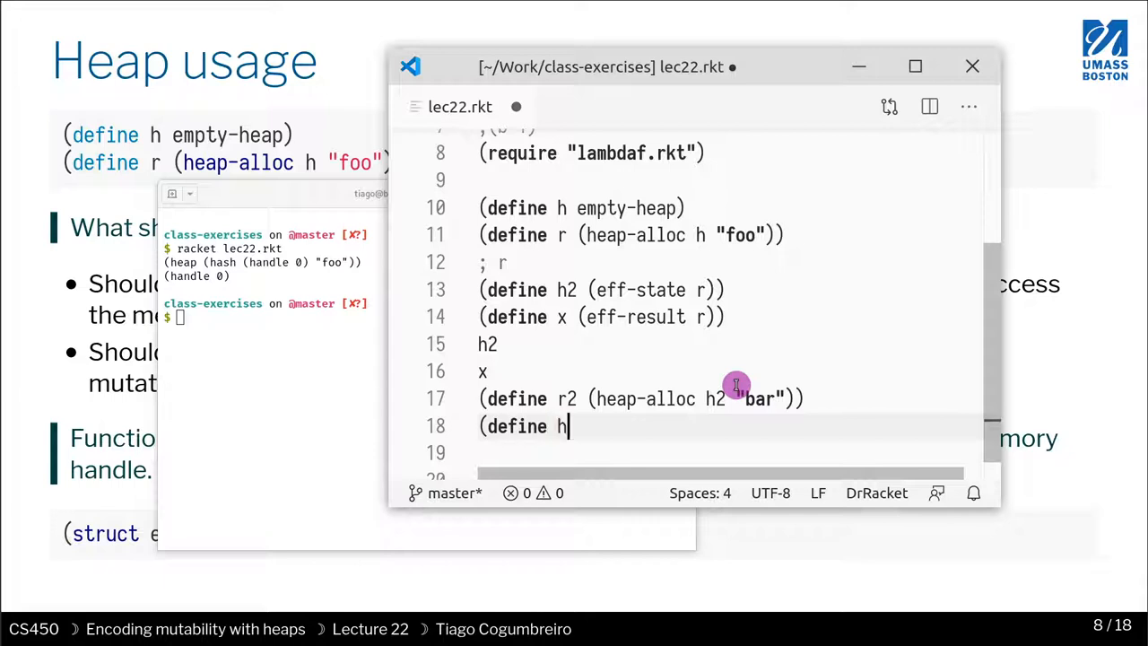
text(3 ()
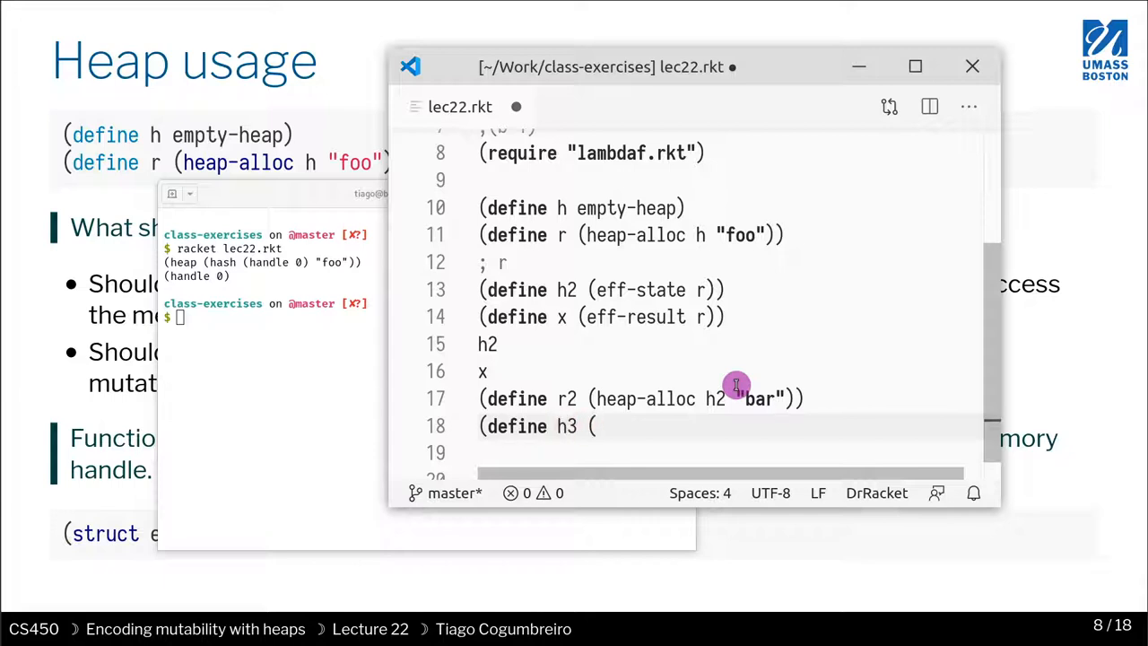
text(eff-state r2)
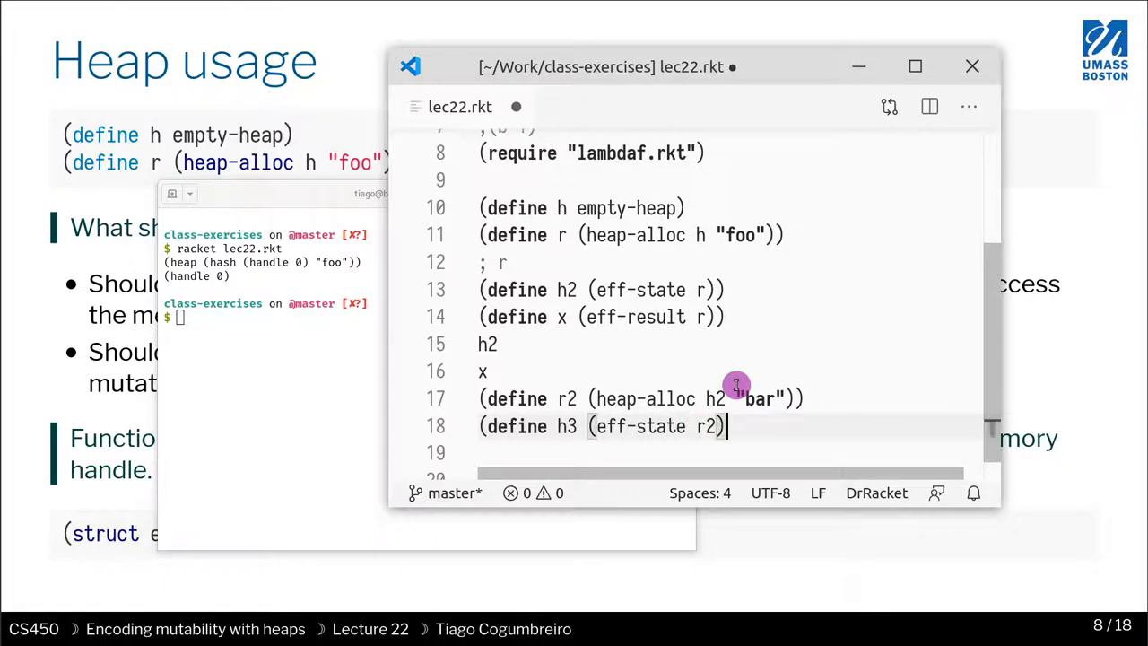
text((define)
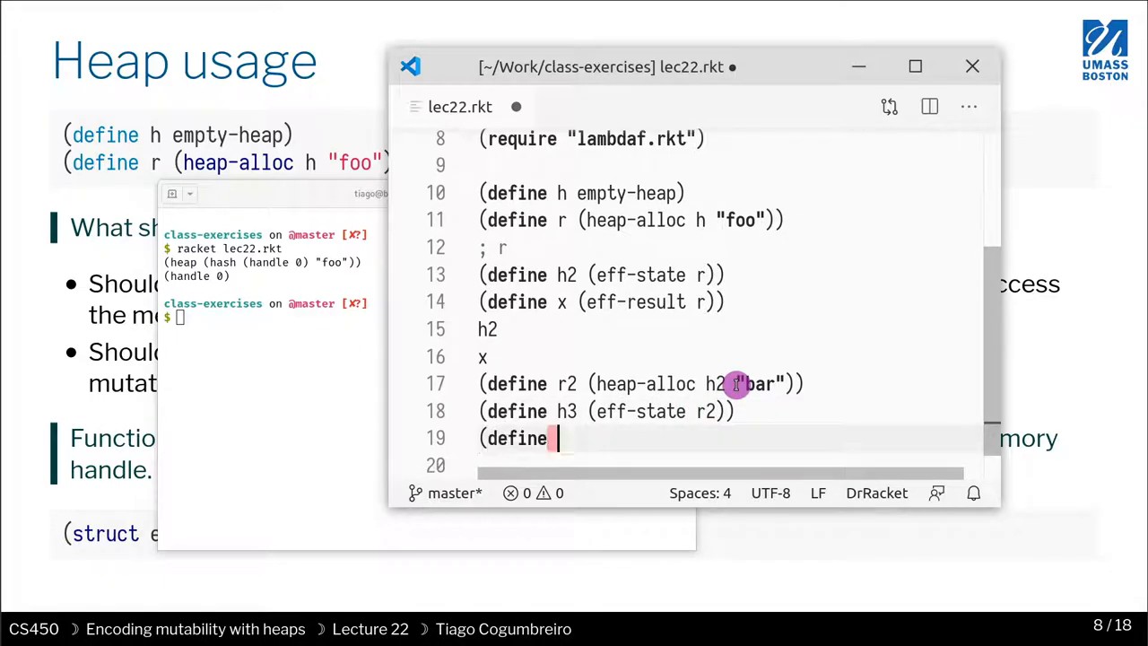
text(y ()
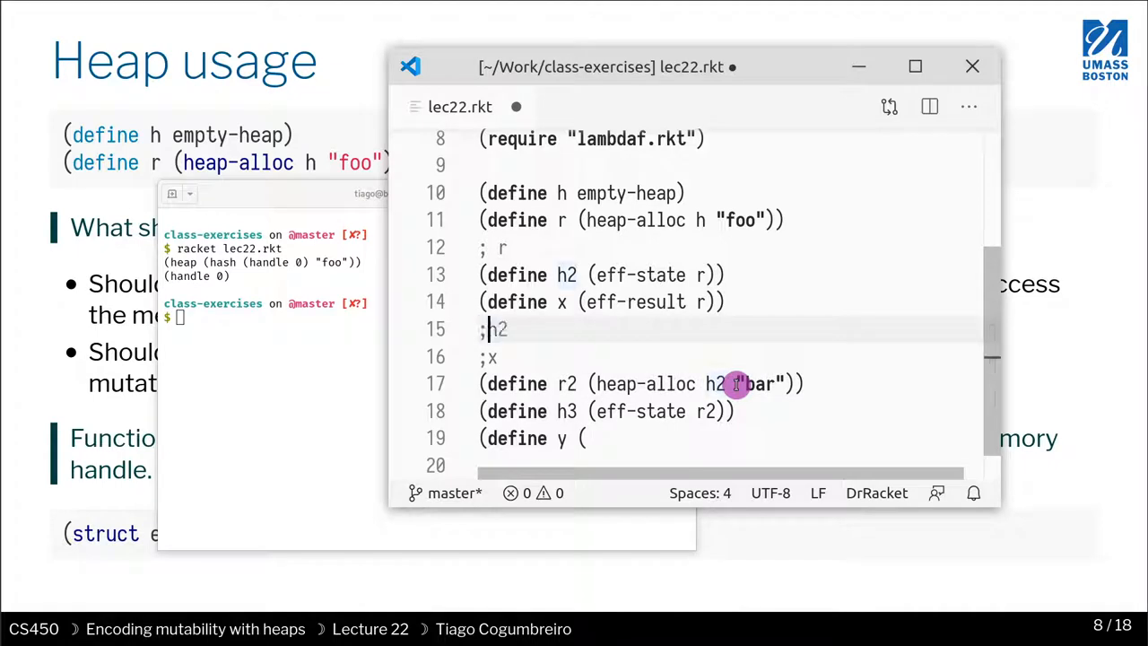
scroll(down, 3)
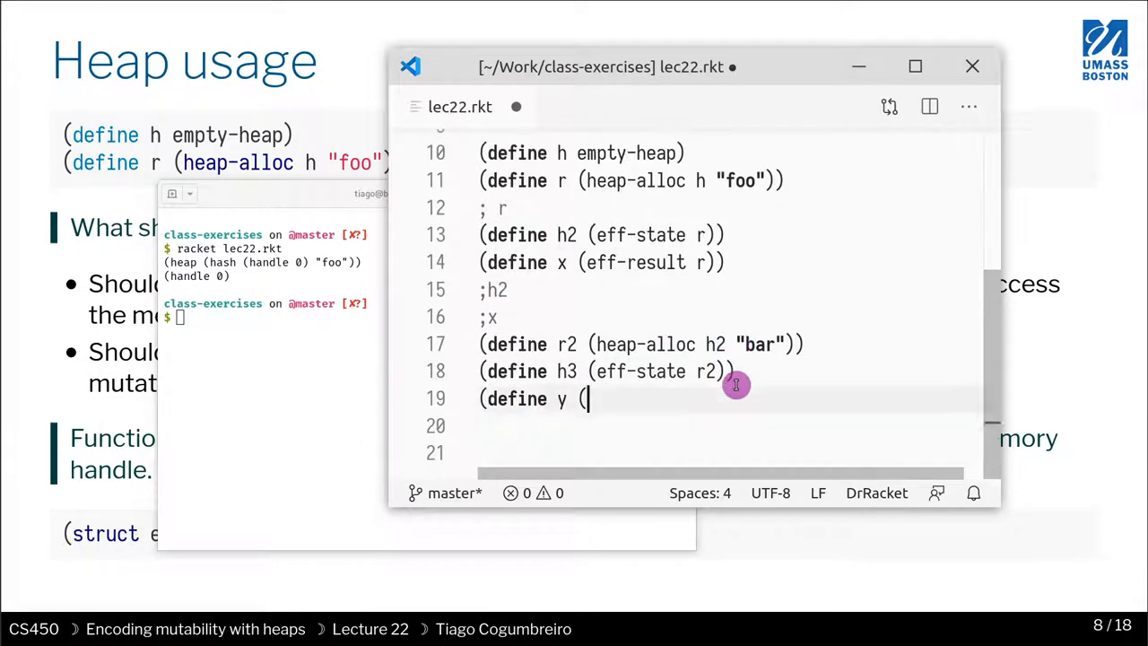
text(eff-result)
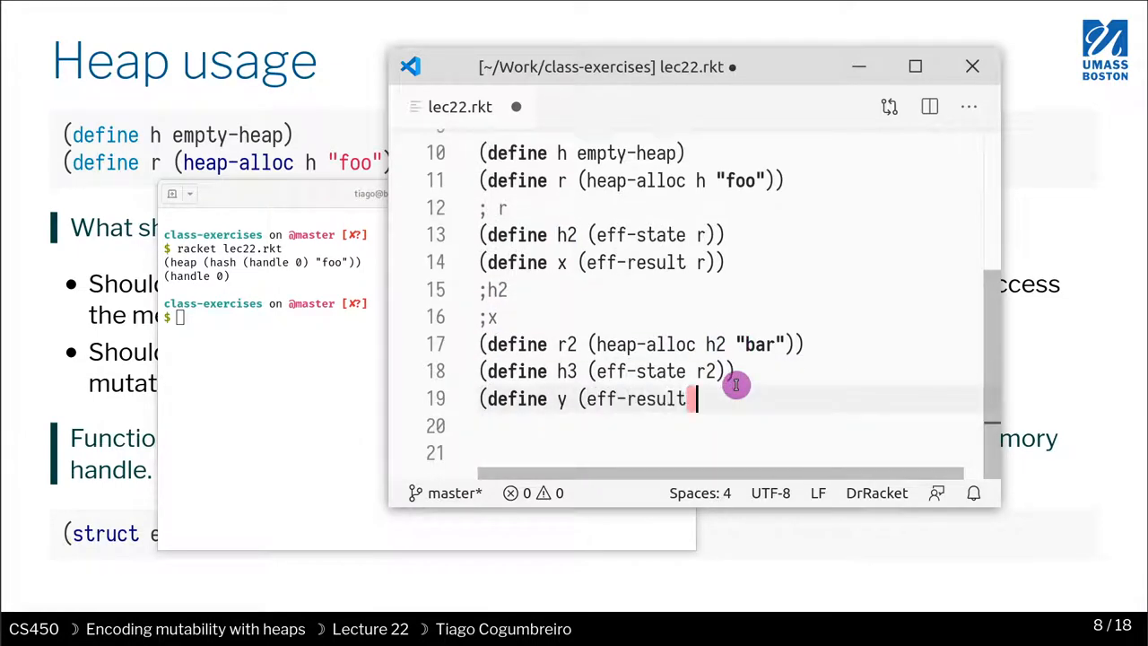
text(y)
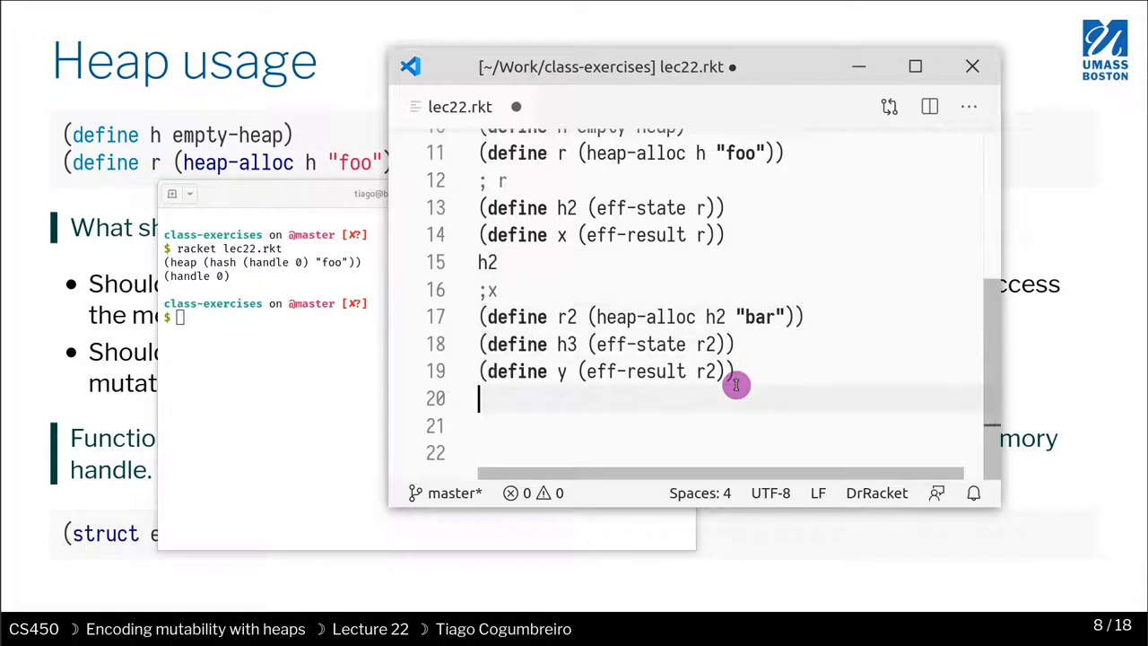
text(h3)
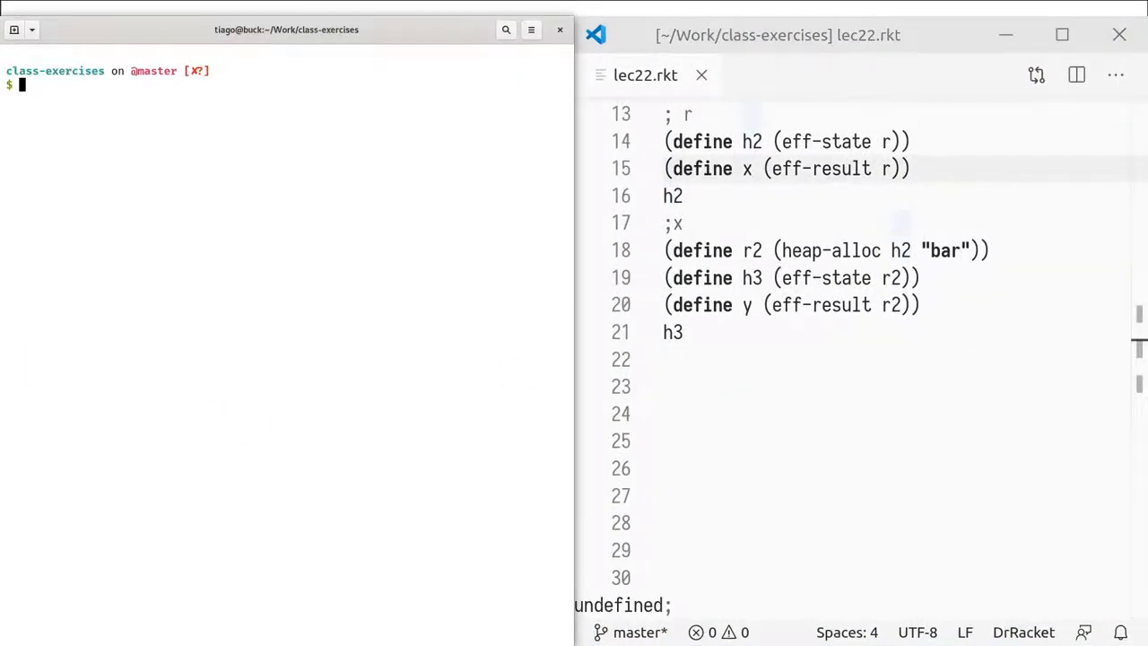
- Run racket lec22.rkt to print the h2 and h3 heaps
text(racket lec22.rkt)
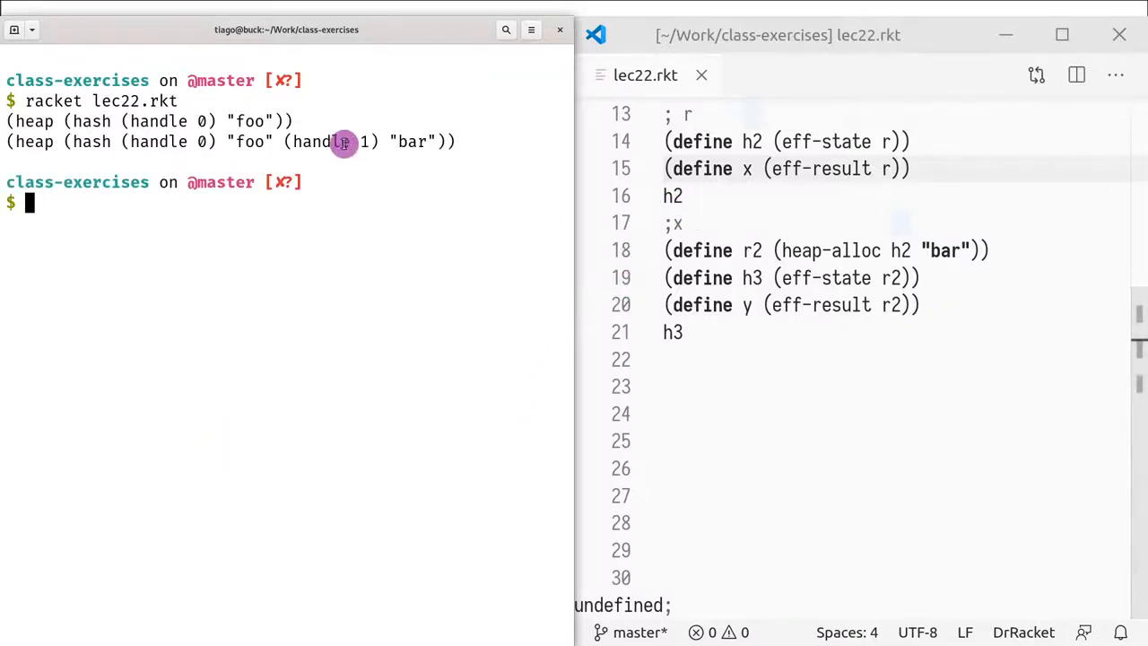
mouse_move(180, 122)
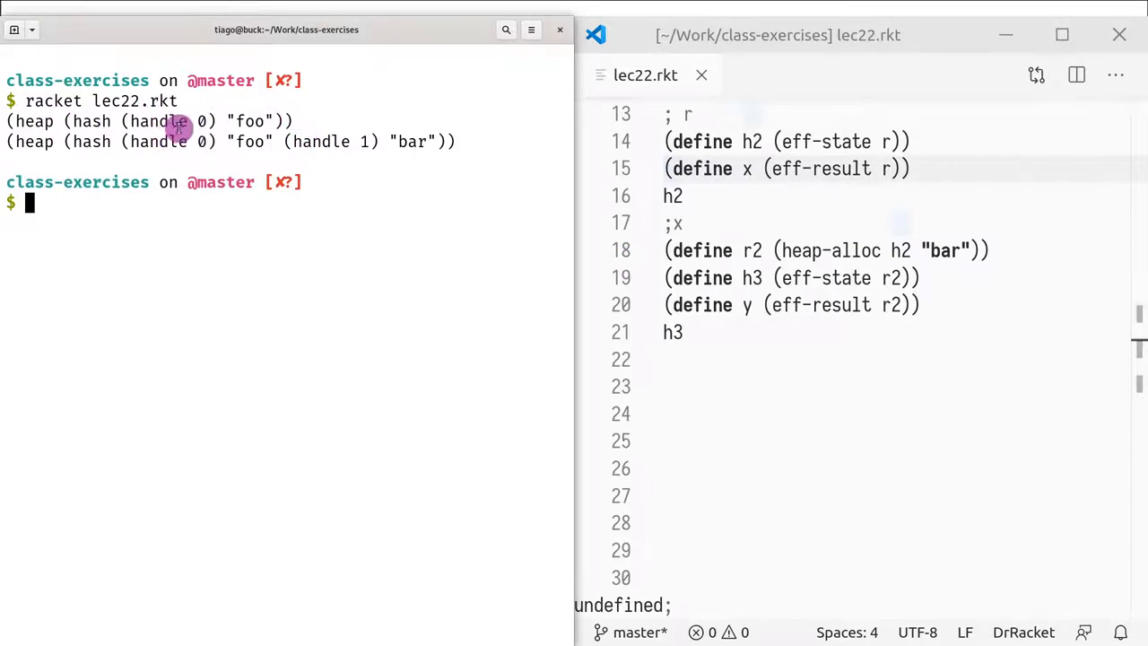
mouse_move(456, 200)
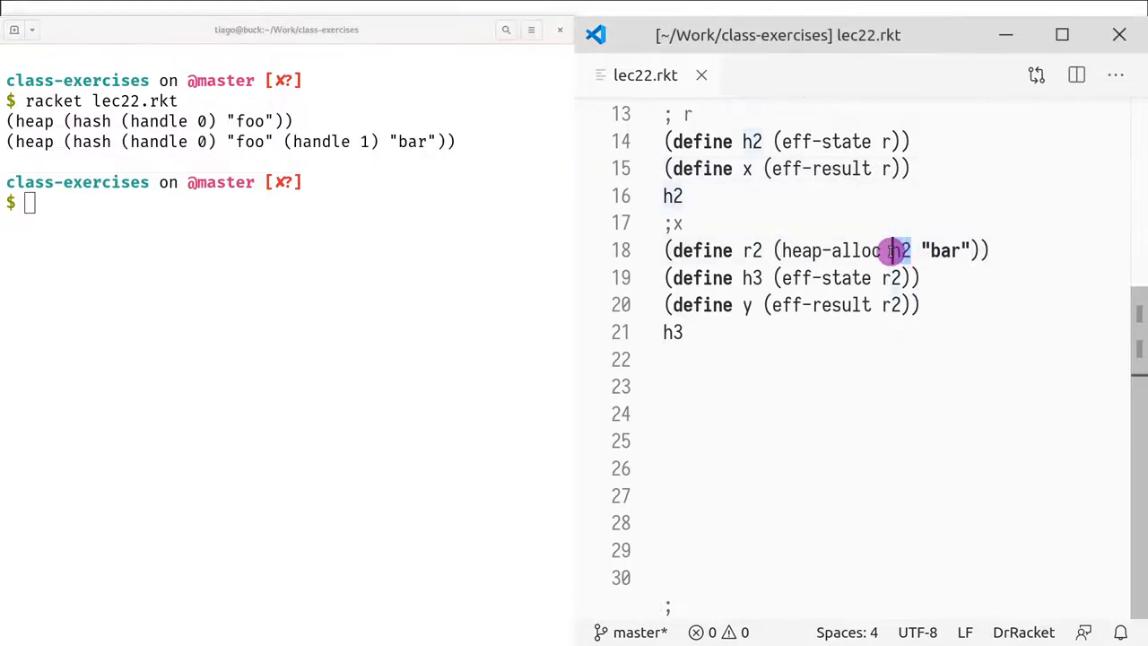
- Display h2 after h3, then comment out the h3 display line
click(728, 359)
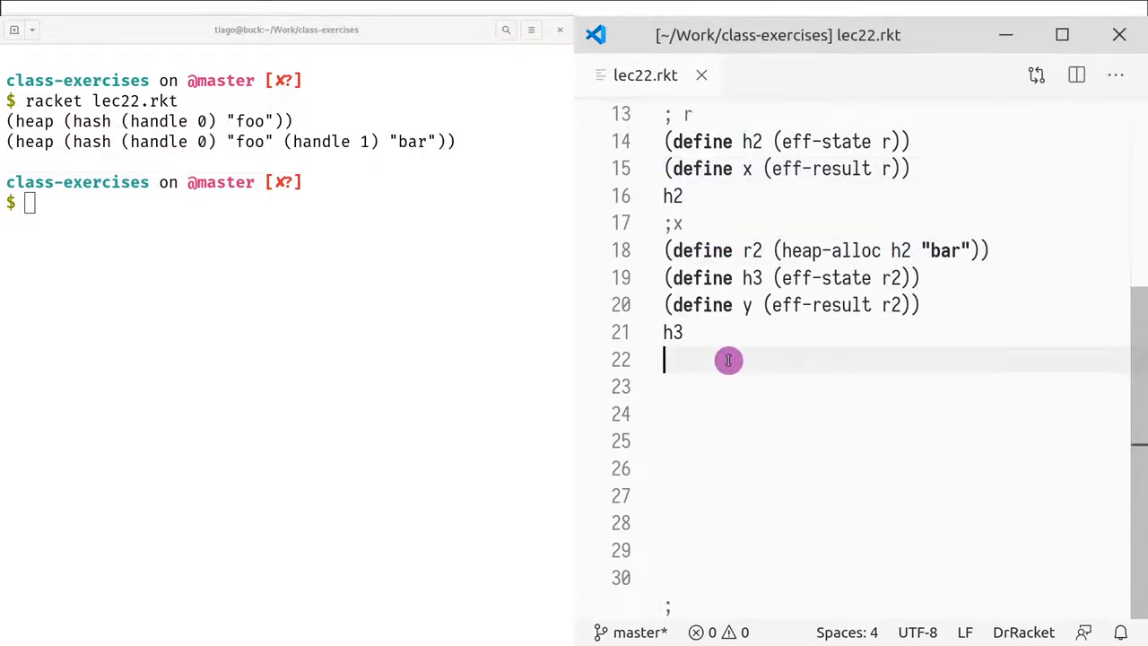
text(h2)
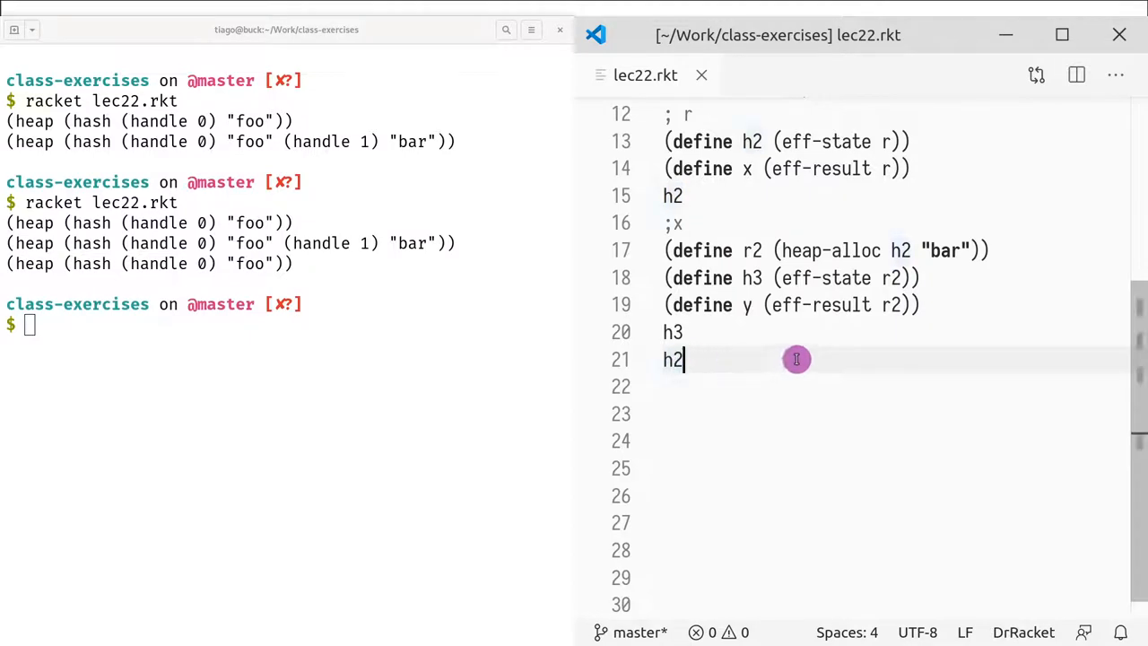
mouse_move(734, 345)
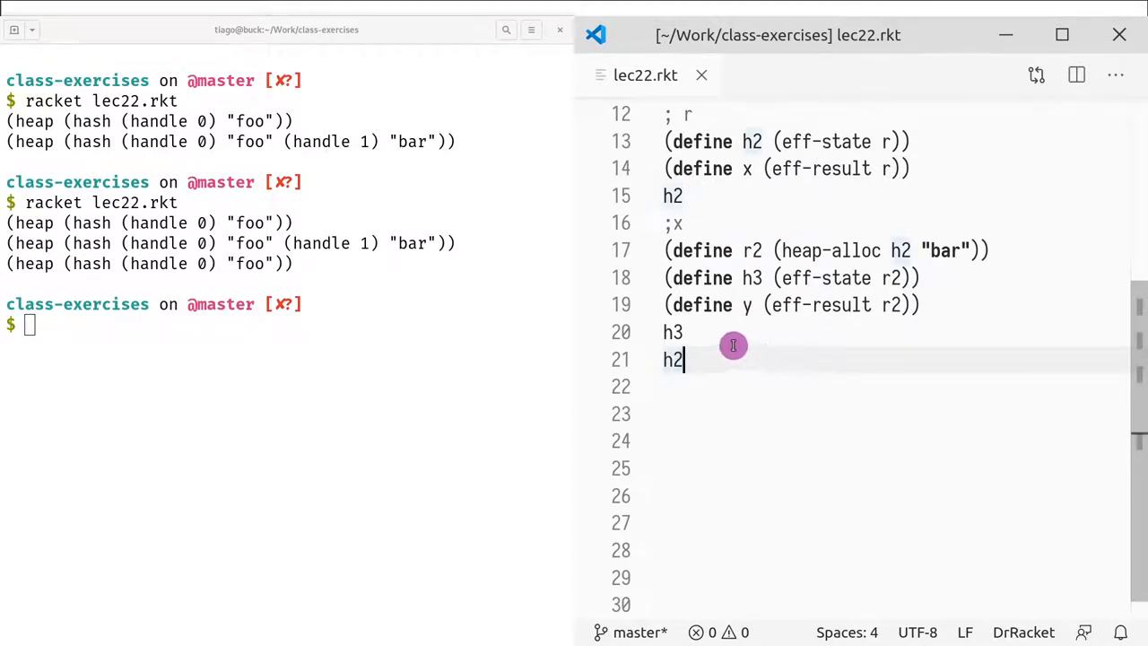
mouse_move(744, 358)
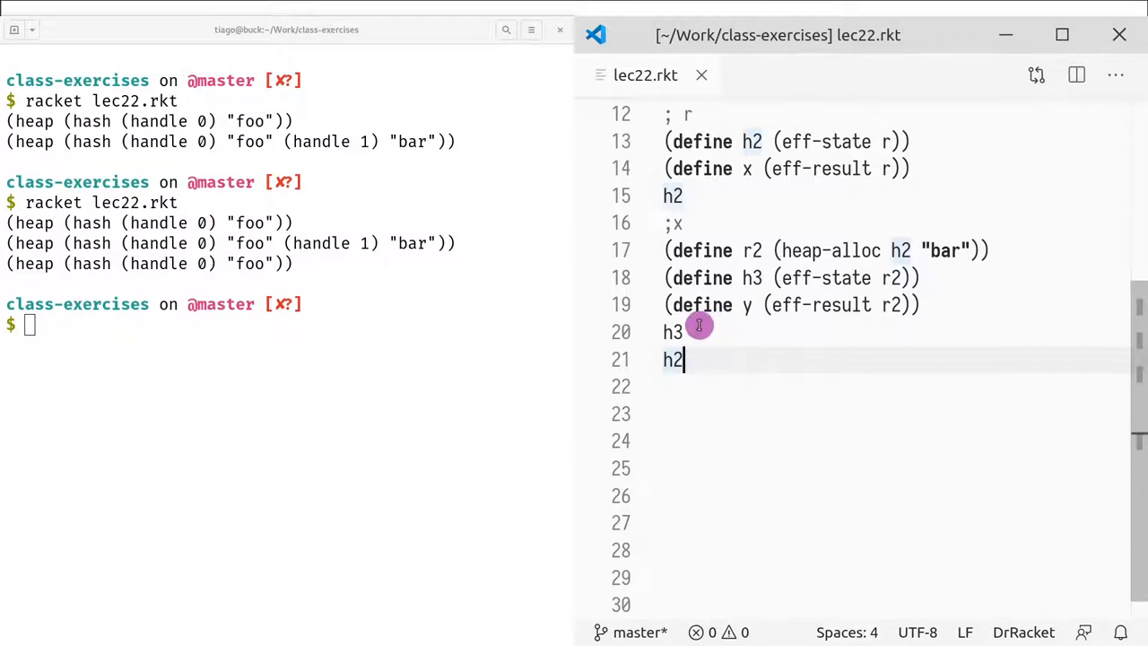
double_click(671, 332)
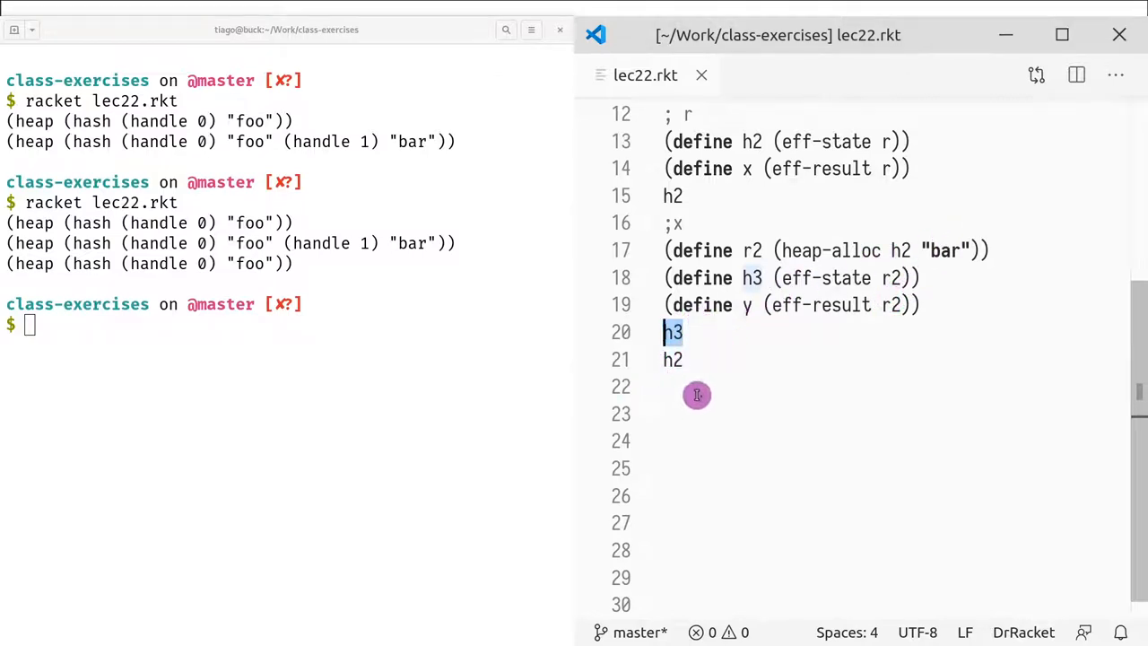
text(;)
click(895, 385)
text(()
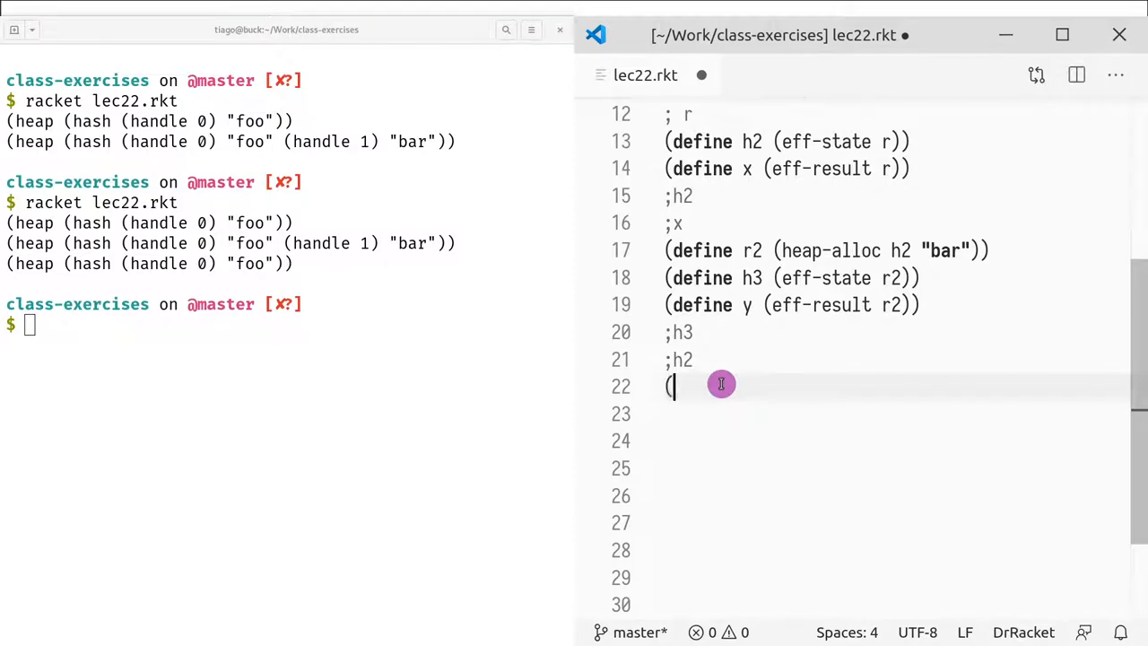
- Add heap-get expressions fetching x and y from the heap, highlighting r where x is defined
text(heap)
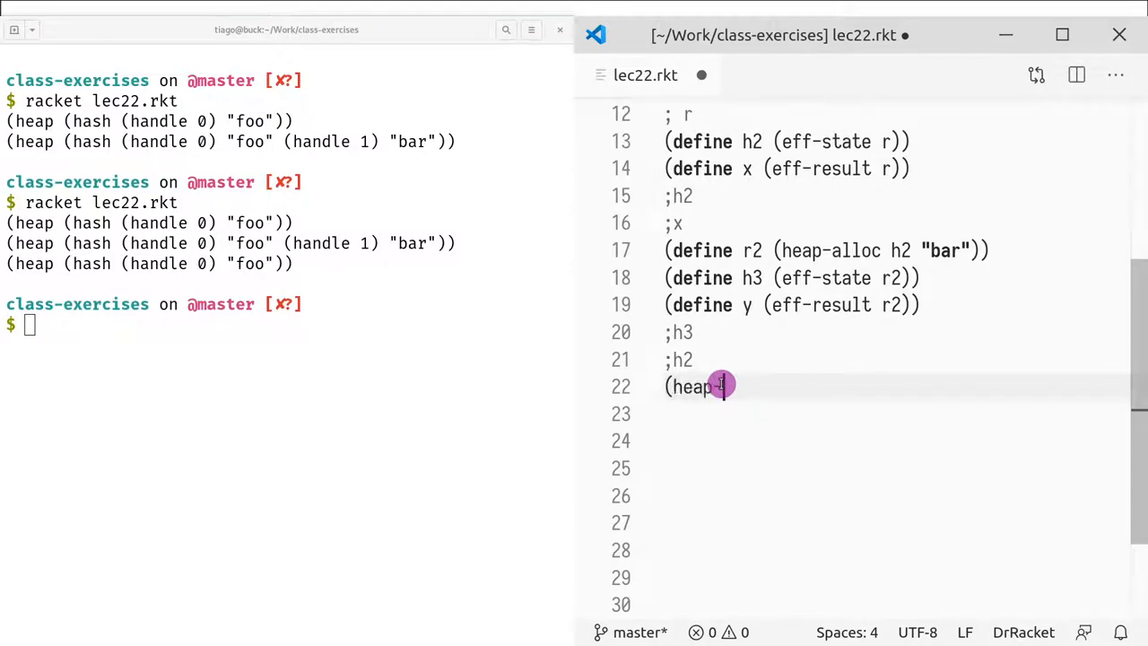
text(-get x h3))
click(897, 413)
text((heap-get)
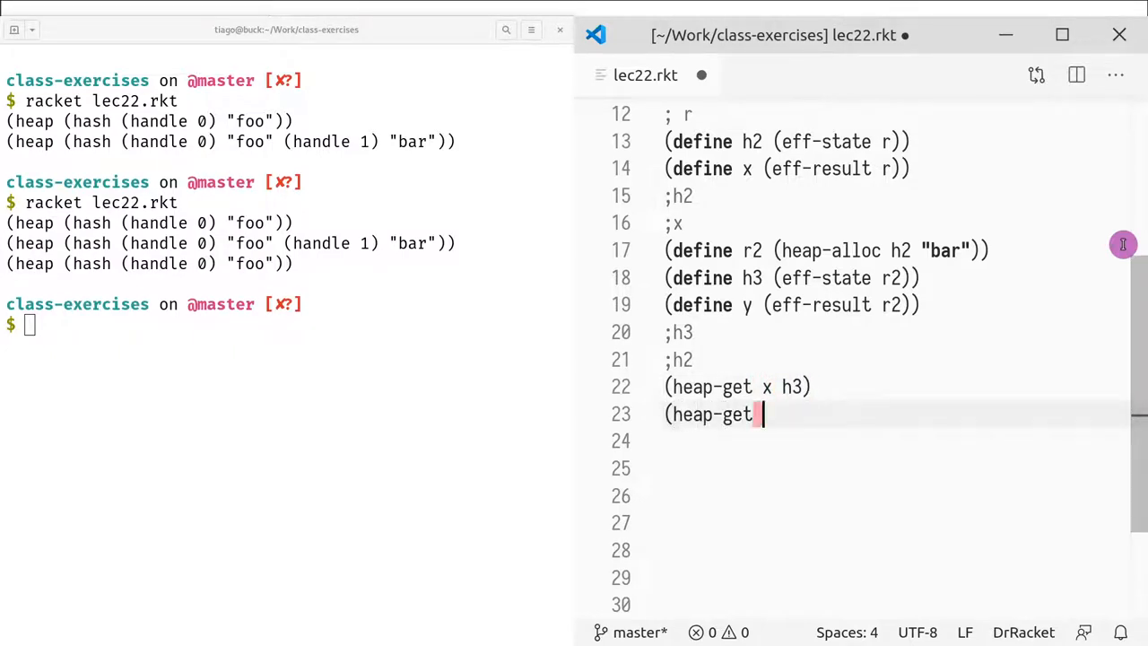
text(y h2)
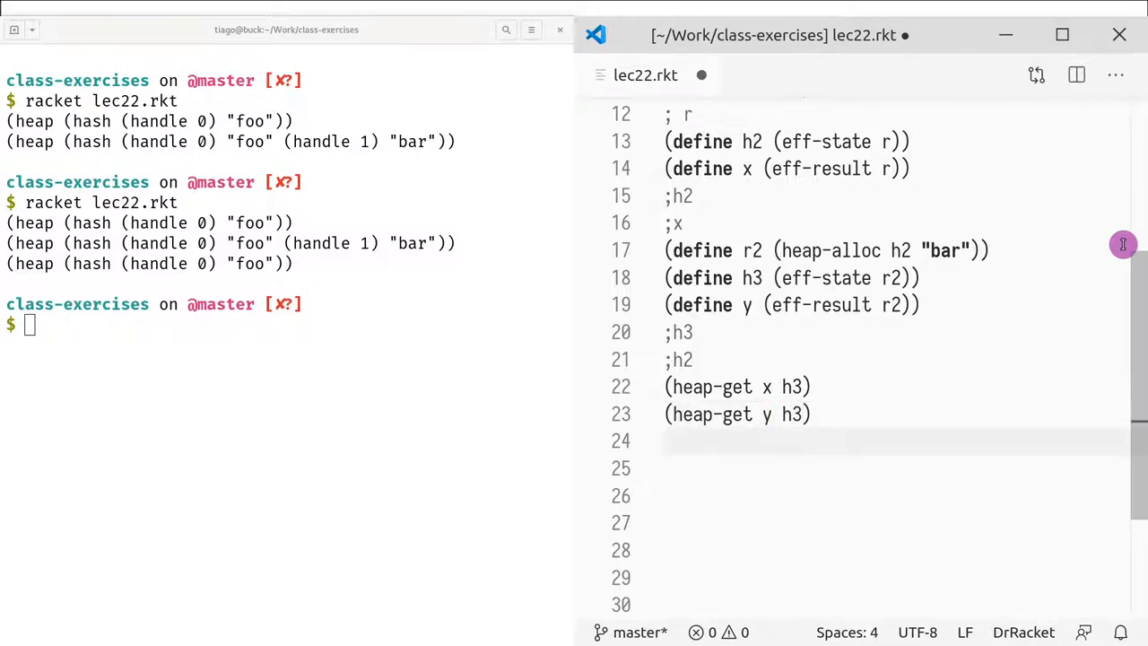
mouse_move(847, 421)
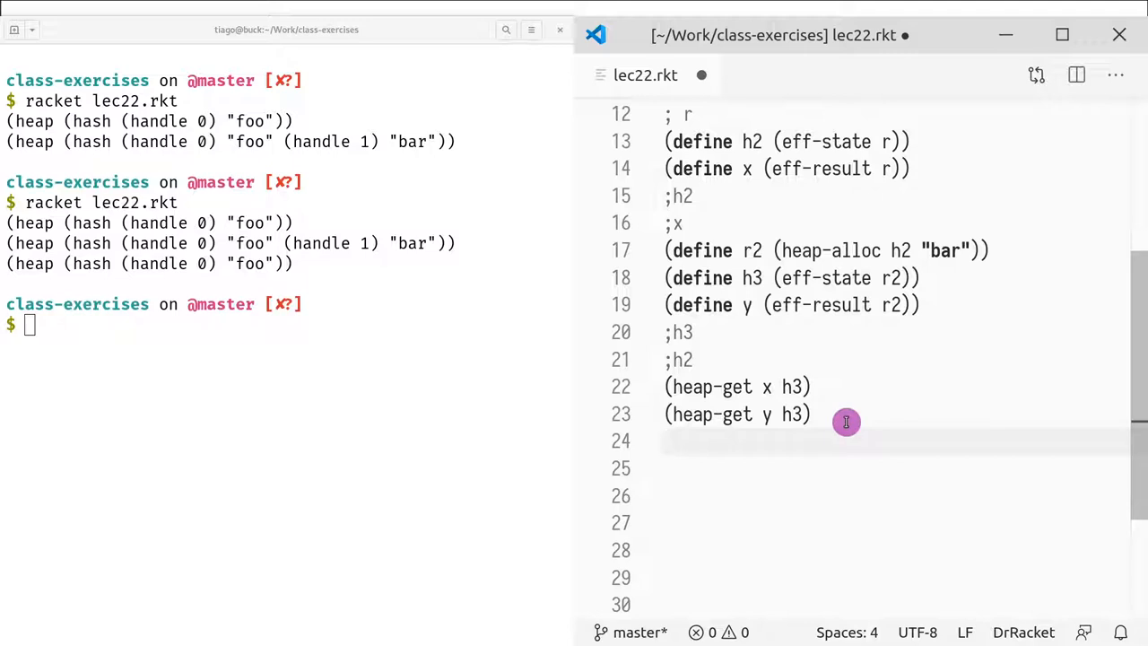
mouse_move(793, 401)
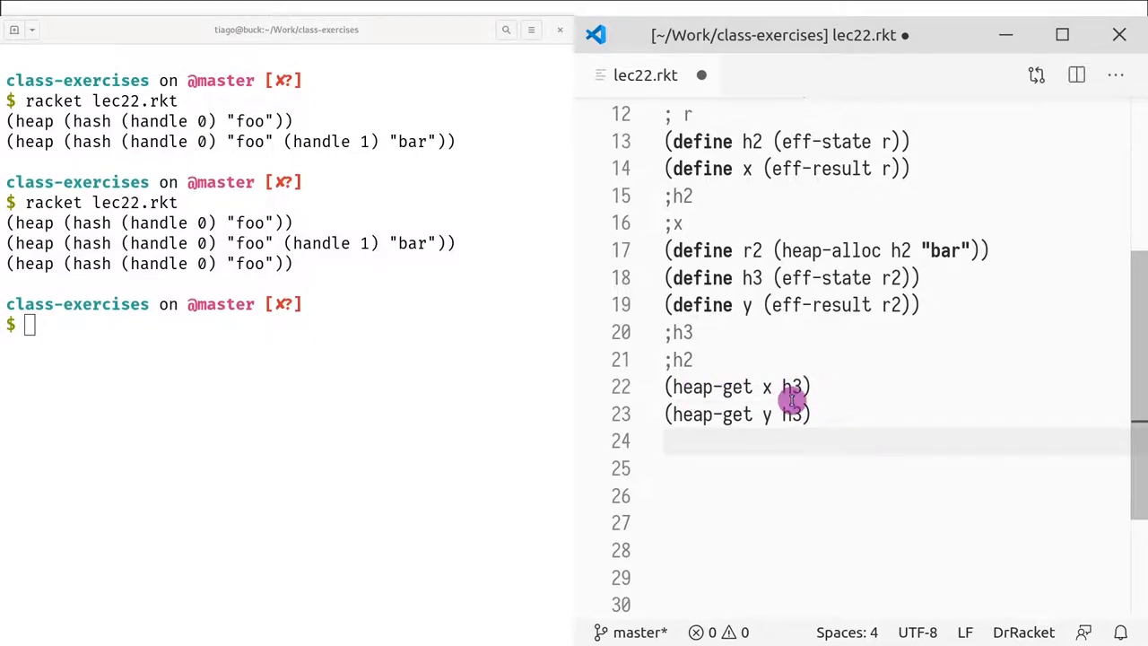
mouse_move(839, 412)
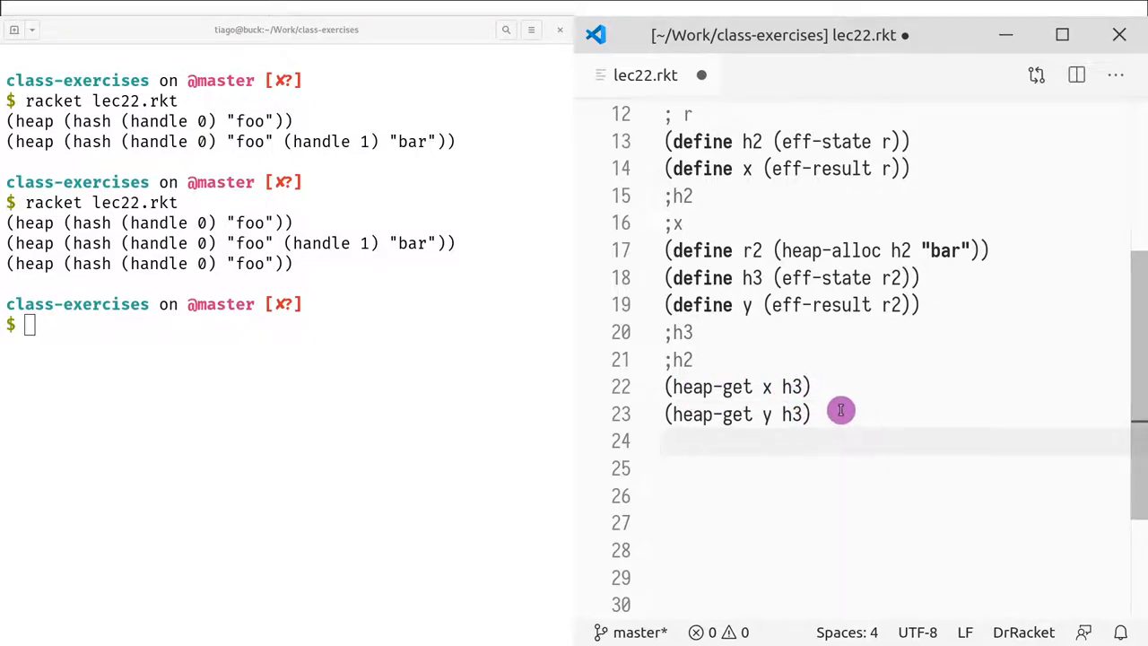
mouse_move(764, 394)
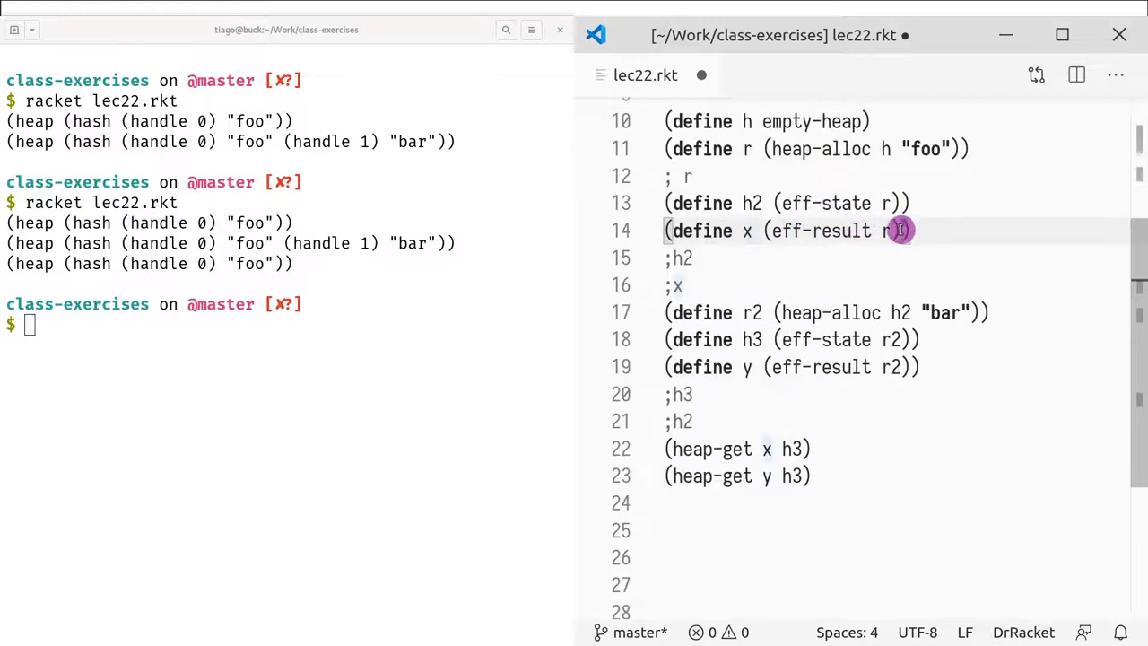
double_click(818, 230)
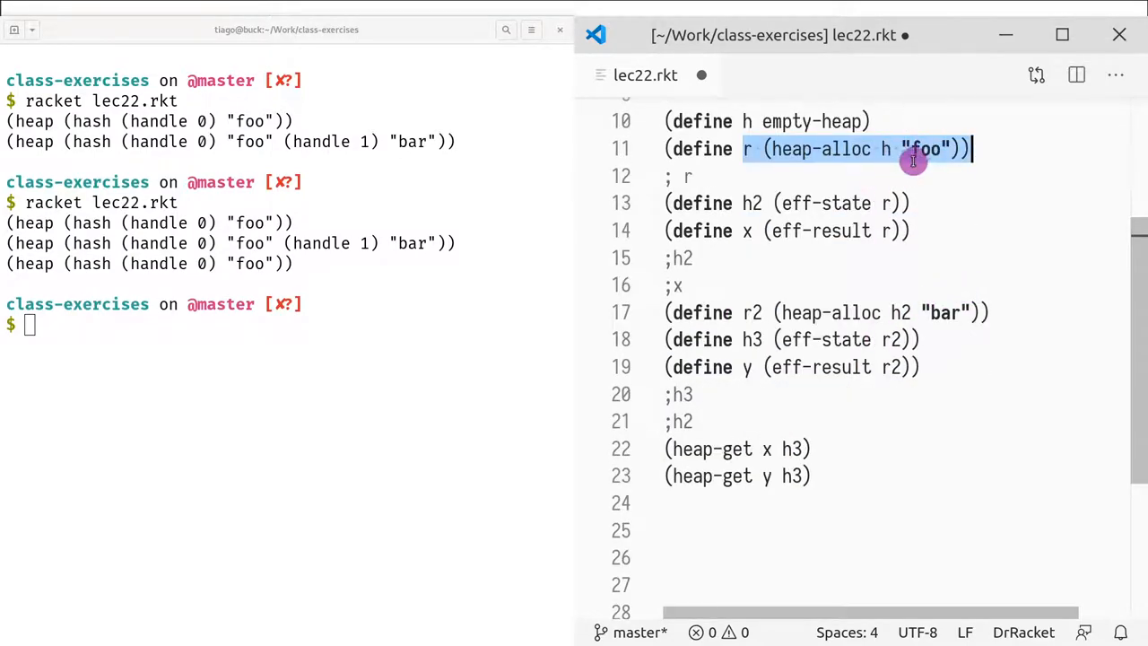
mouse_move(976, 312)
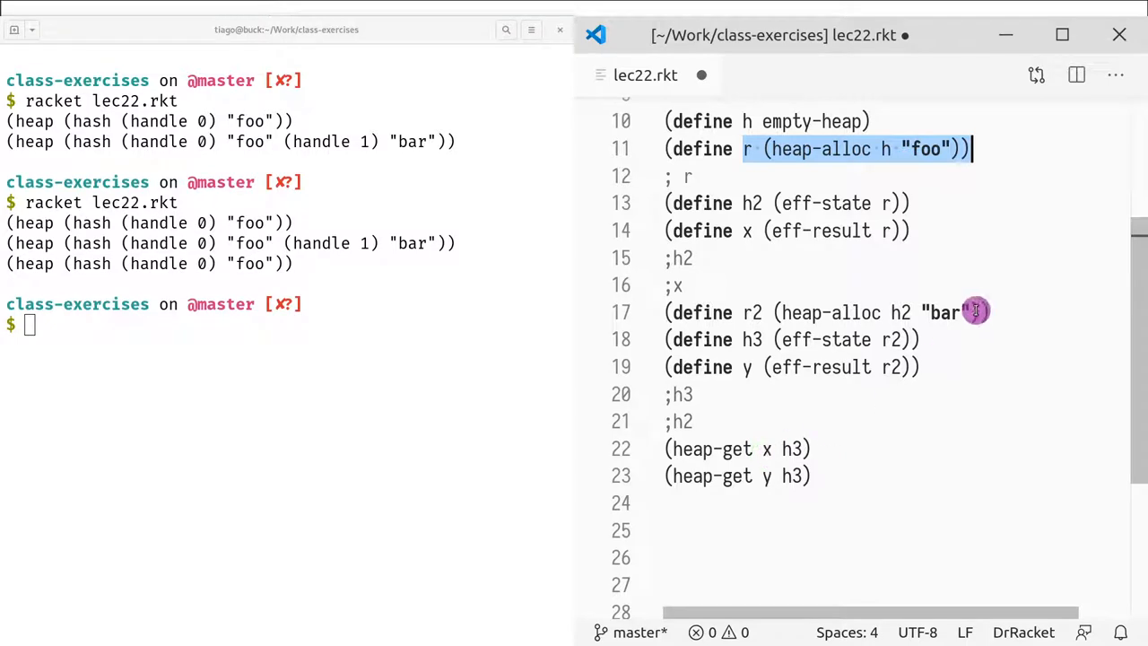
- Annotate the two heap-get lines with ; "foo" and ; "bar" comments
click(810, 448)
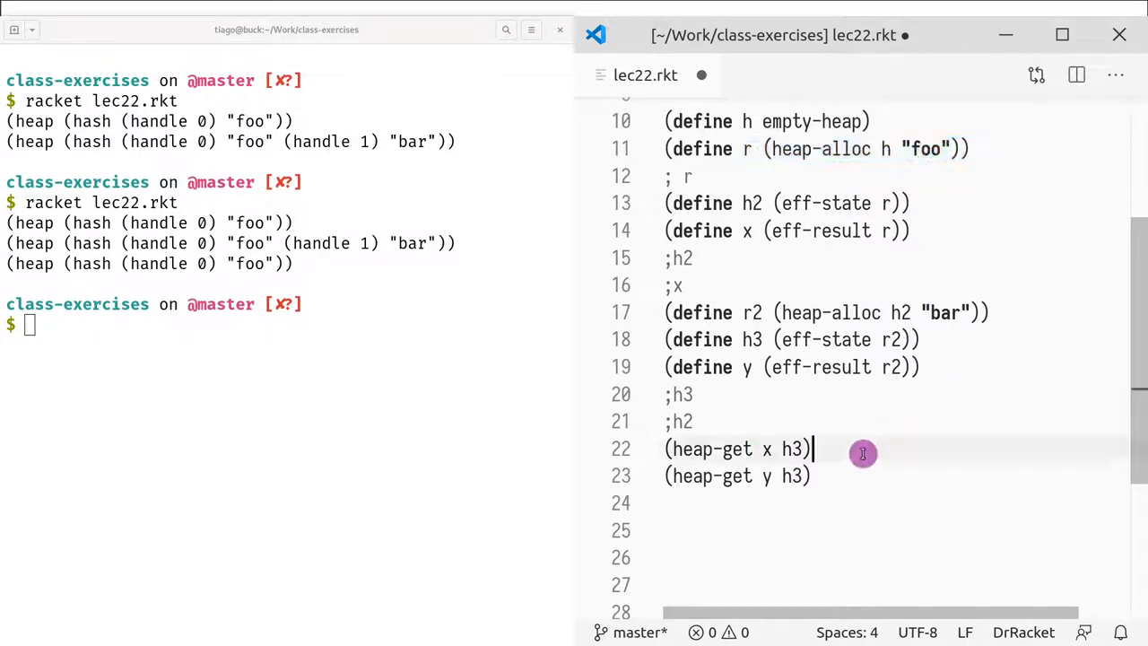
text(; "foo)
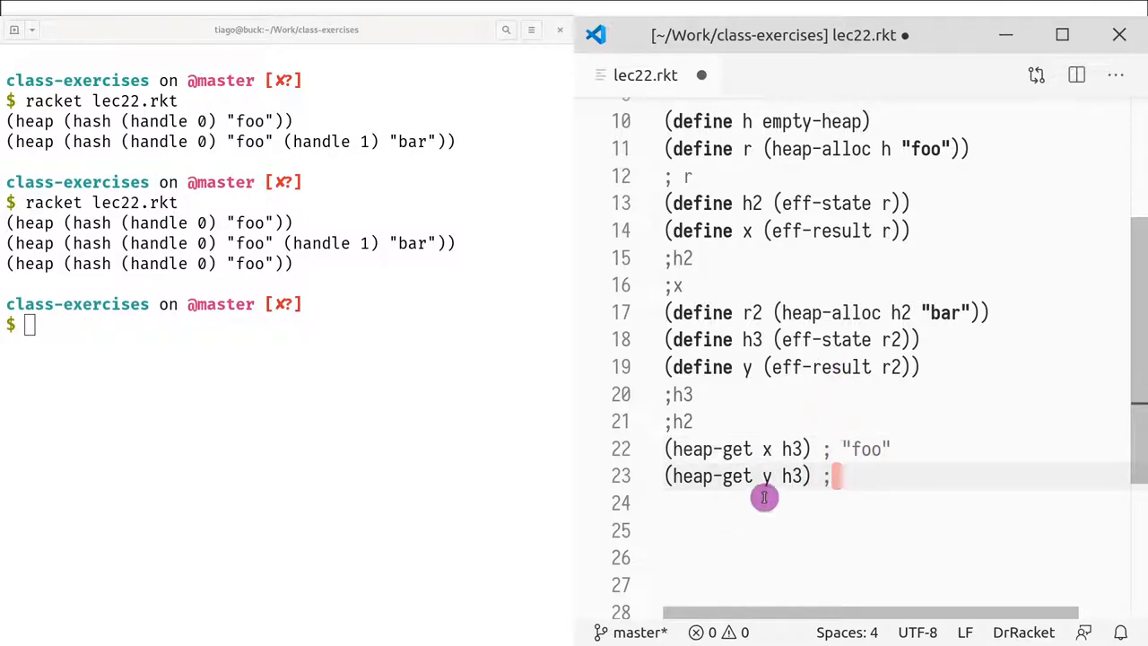
mouse_move(766, 441)
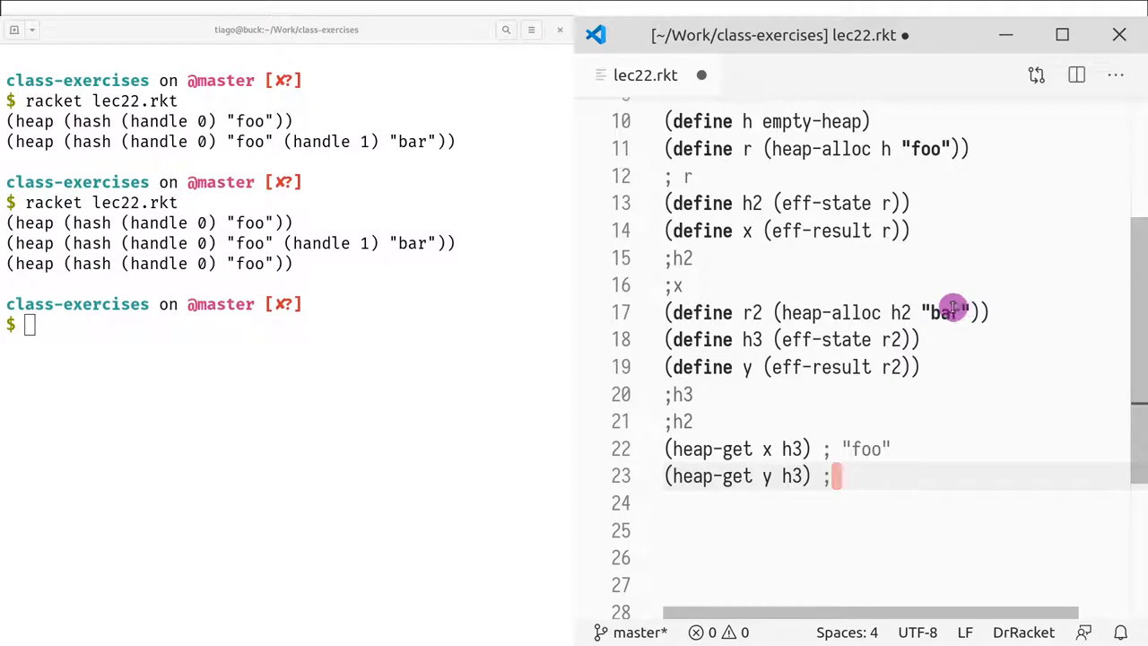
text("bar)
click(287, 324)
text(racket lec22.rkt)
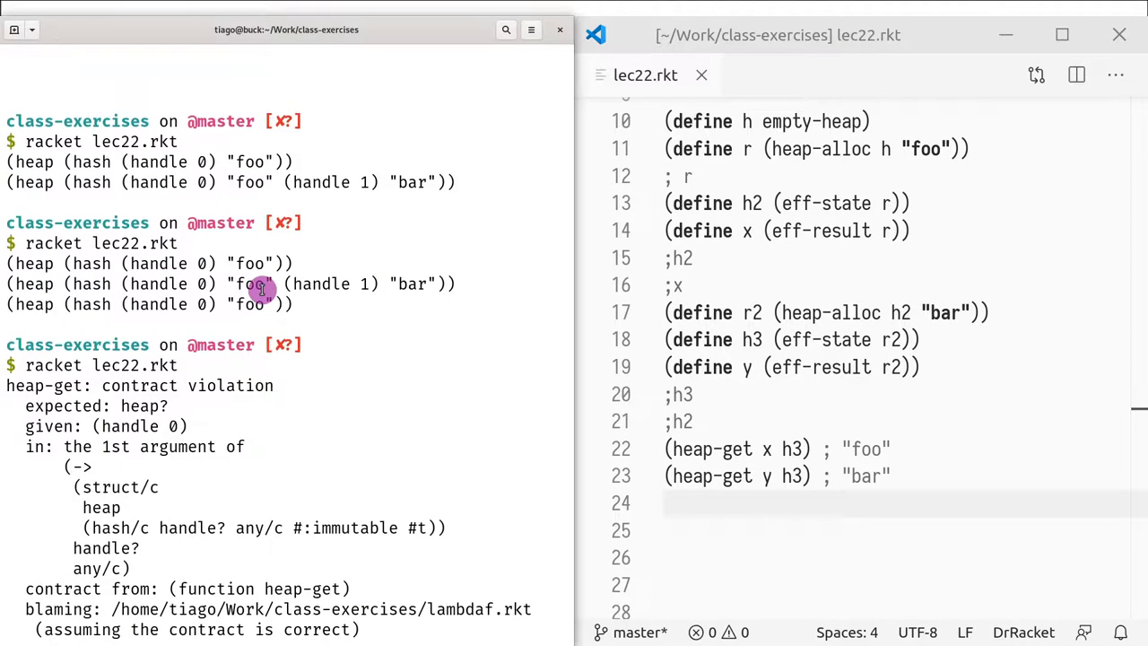
- Reorder heap-get arguments so line 23 reads (heap-get h3 y), starting line 22 likewise
scroll(down, 3)
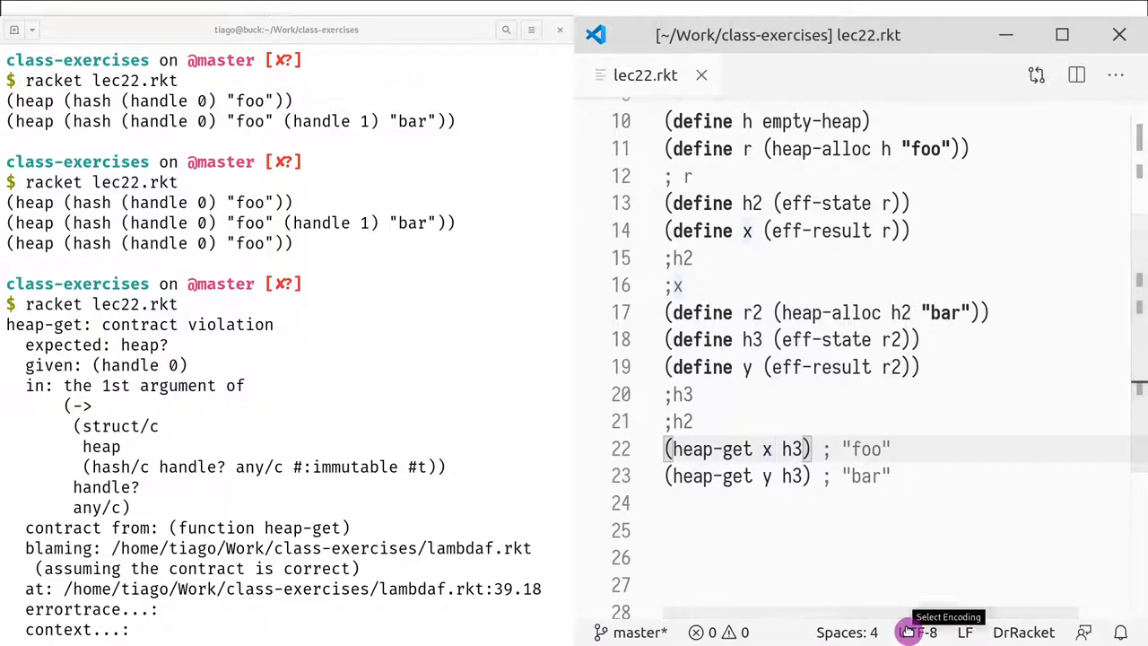
key(BackSpace)
text( x)
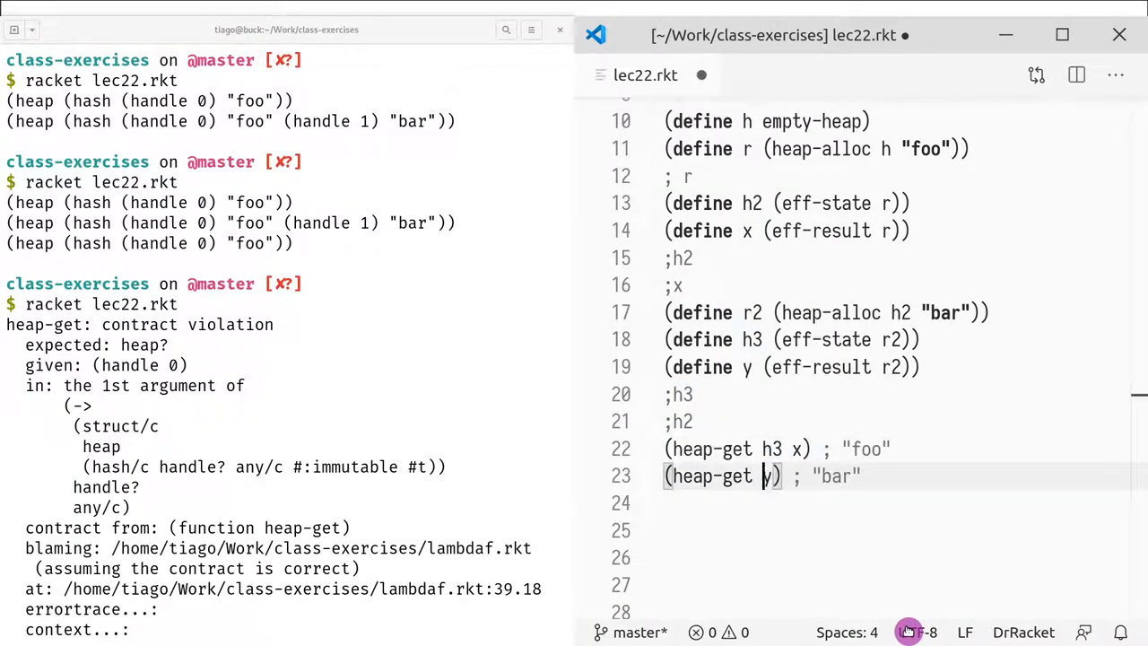
text(h3)
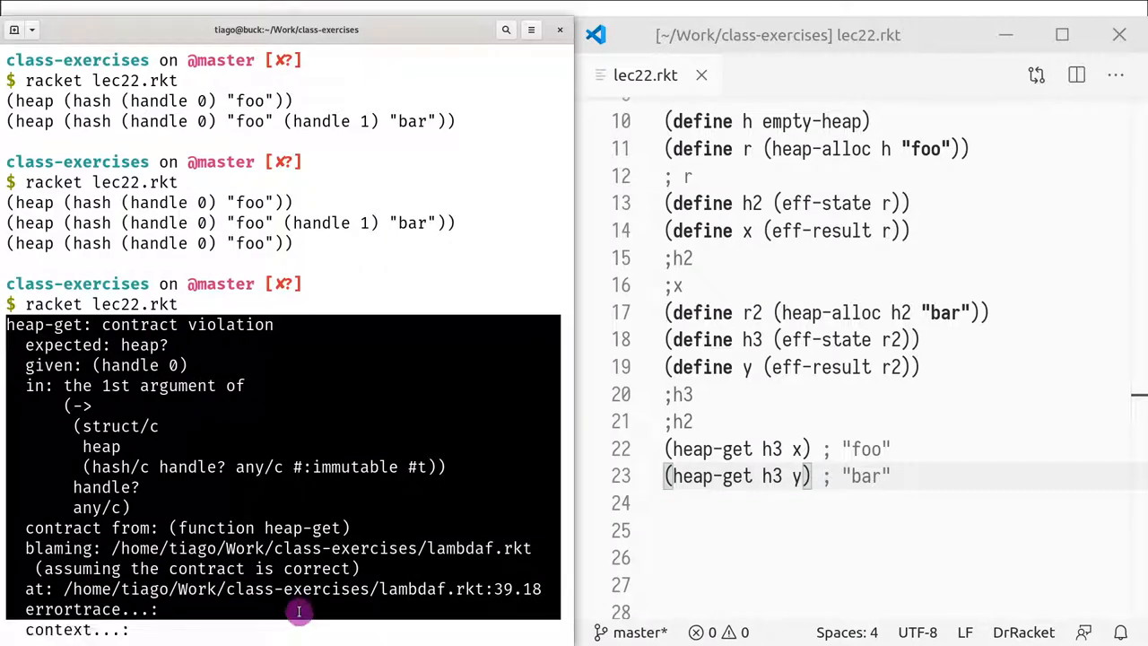
mouse_move(362, 515)
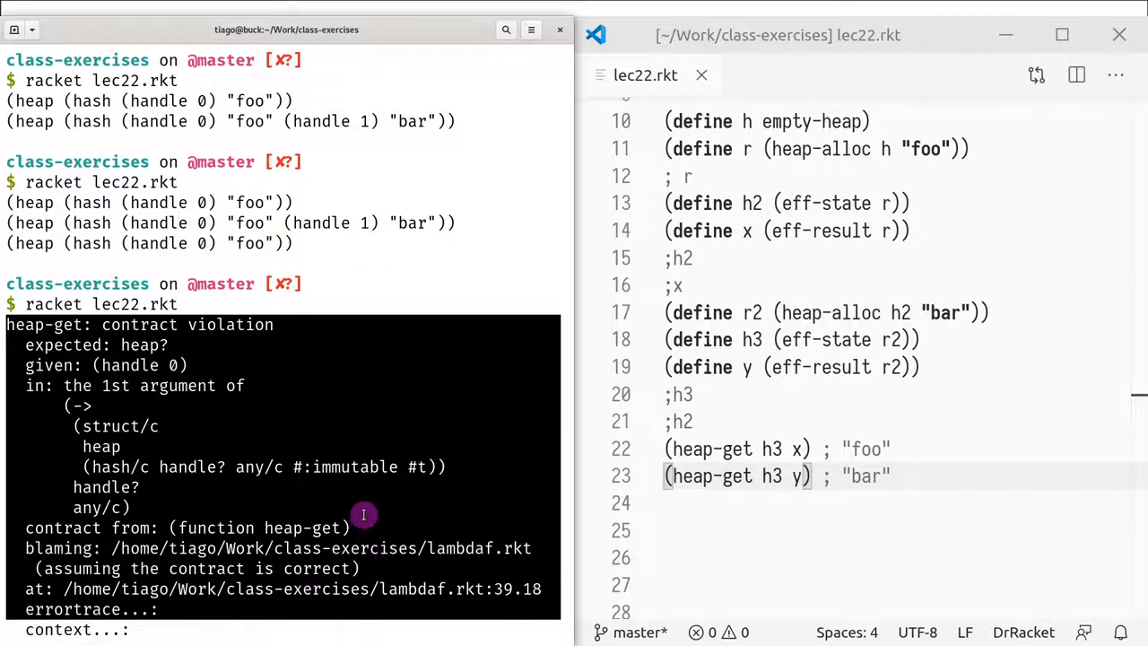
mouse_move(352, 498)
text(x)
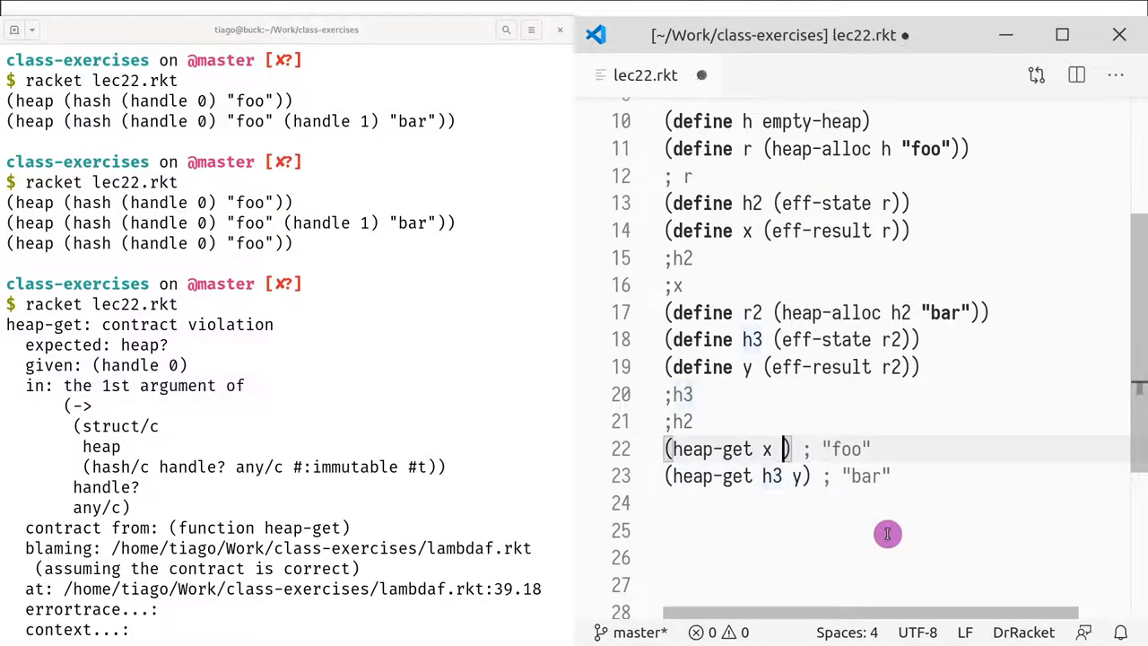
text(h3)
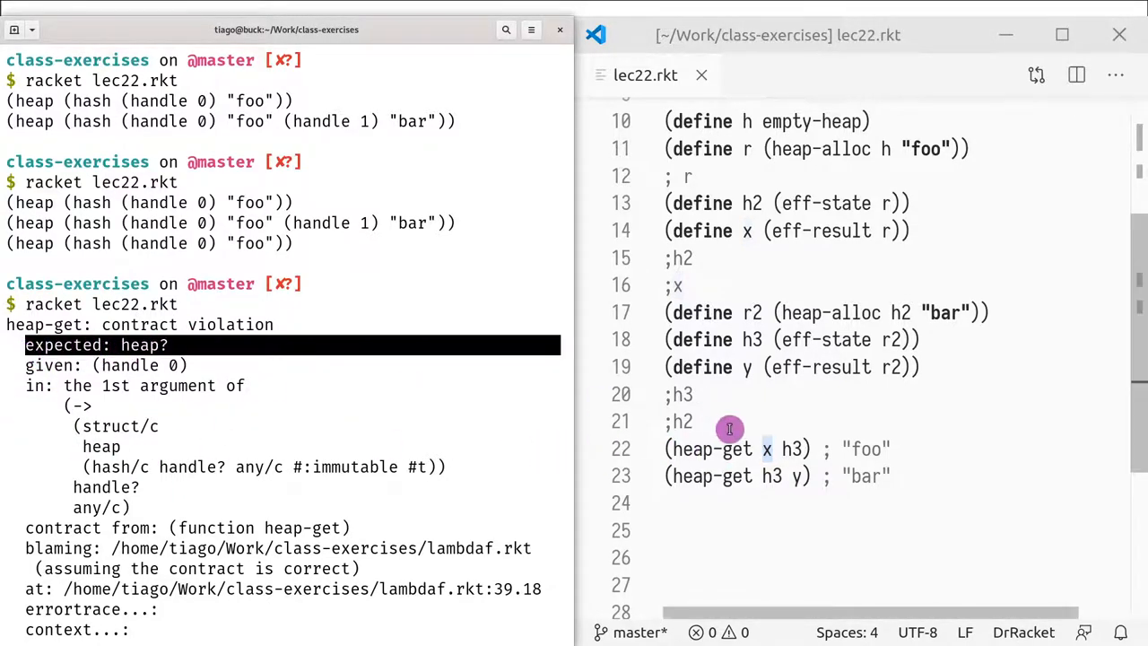
mouse_move(762, 449)
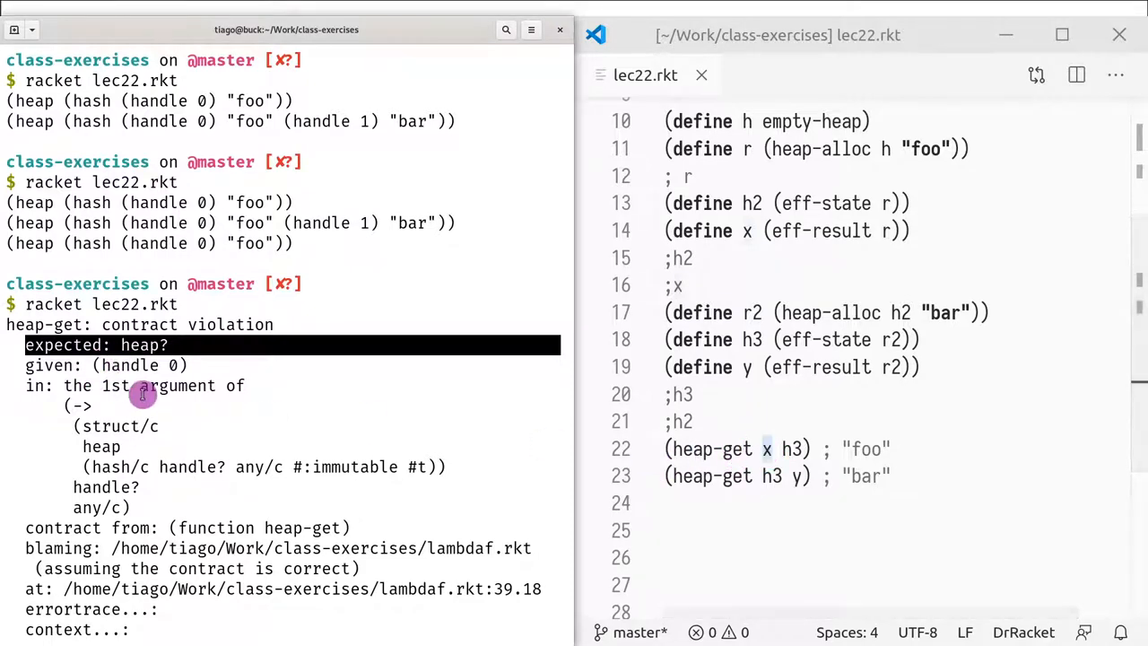
mouse_move(296, 394)
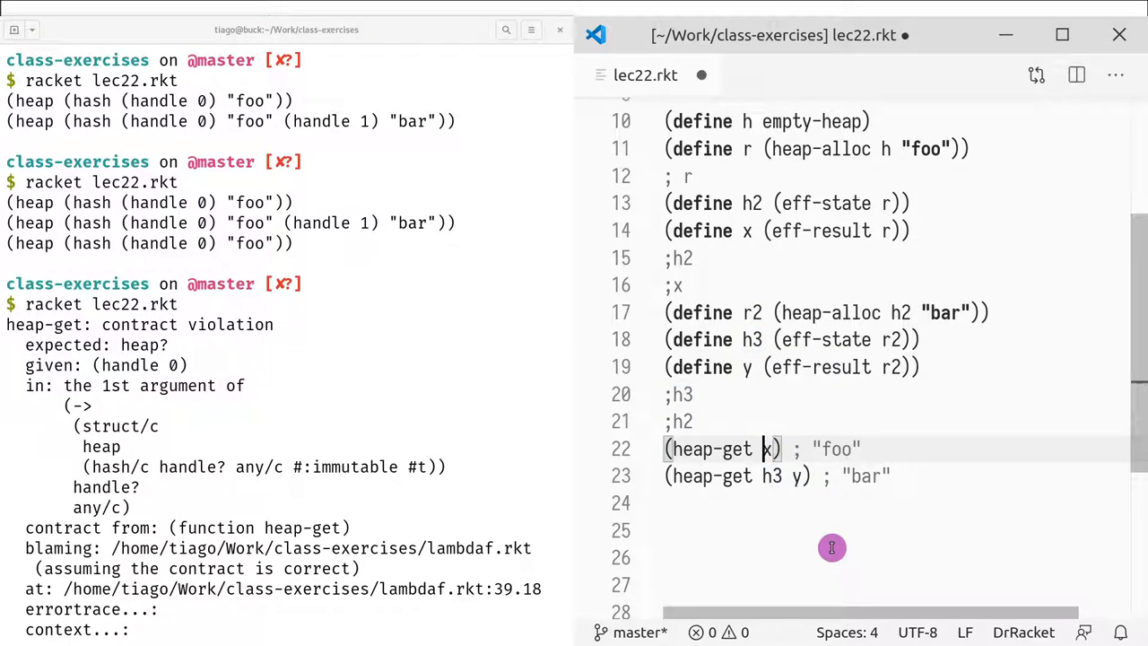
- Make line 22 (heap-get h3 x) and rerun racket lec22.rkt, printing "foo" and "bar"
text(h3)
text(racket lec22.rkt)
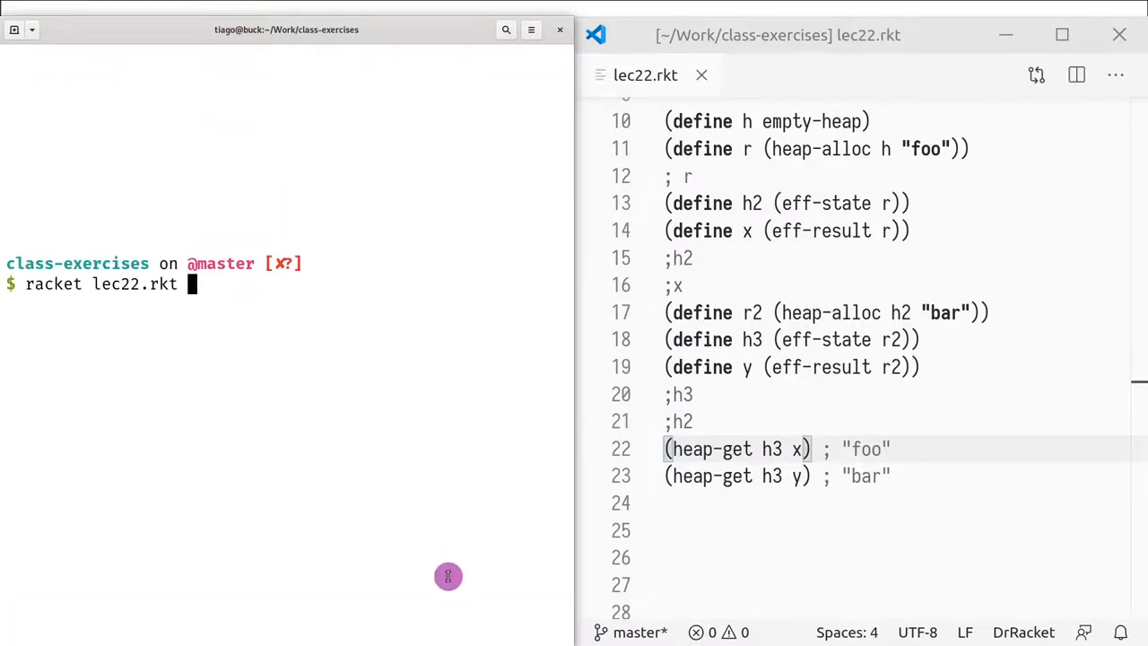
key(Return)
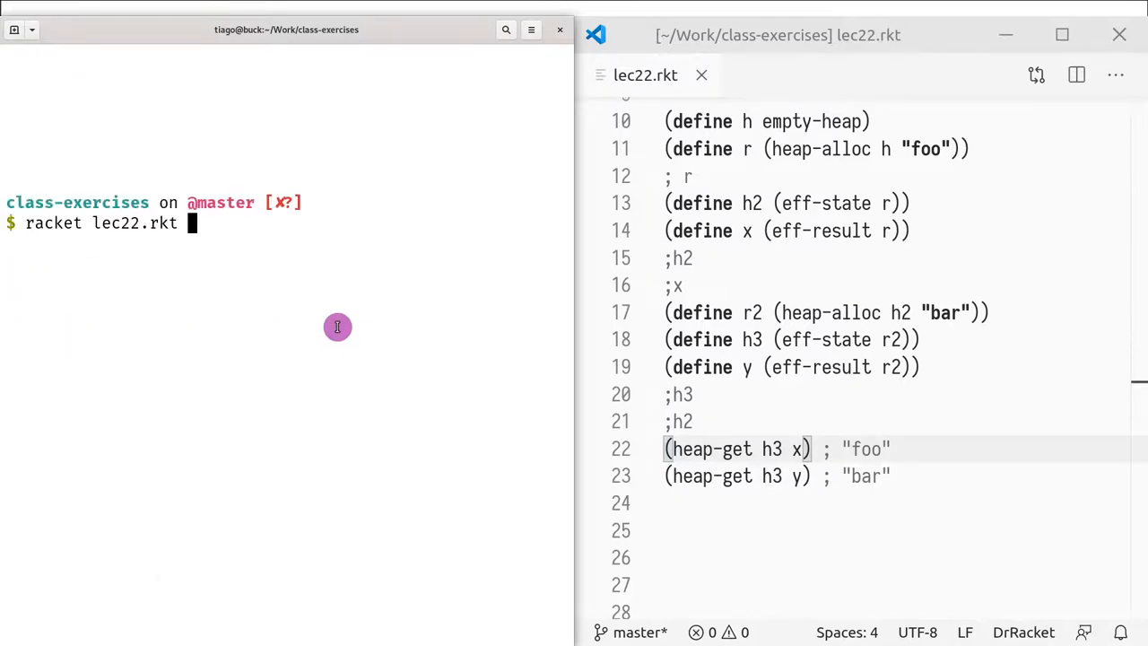
key(Return)
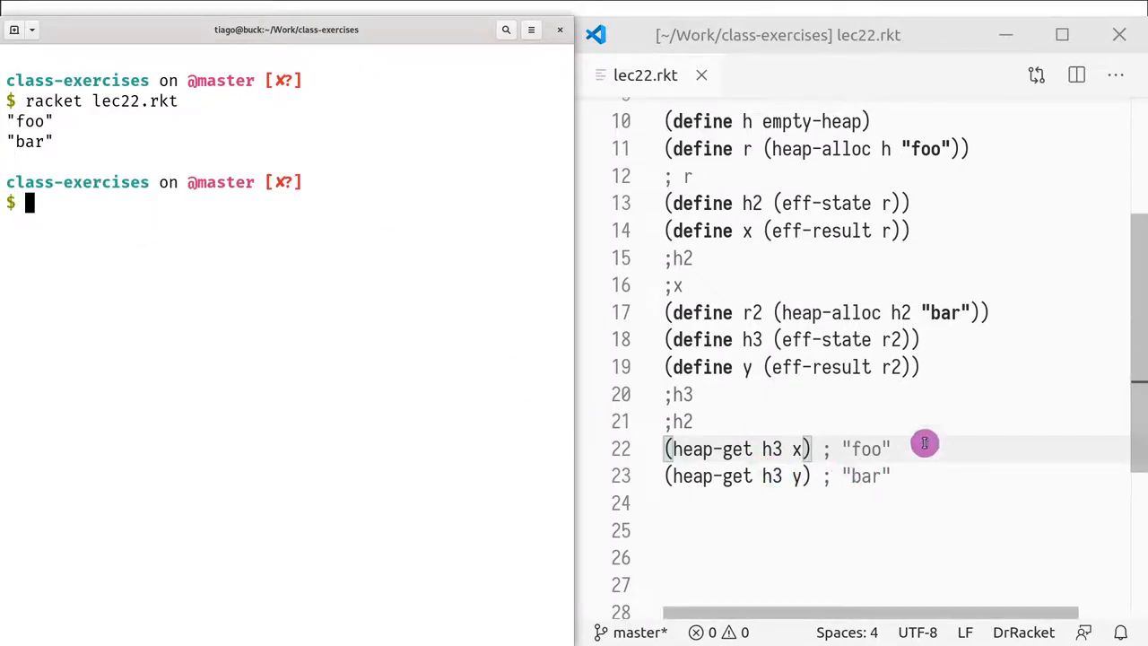
mouse_move(106, 161)
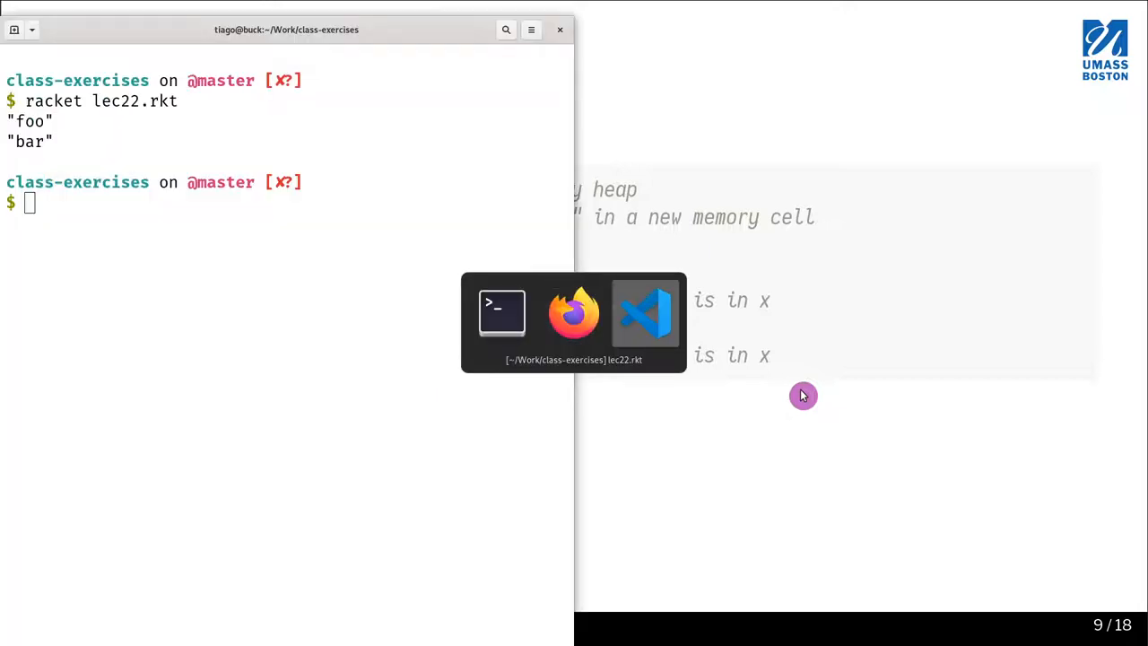
- Add (require rackunit) at the top and a (heap-get h2 x) line after the ;h2 comment
click(644, 312)
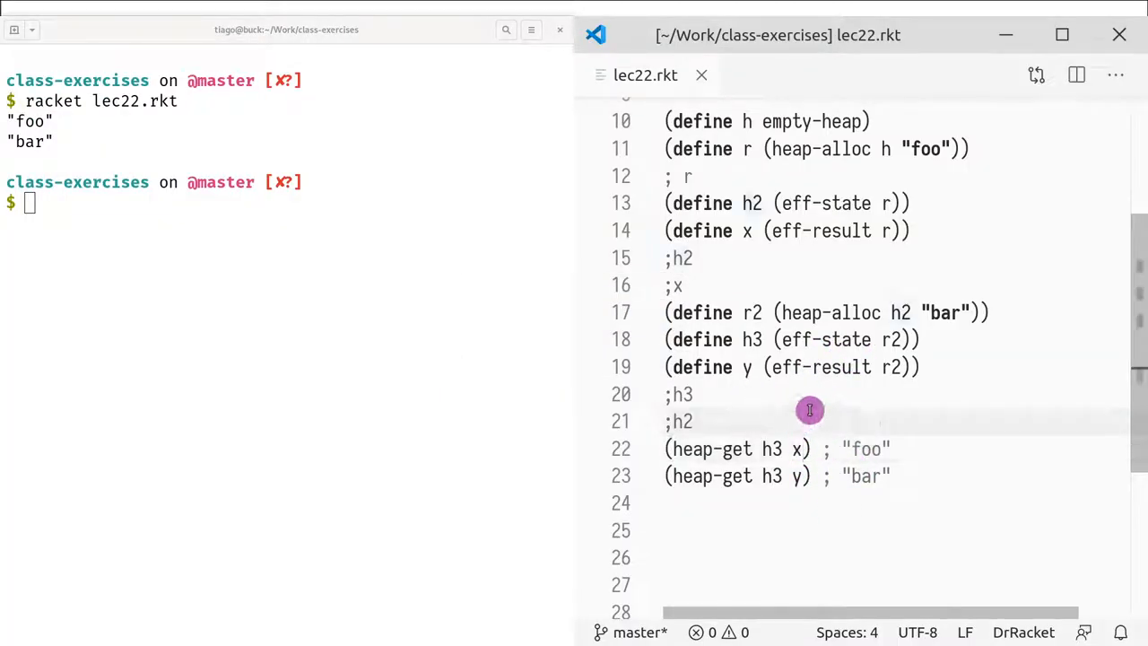
text((he)
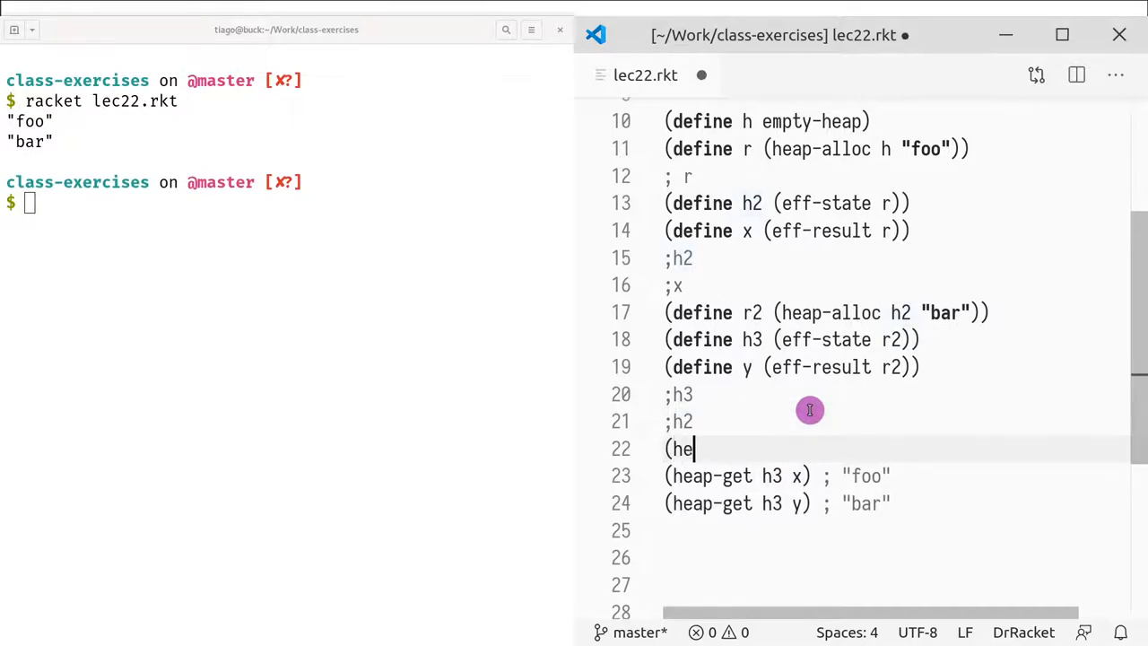
text(ap-)
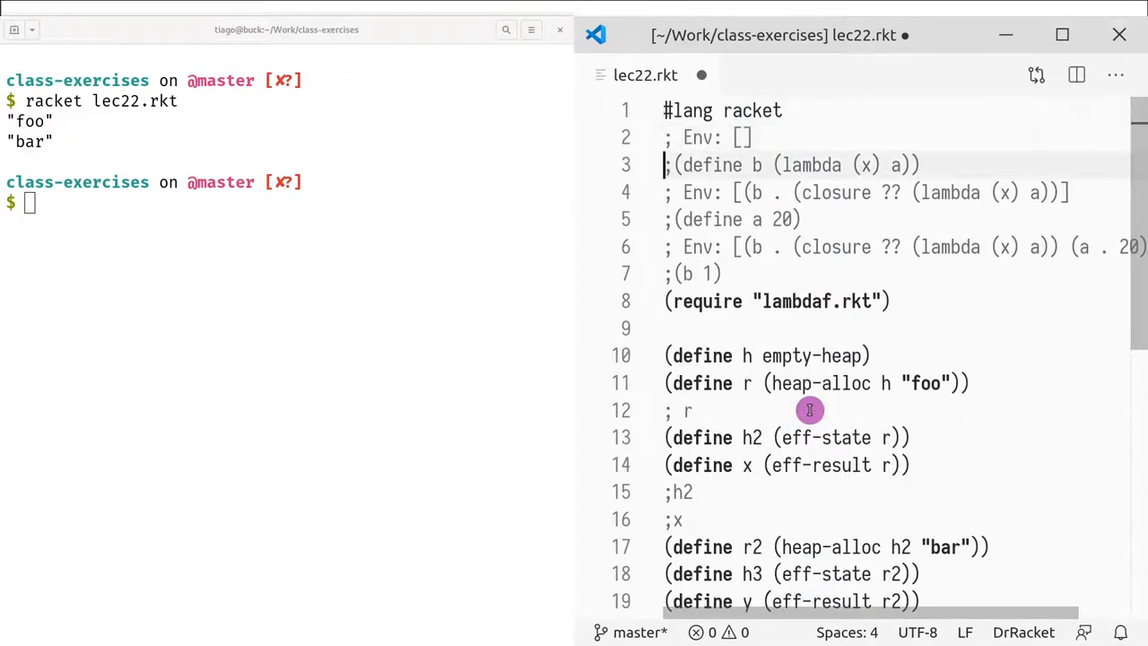
text((require r)
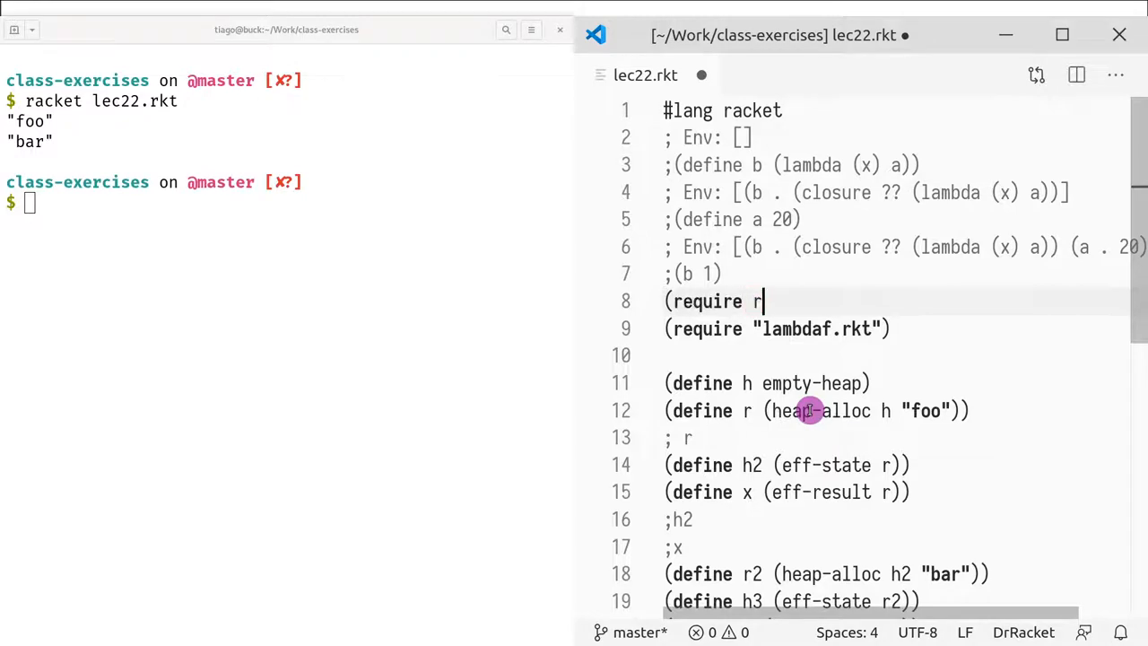
text(ackunit))
text((heap-)
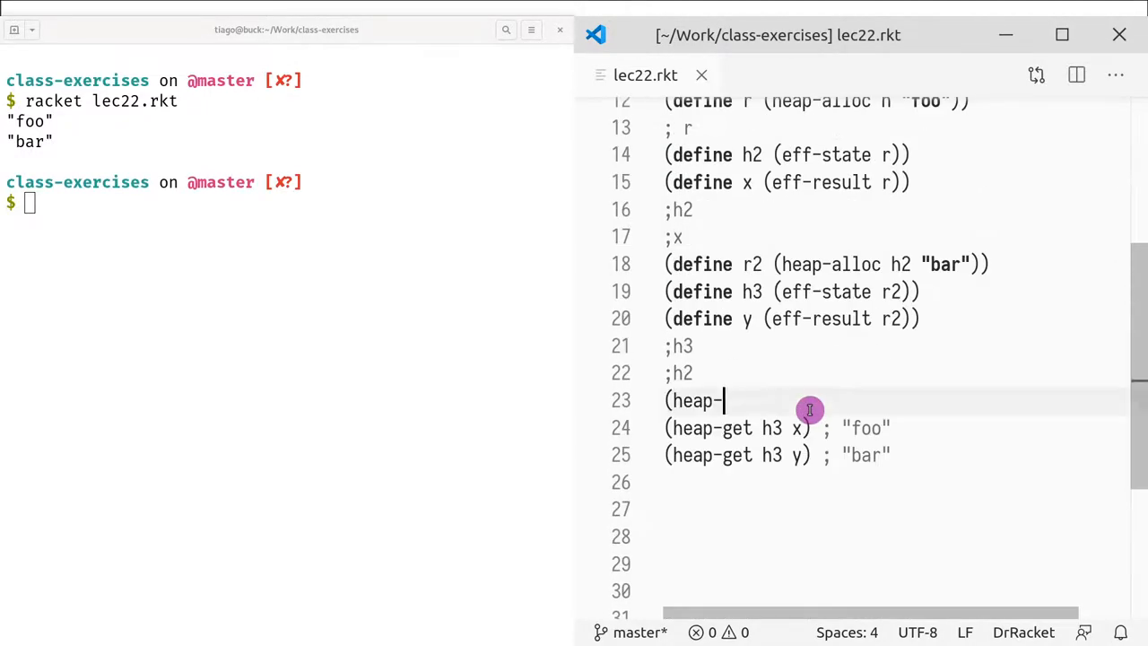
text(get h2 x)
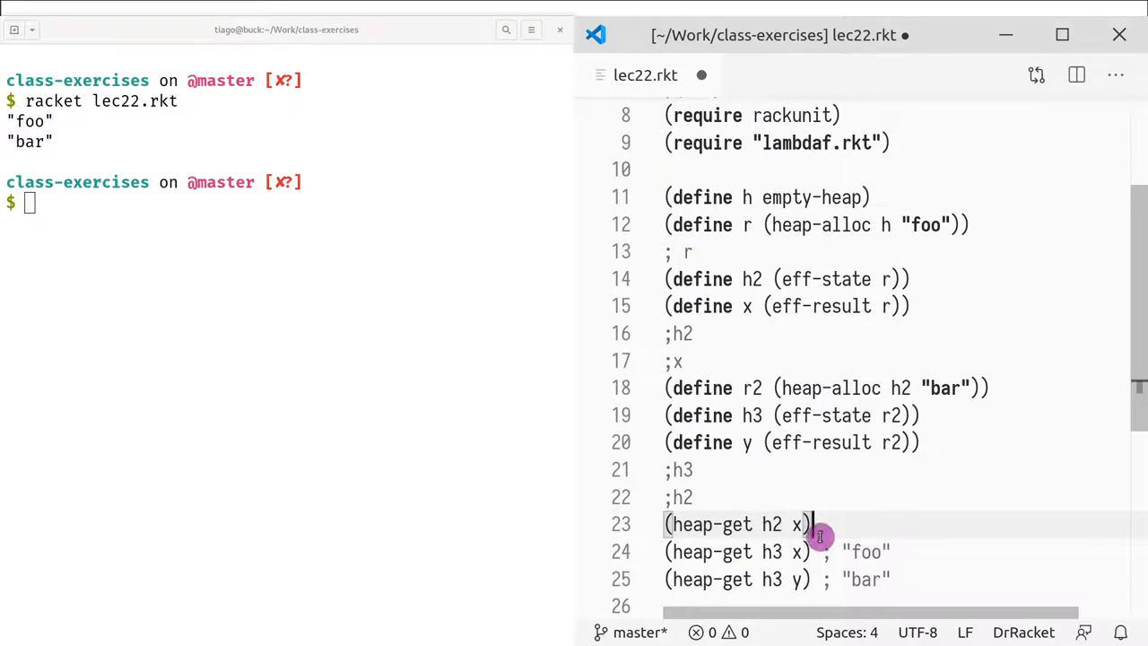
mouse_move(750, 287)
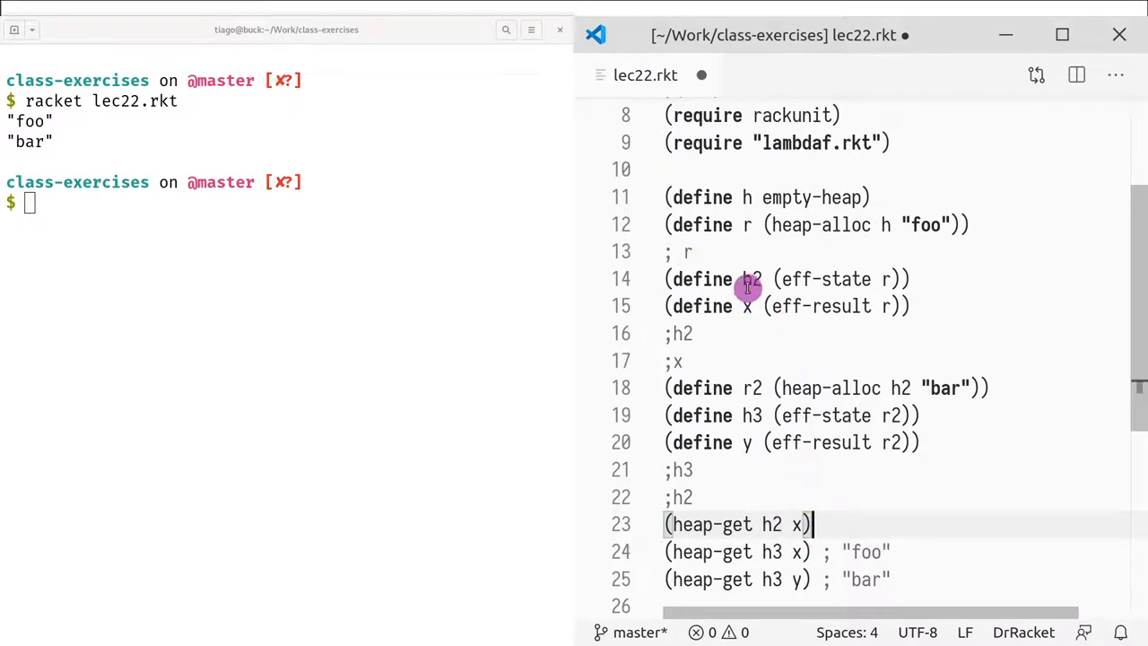
mouse_move(761, 348)
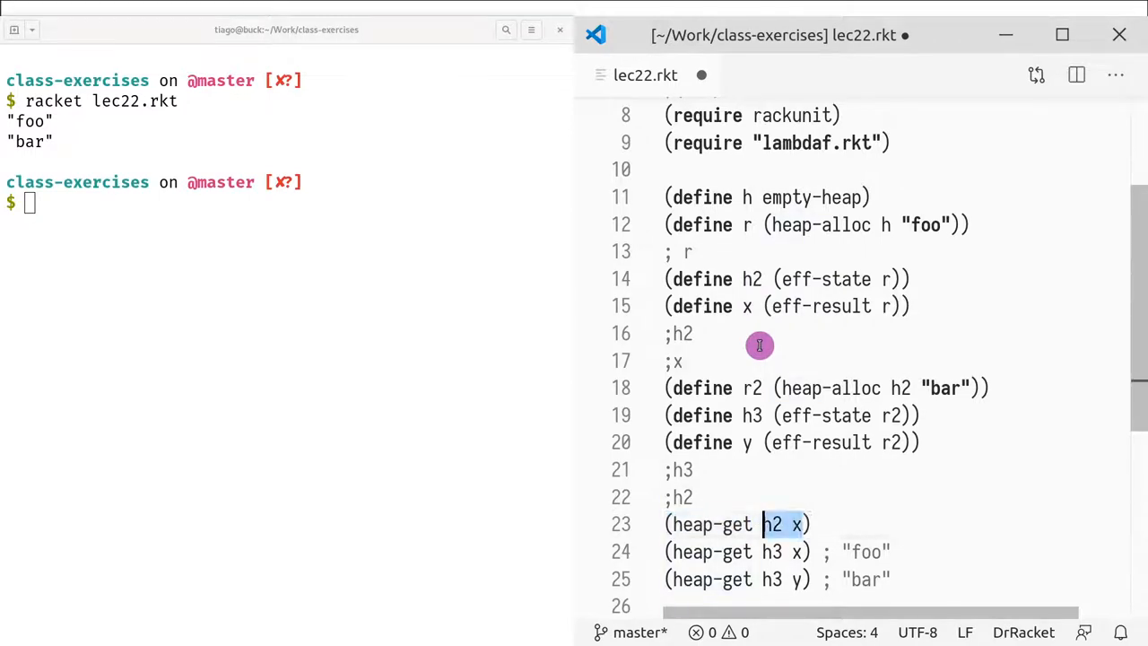
- Begin wrapping the heap-get of h2 in a (check( assertion
text(check()
click(287, 203)
text(racket lec22.rkt)
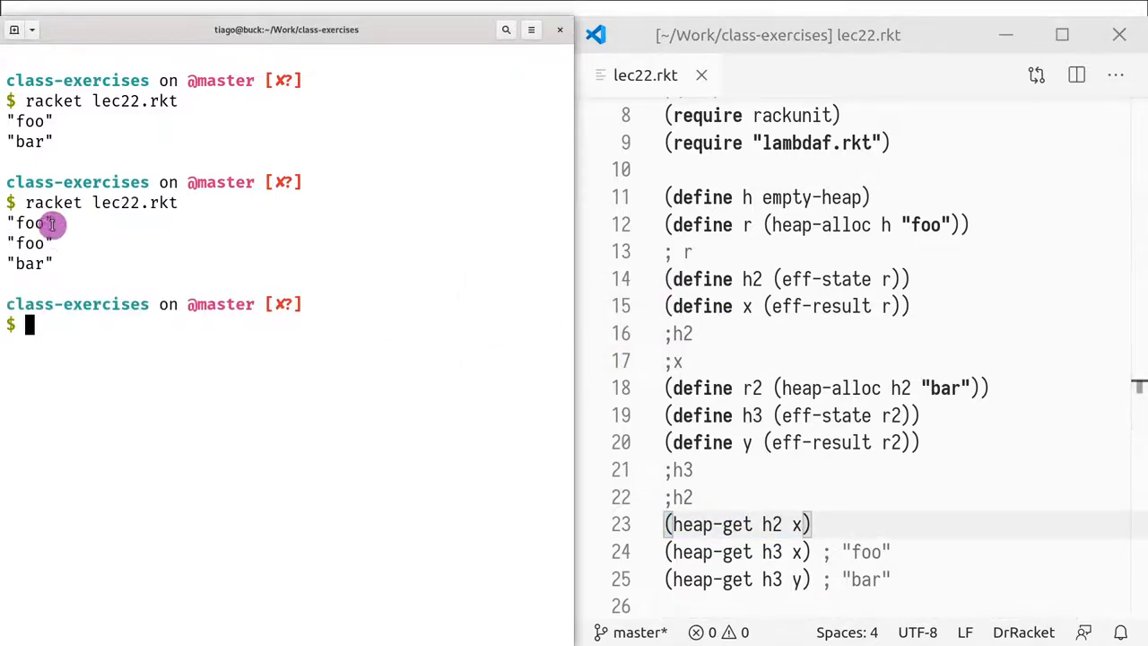
scroll(down, 3)
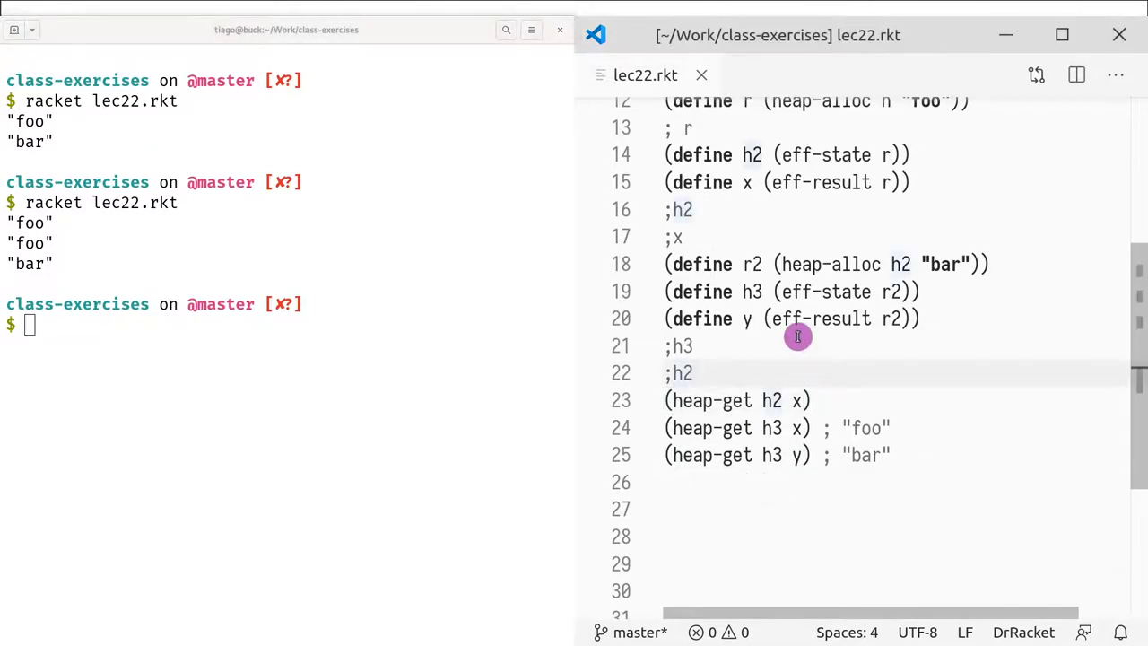
- Wrap the h3 heap-get lines in check-equal? expecting "foo" for x and "bar" for y
text((check-equal?)
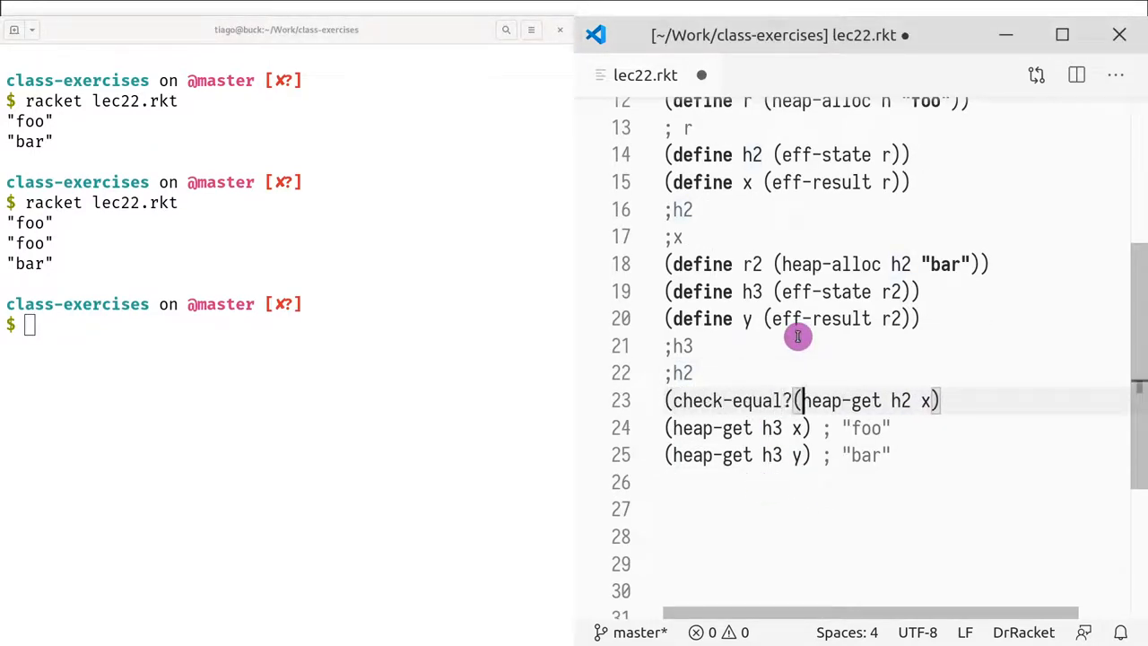
text(")
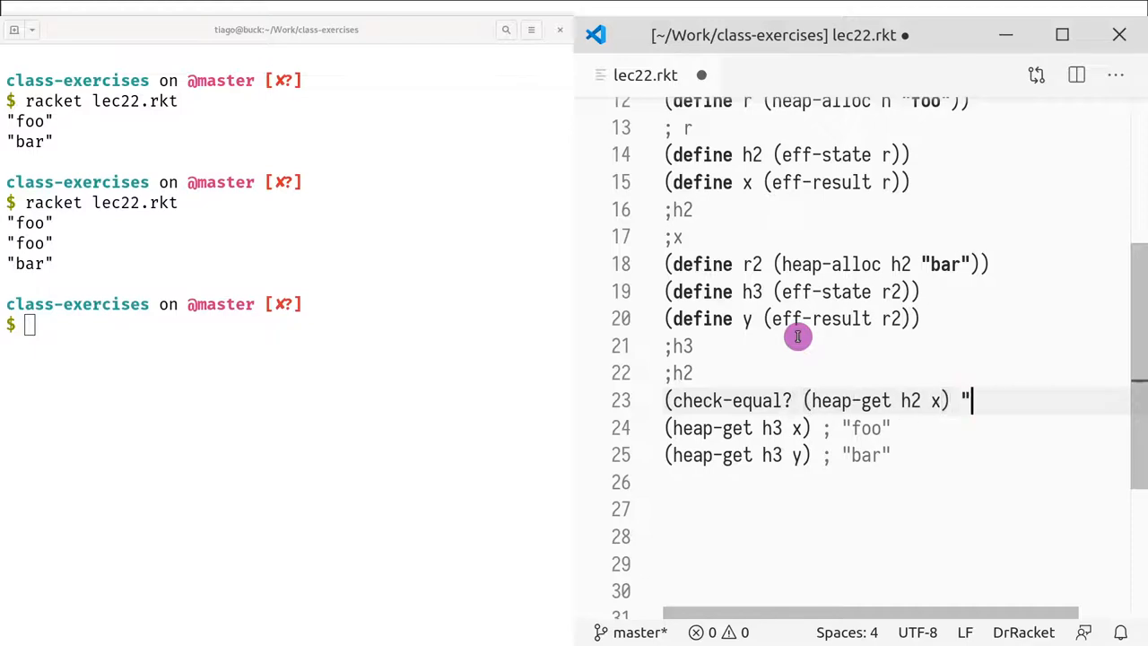
text(foo"))
click(780, 428)
text((check-eq)
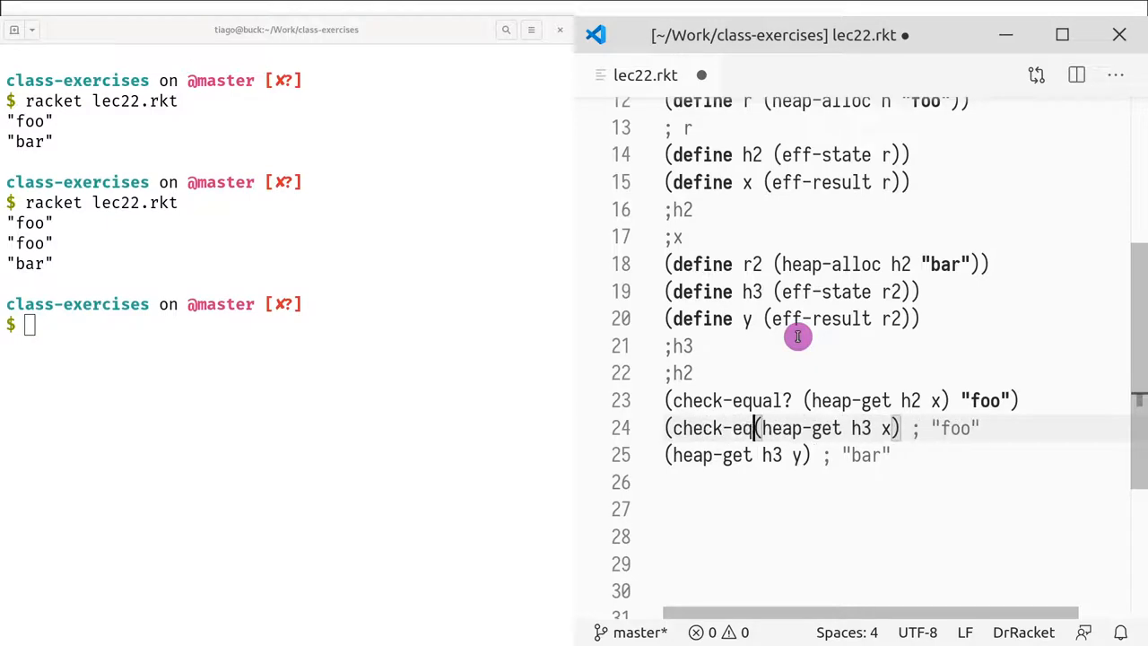
text(ual?)
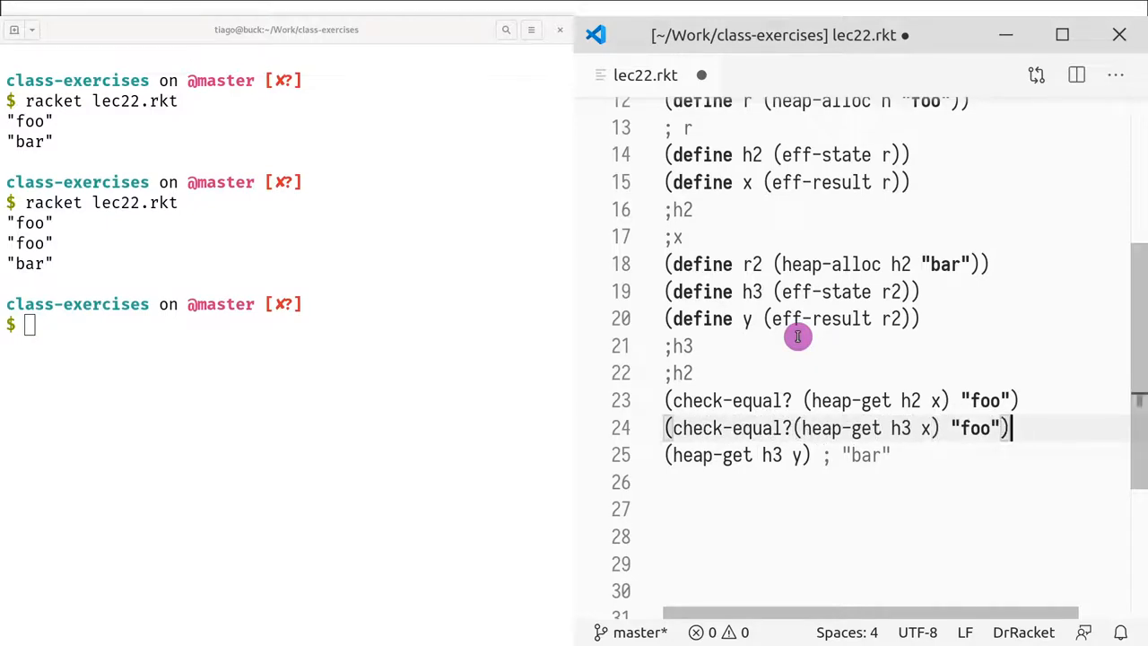
text((check-equal?)
click(287, 324)
text(racket lec22.rkt)
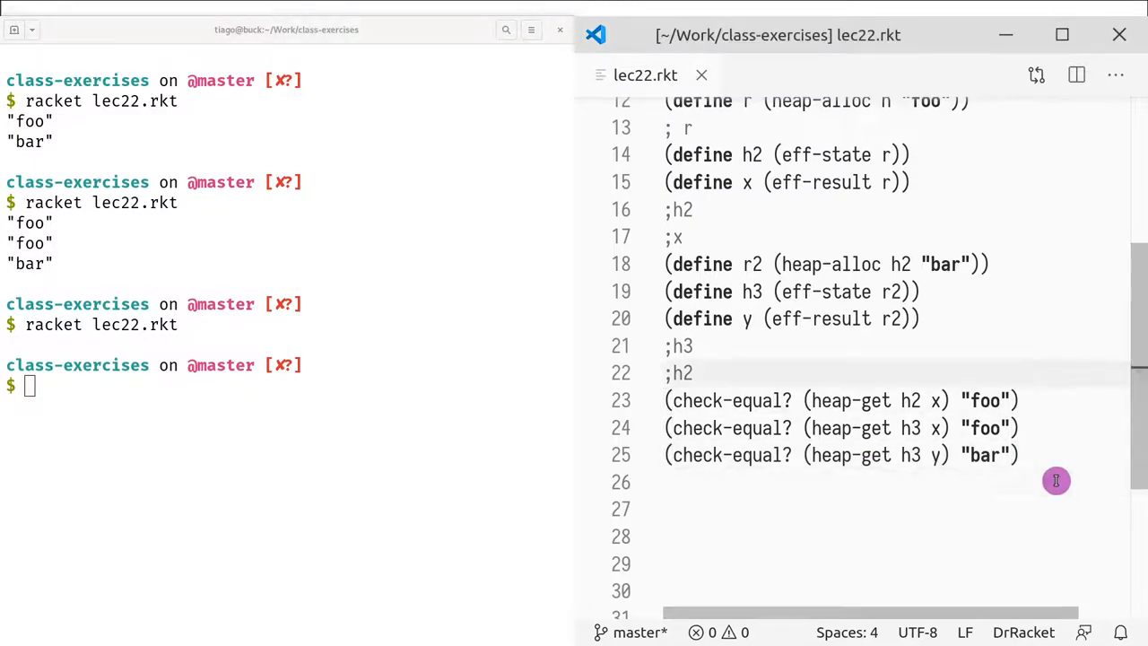
mouse_move(1004, 518)
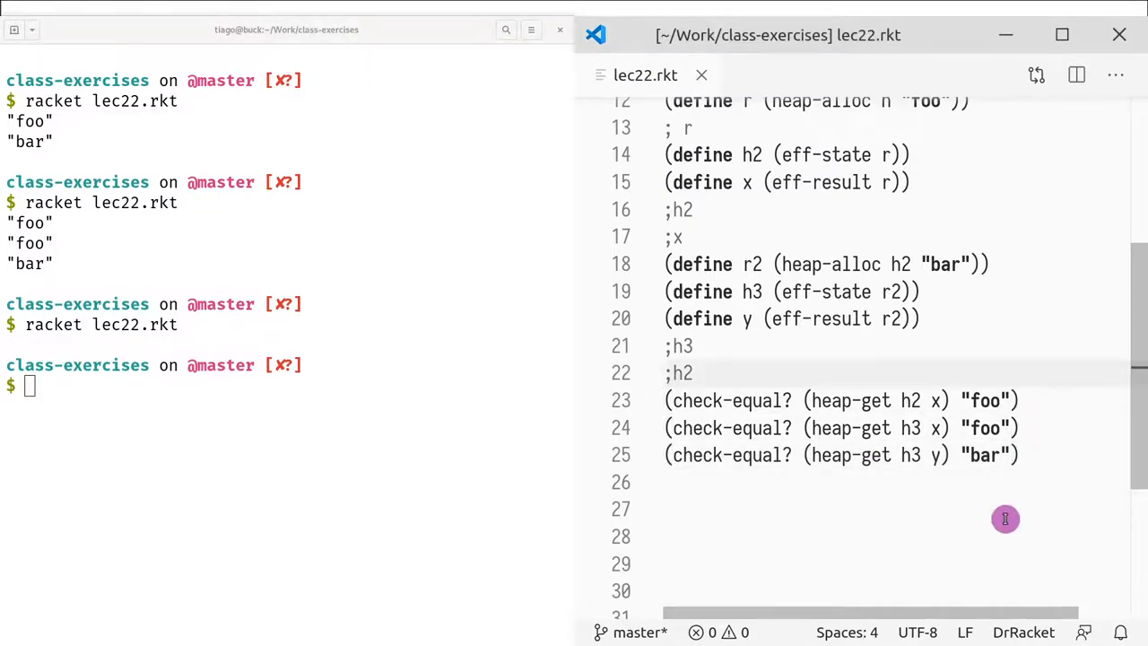
text(()
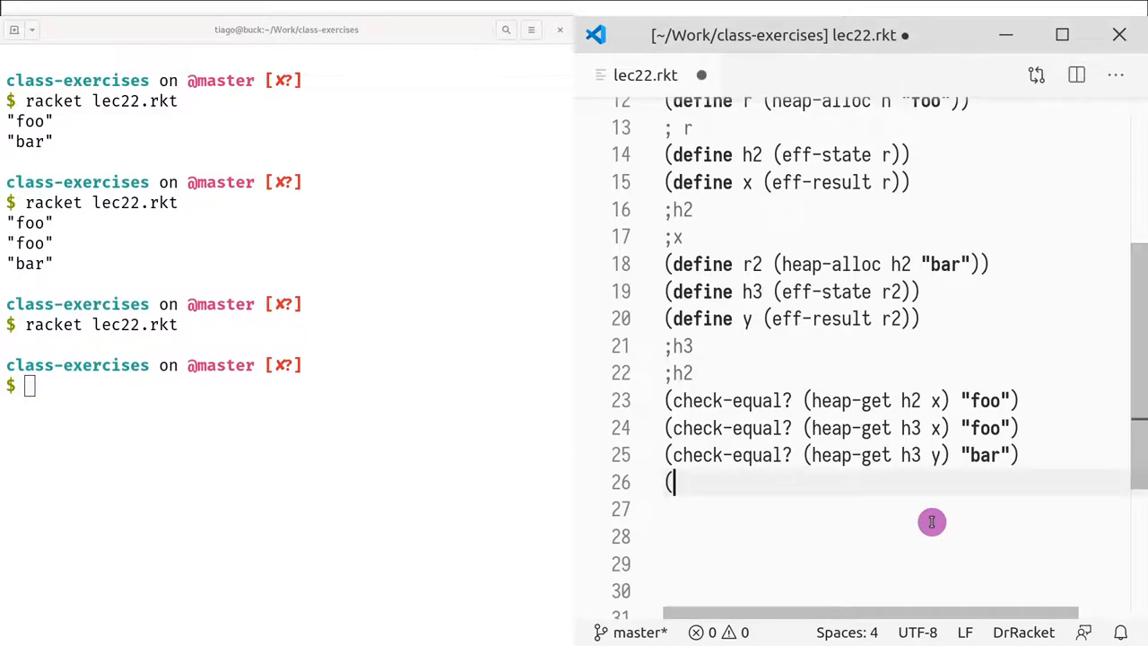
- Add (heap-get empty-heap x) and run it, getting a "no value found for key" error
text(hea)
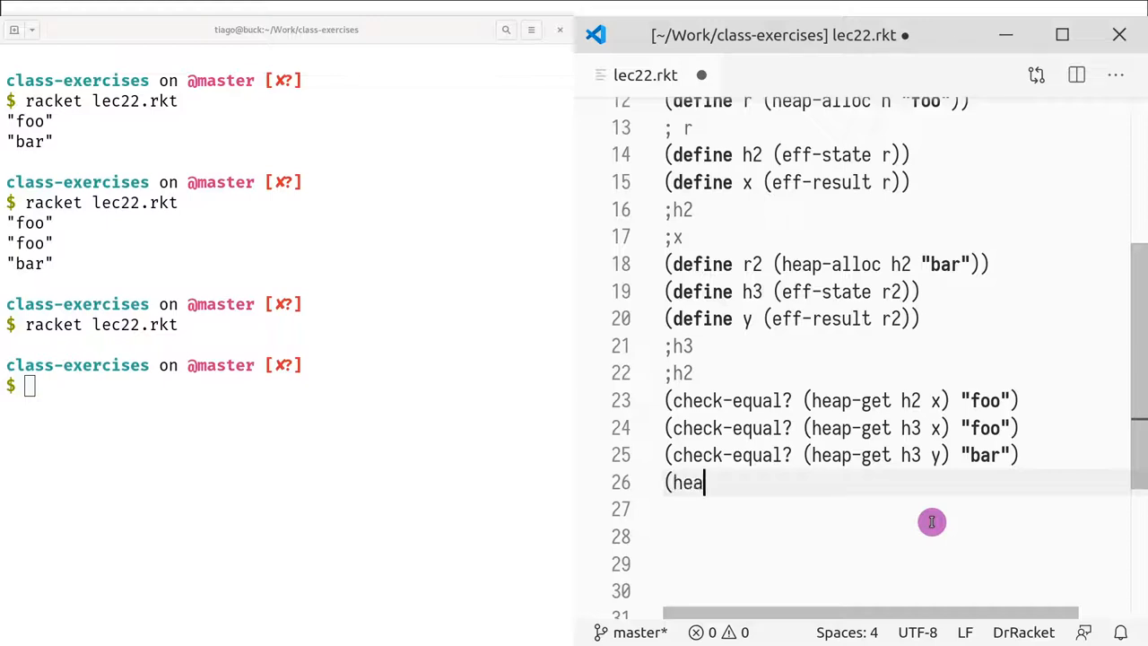
text(-)
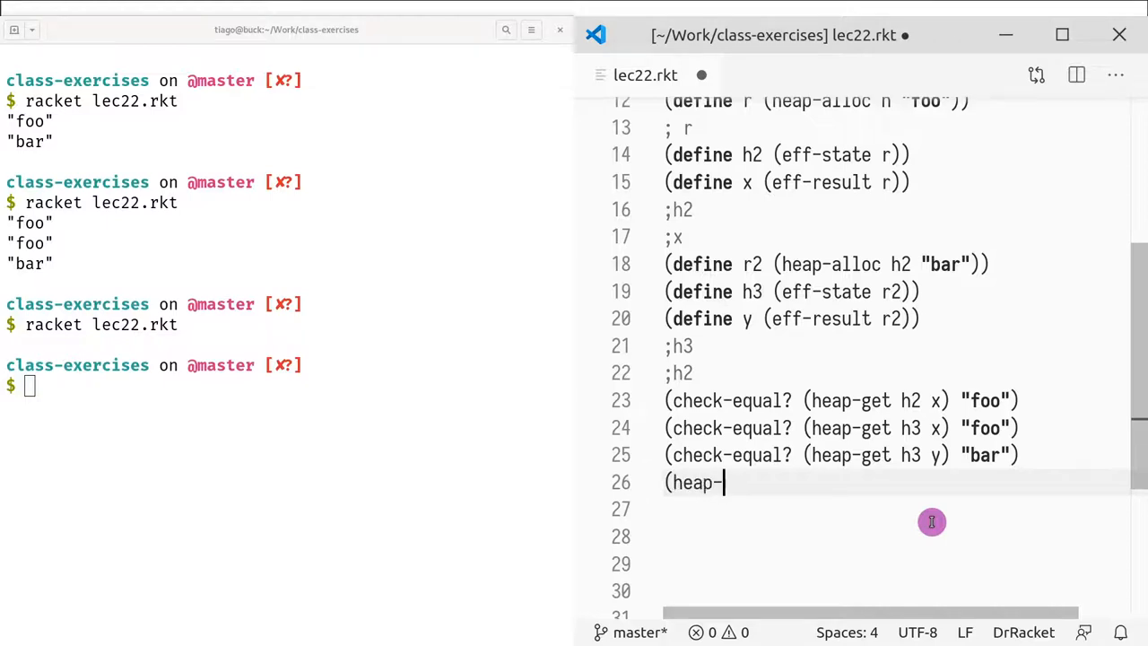
text(get)
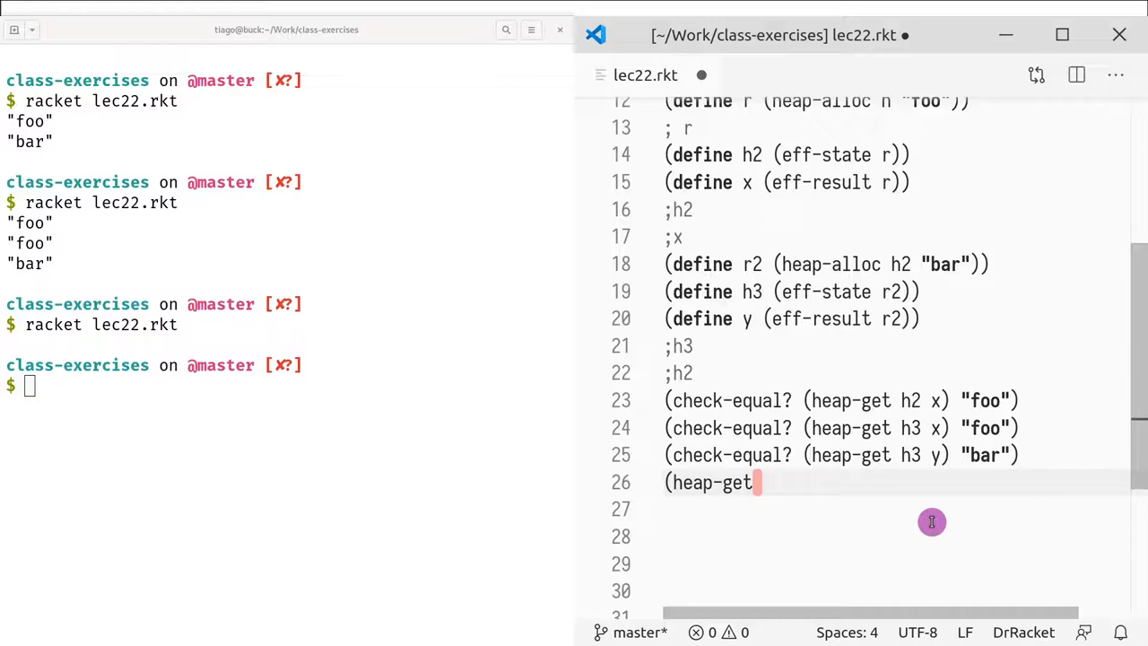
text(heap-empty x)
click(287, 386)
text(racket lec22.rkt)
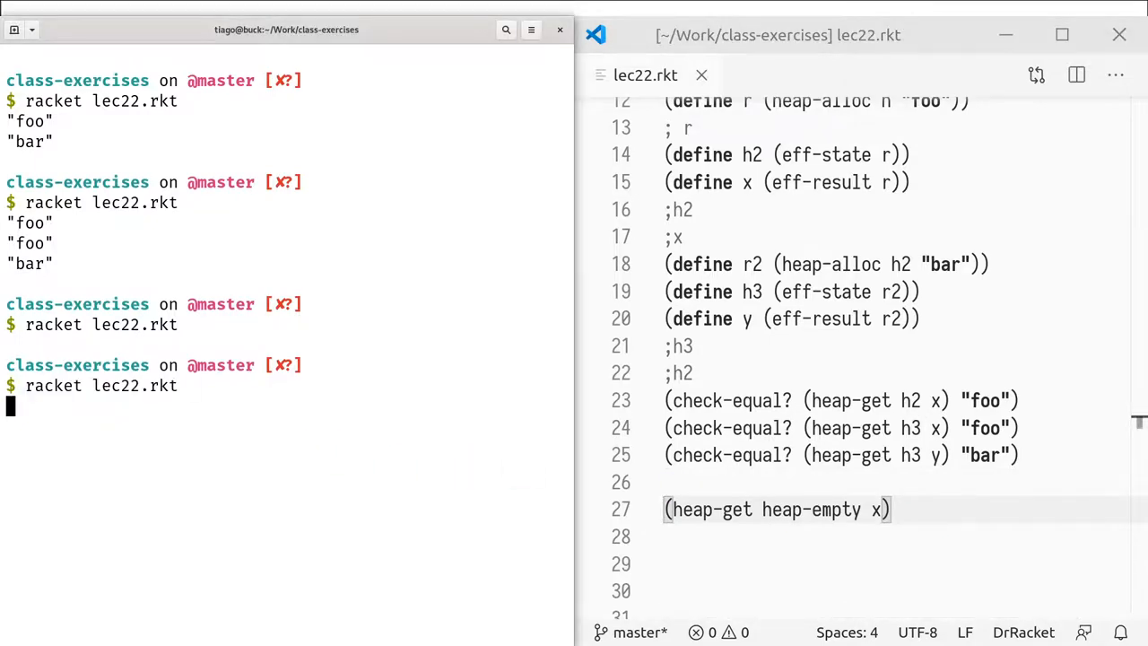
key(Return)
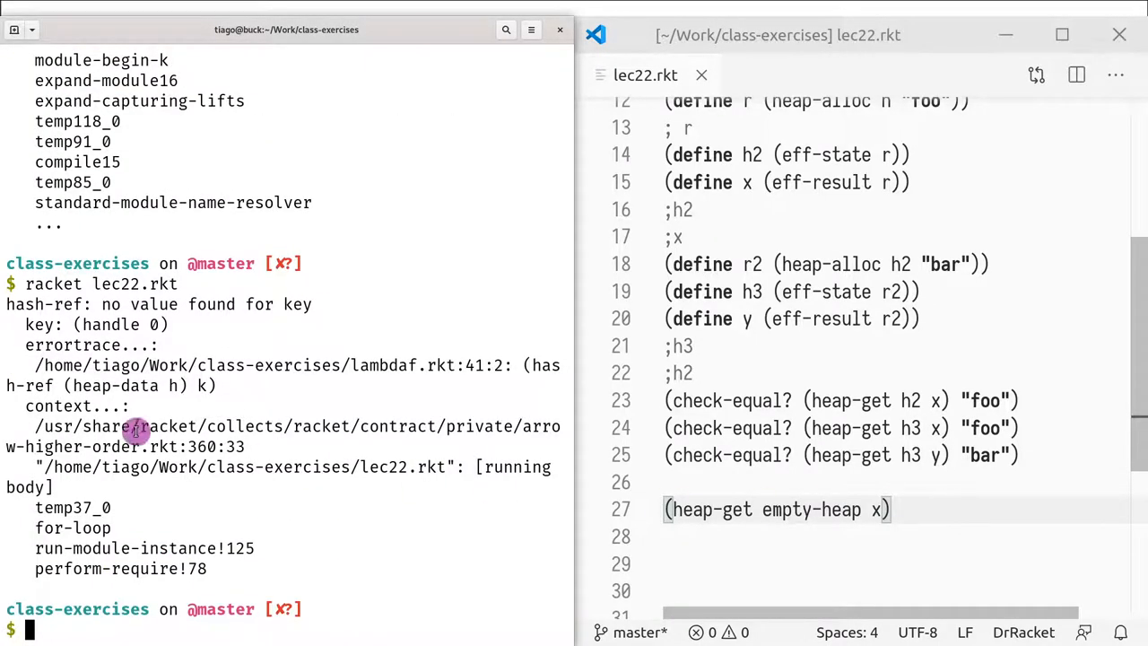
double_click(811, 509)
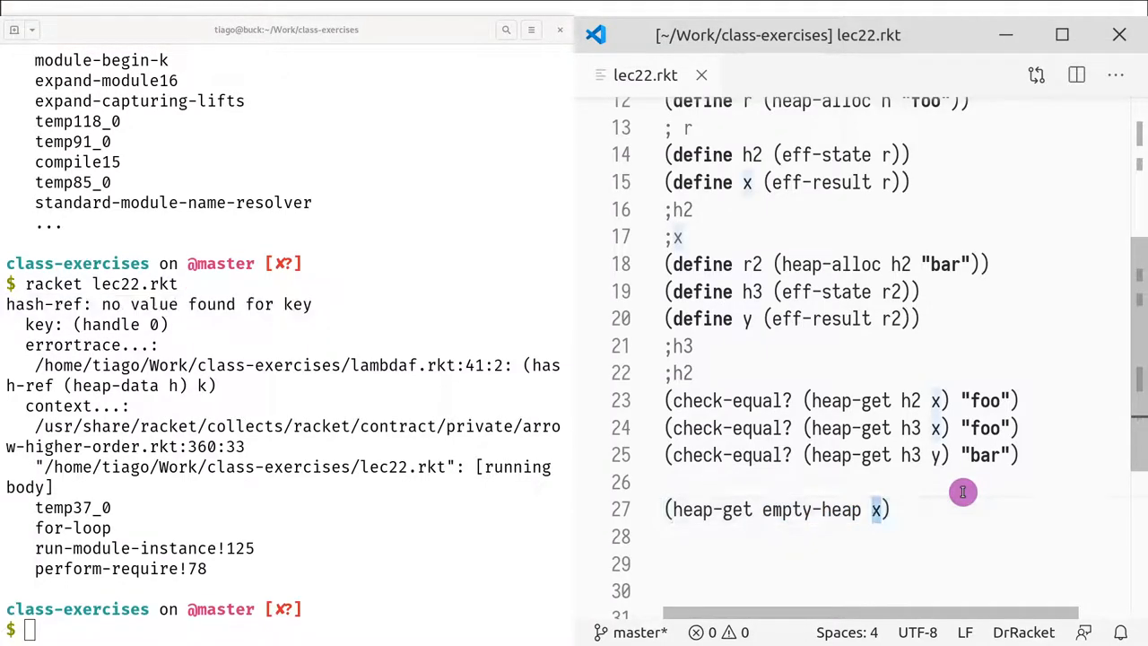
double_click(811, 509)
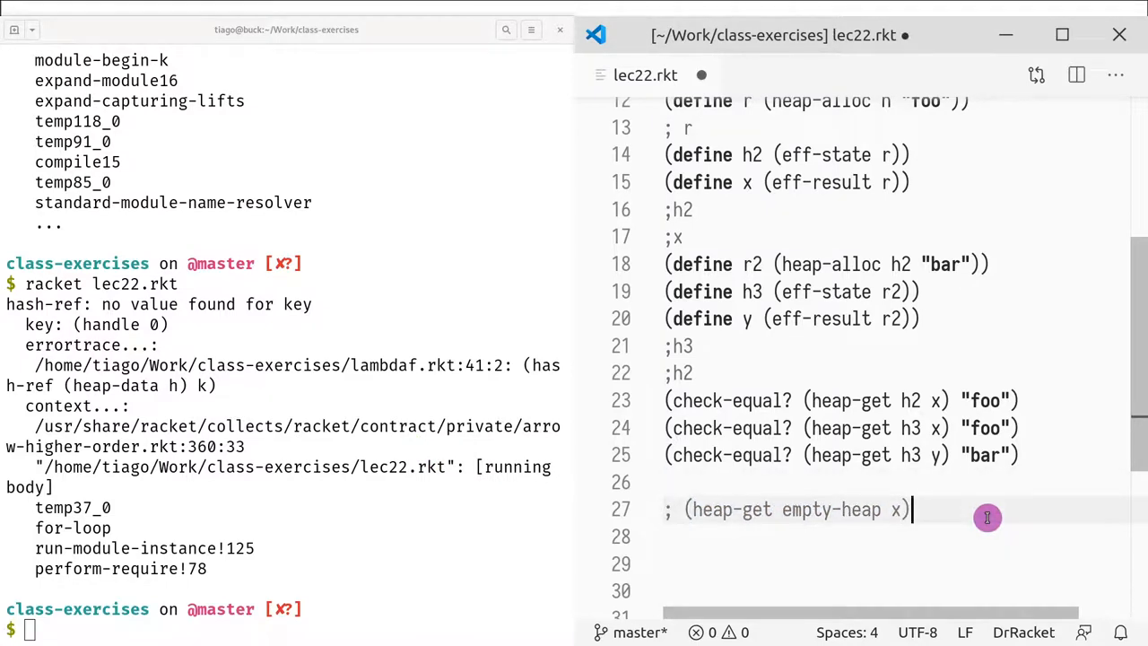
- Comment out the empty-heap lookup with a note that an unknown key raises an error
text(Unknown key returns a h)
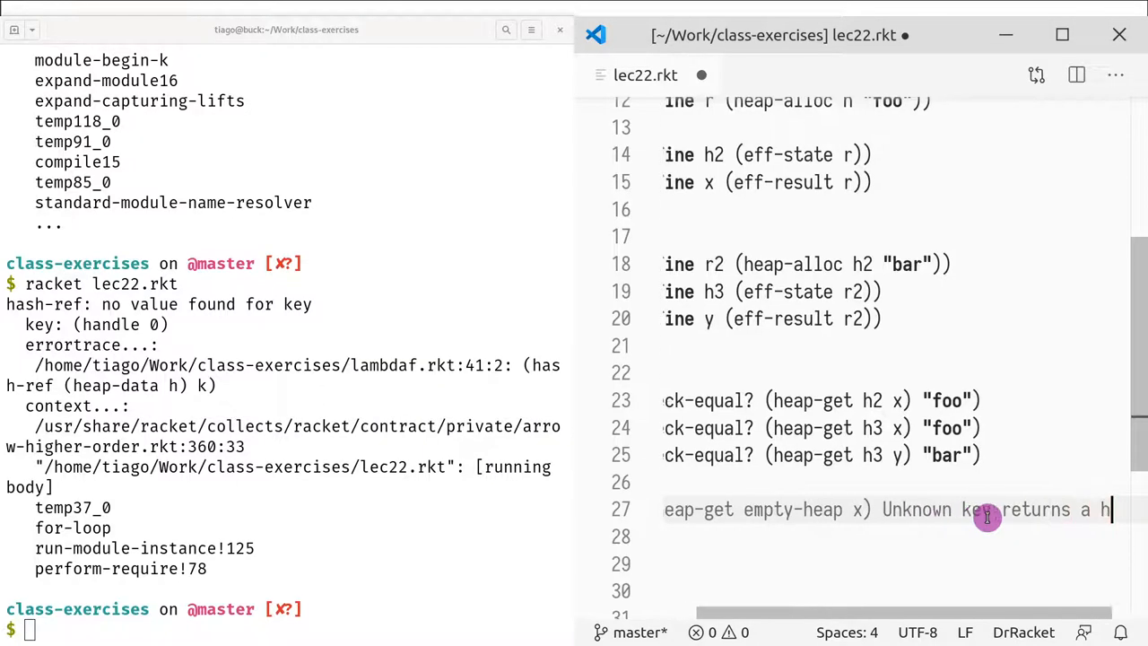
scroll(right, 3)
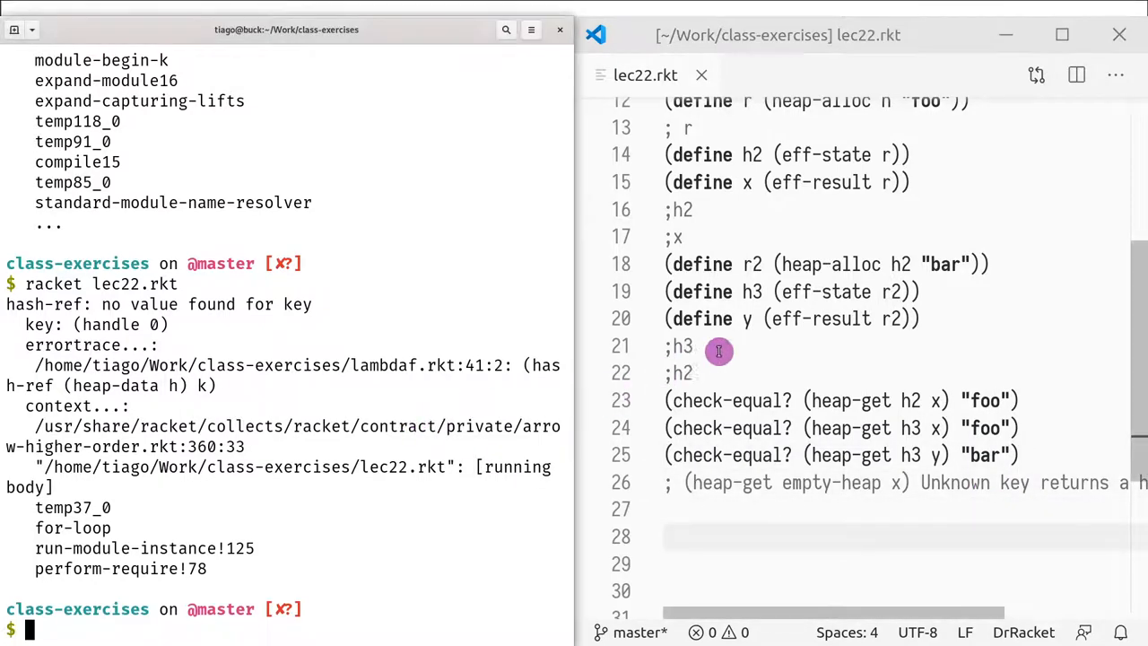
mouse_move(757, 482)
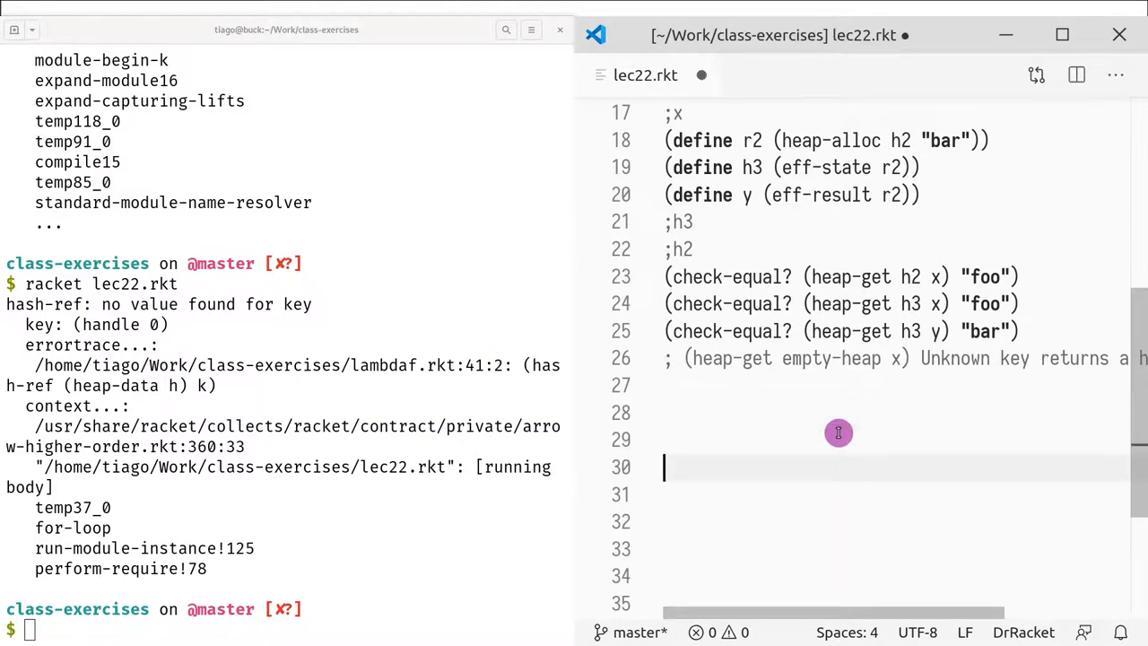
click(839, 411)
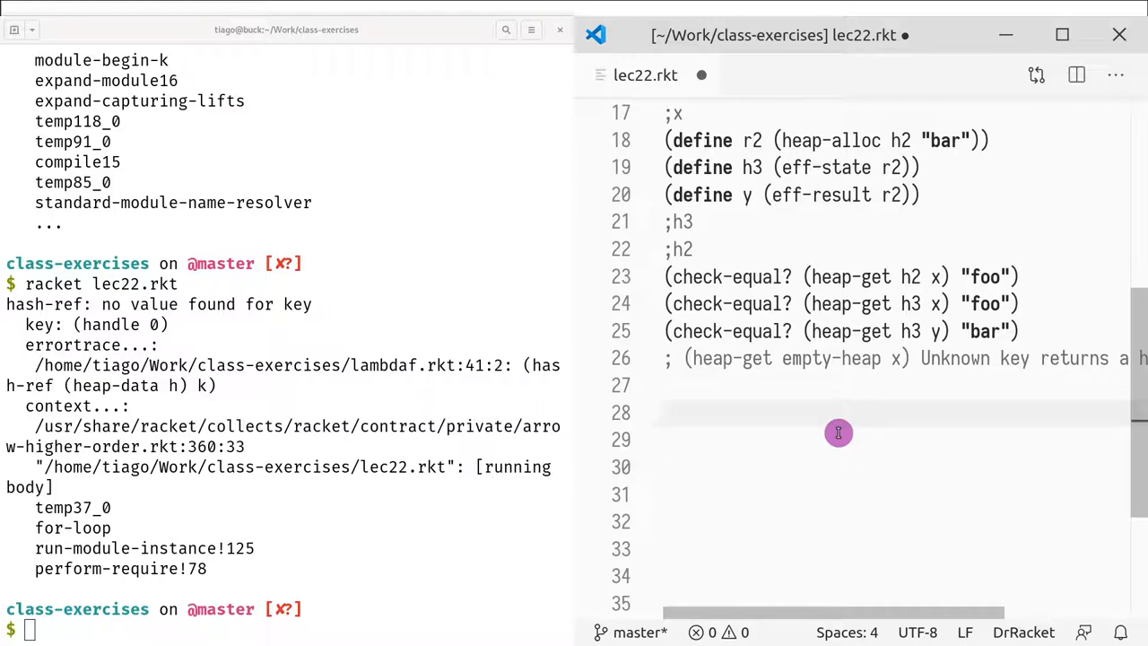
- Add (heap-put h3 x 10) and run it, showing handle 0 now maps to 10
text(he)
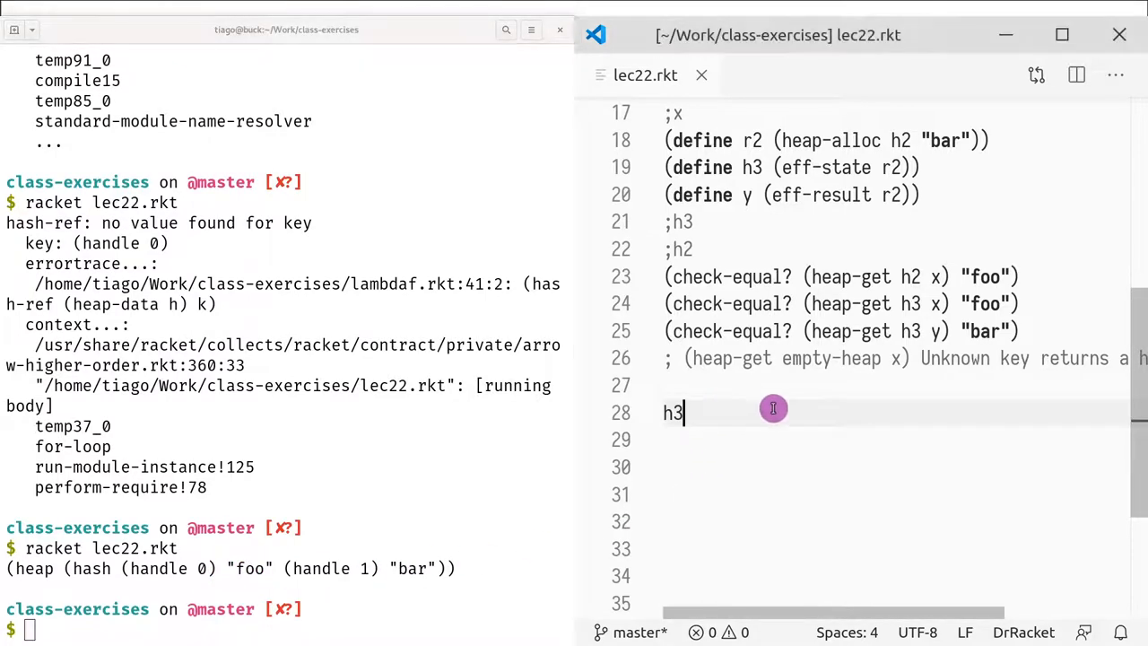
text(()
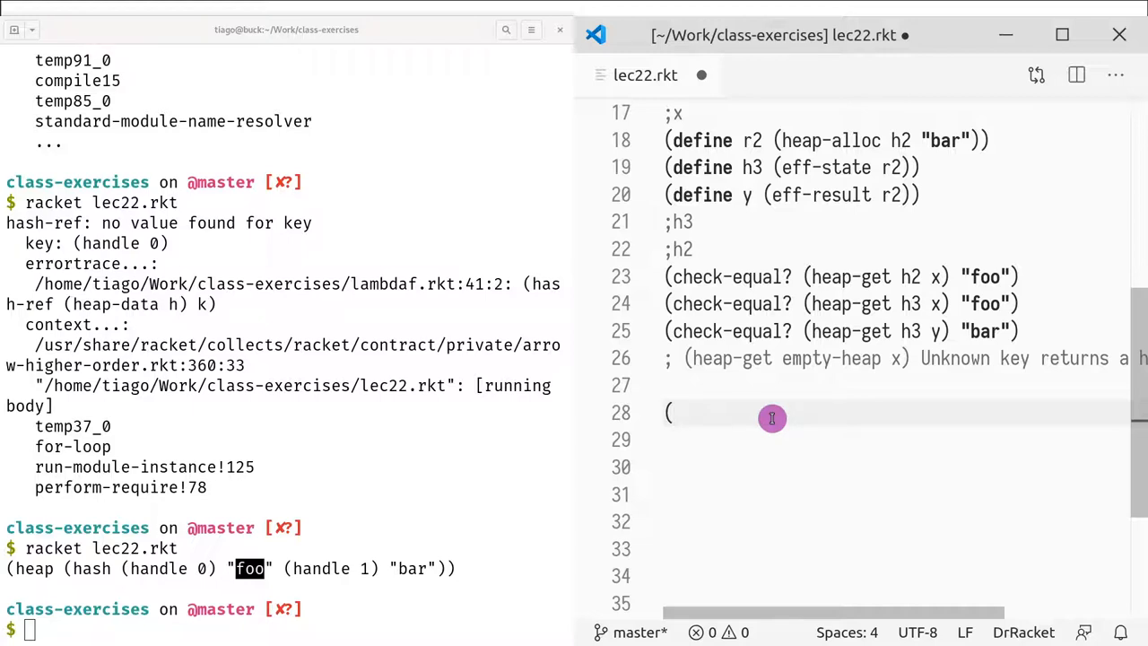
text(hea)
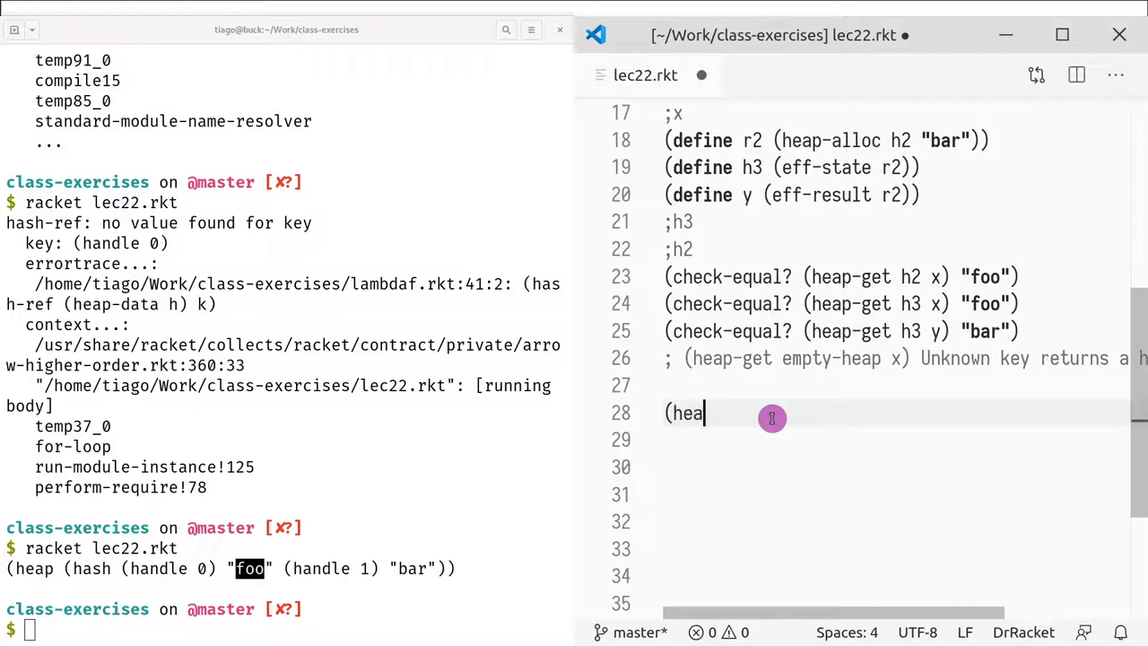
text(p-put)
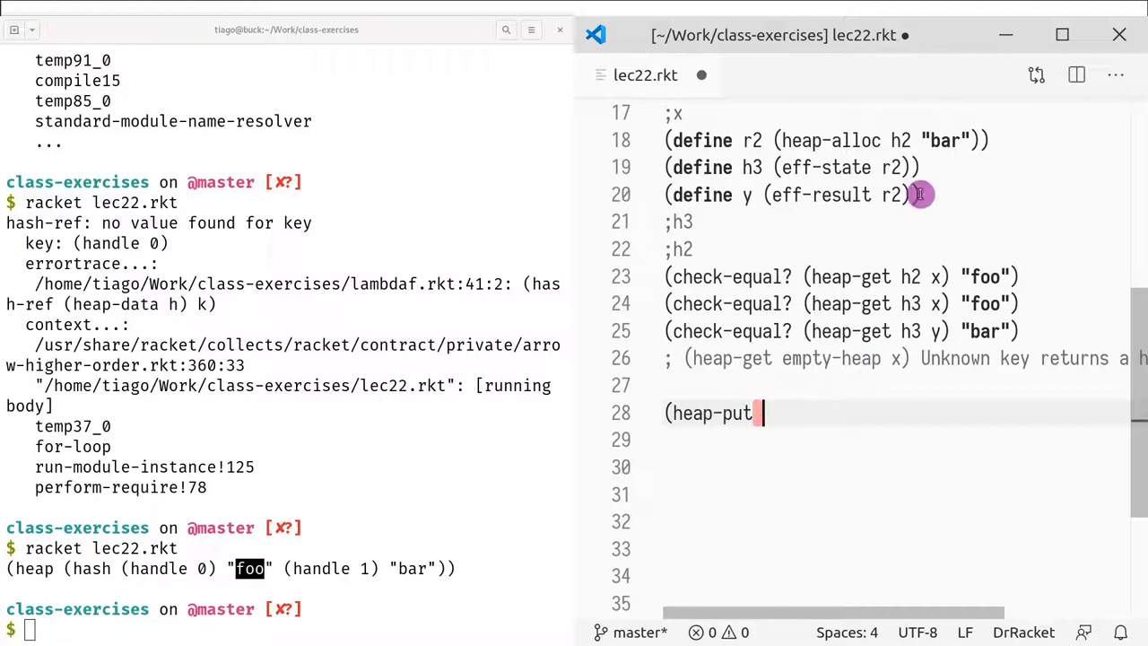
text(10)
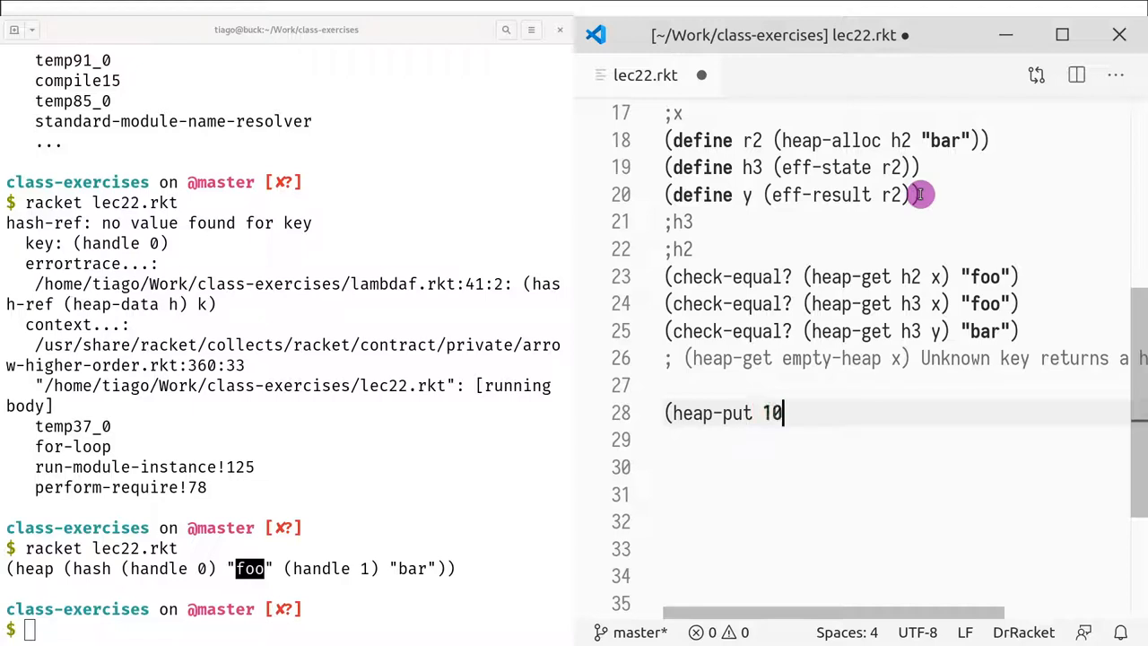
key(BackSpace)
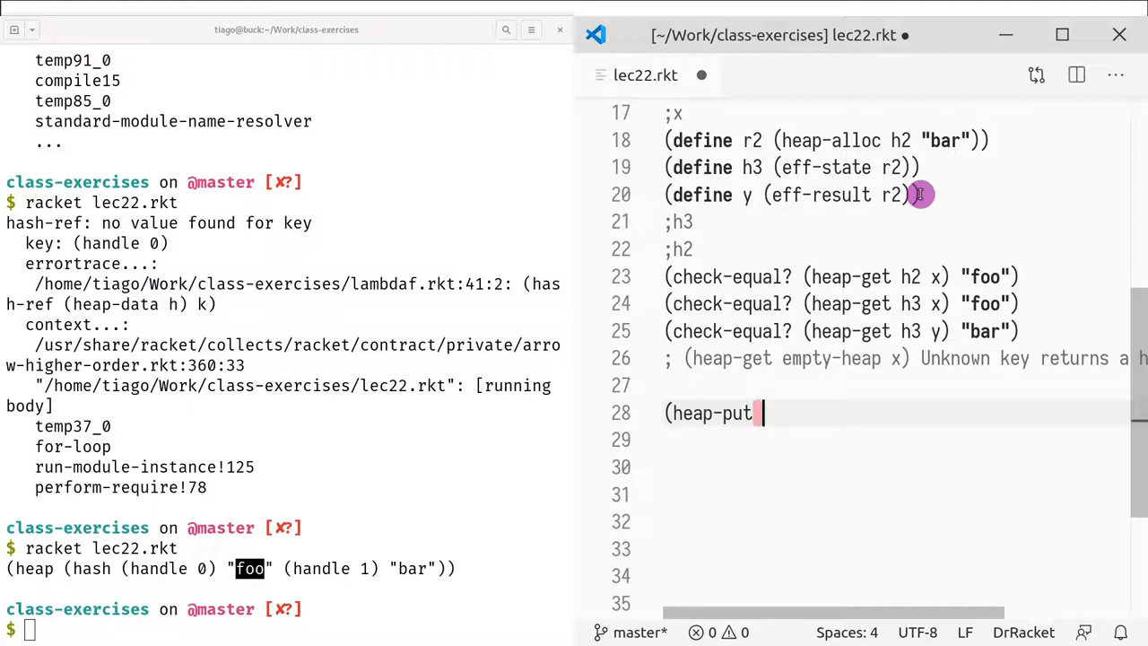
text(h3)
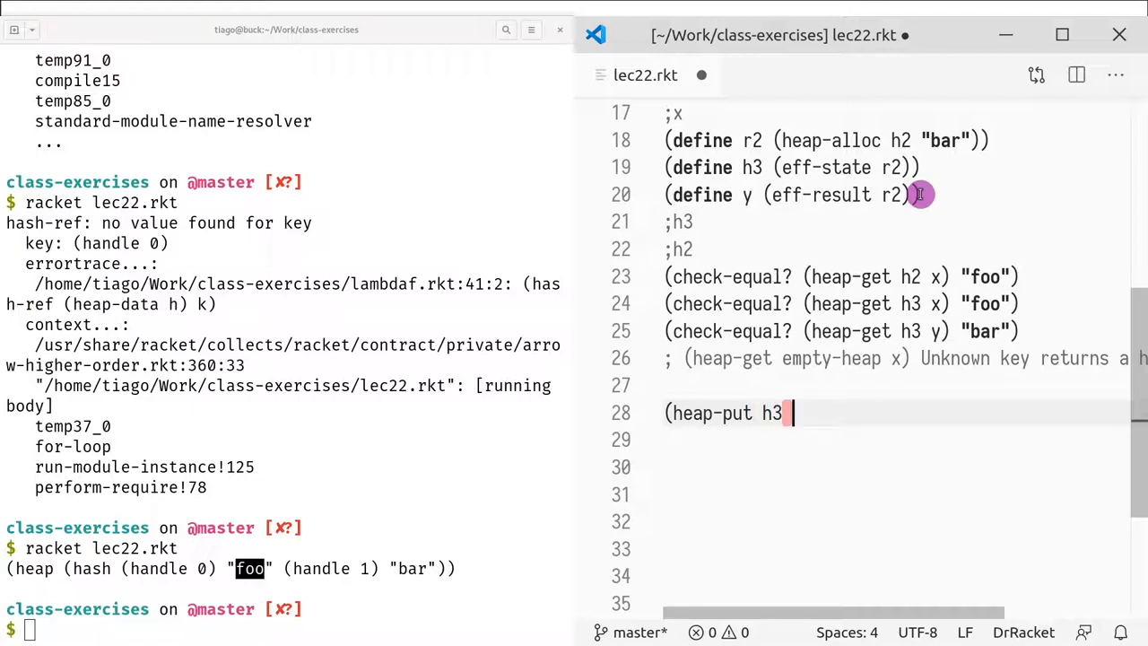
text(10))
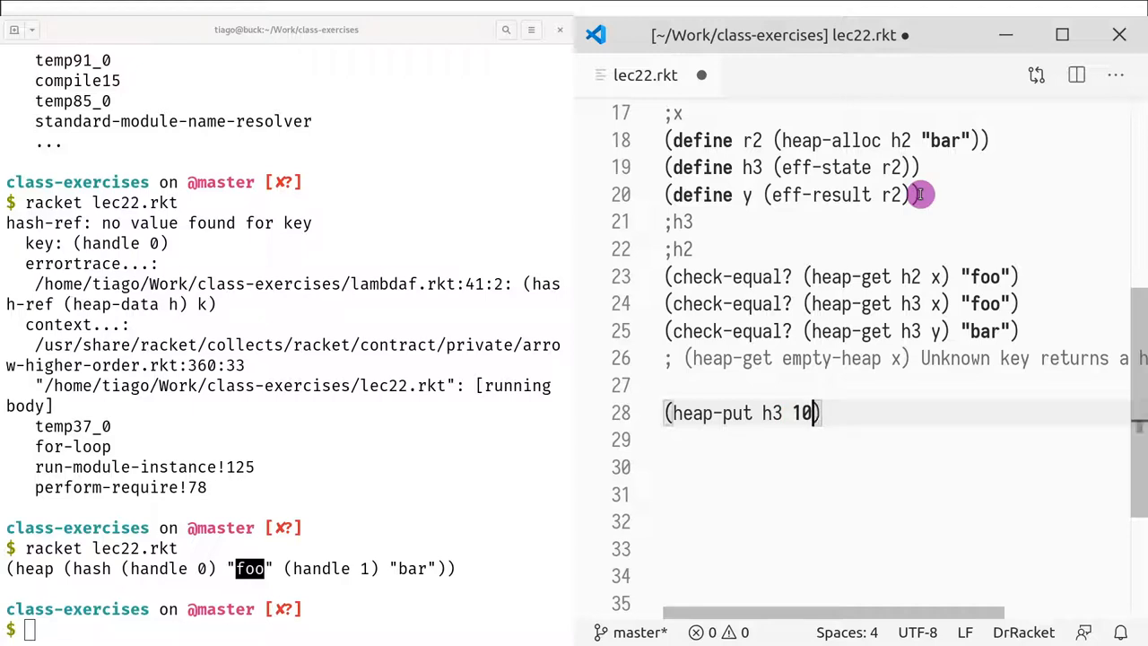
text(x)
click(287, 628)
text(racket lec22.rkt)
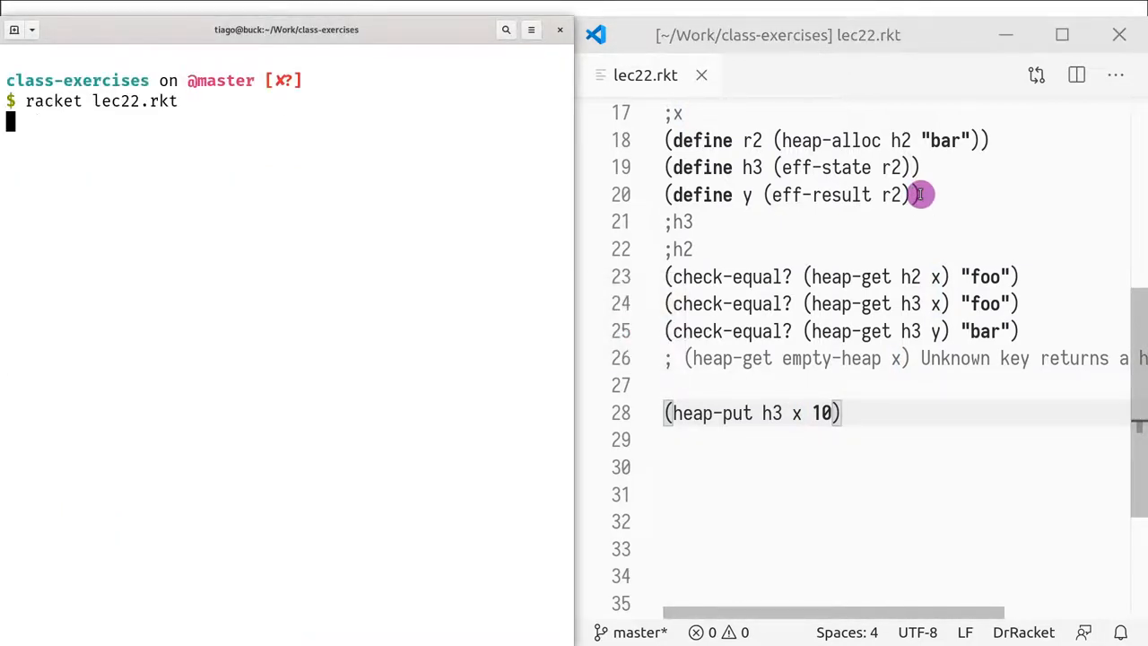
key(Return)
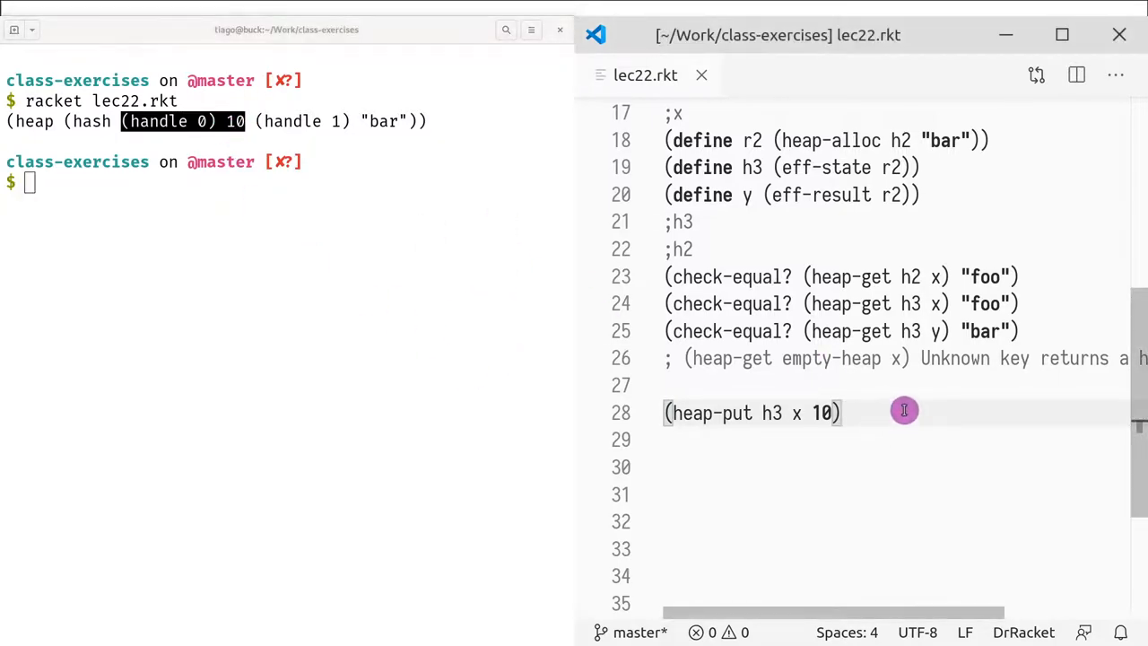
text((define h4)
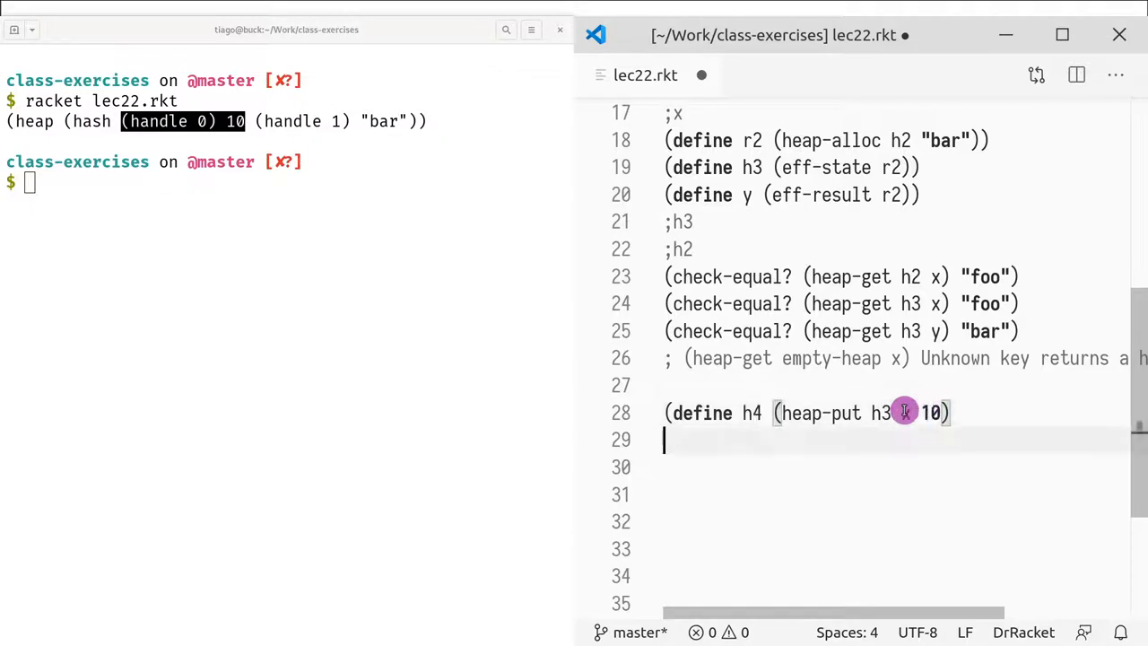
- Bind the put result as h4 and add check-equal? that heap-get h4 x gives 10
text())
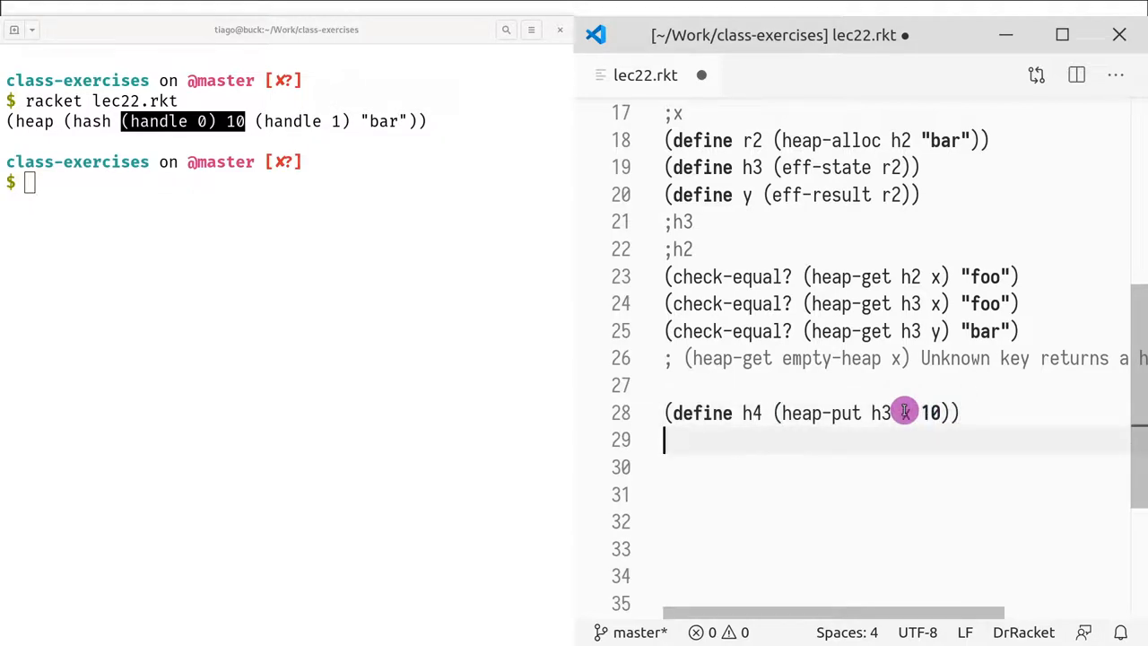
text((heap-)
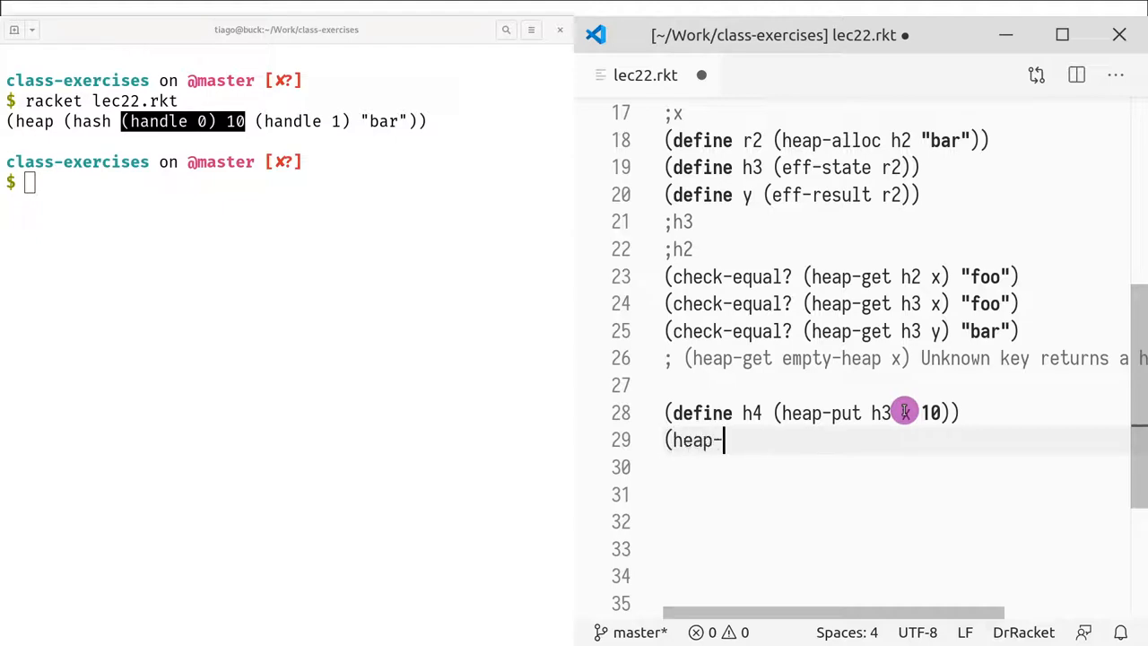
text(get h)
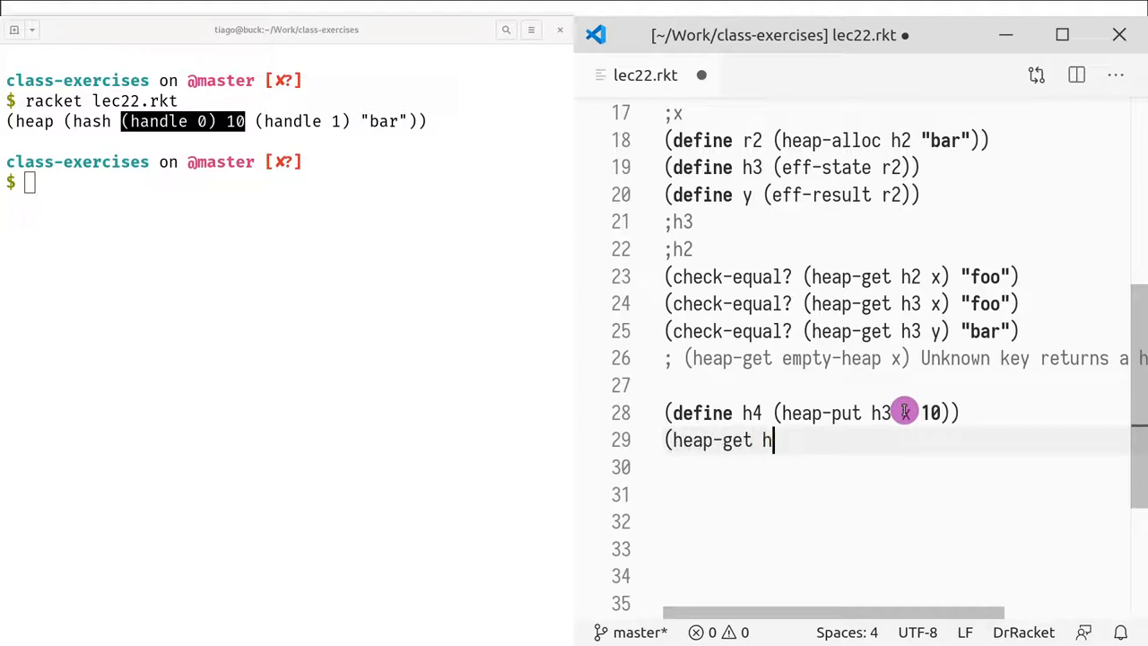
text(4 x)
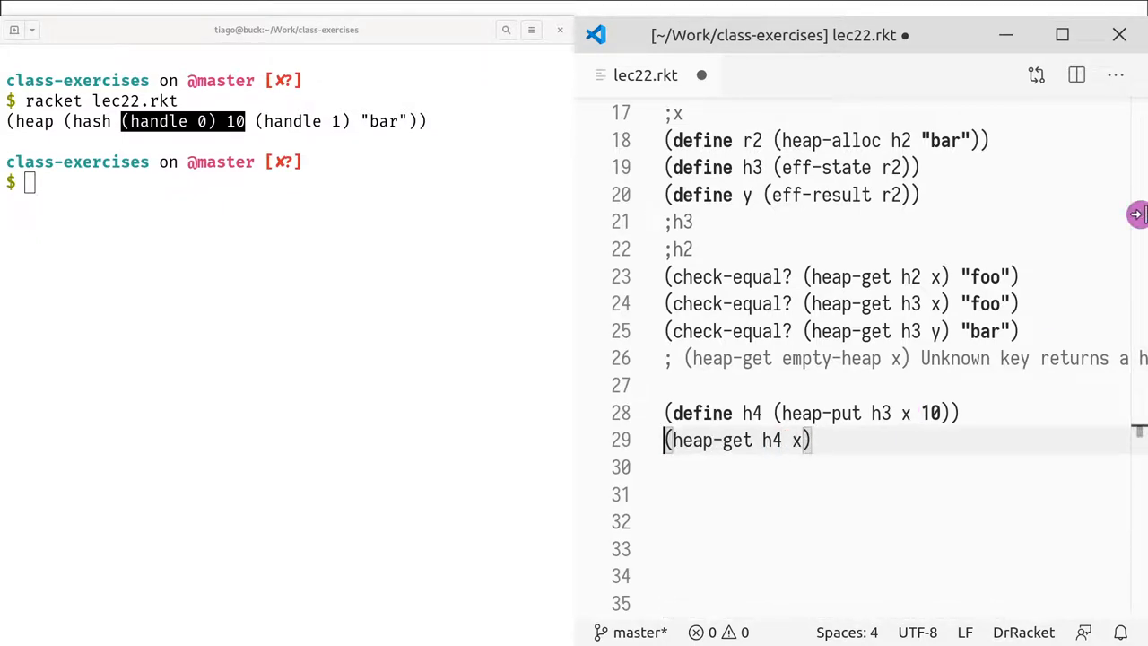
text(check-equal?)
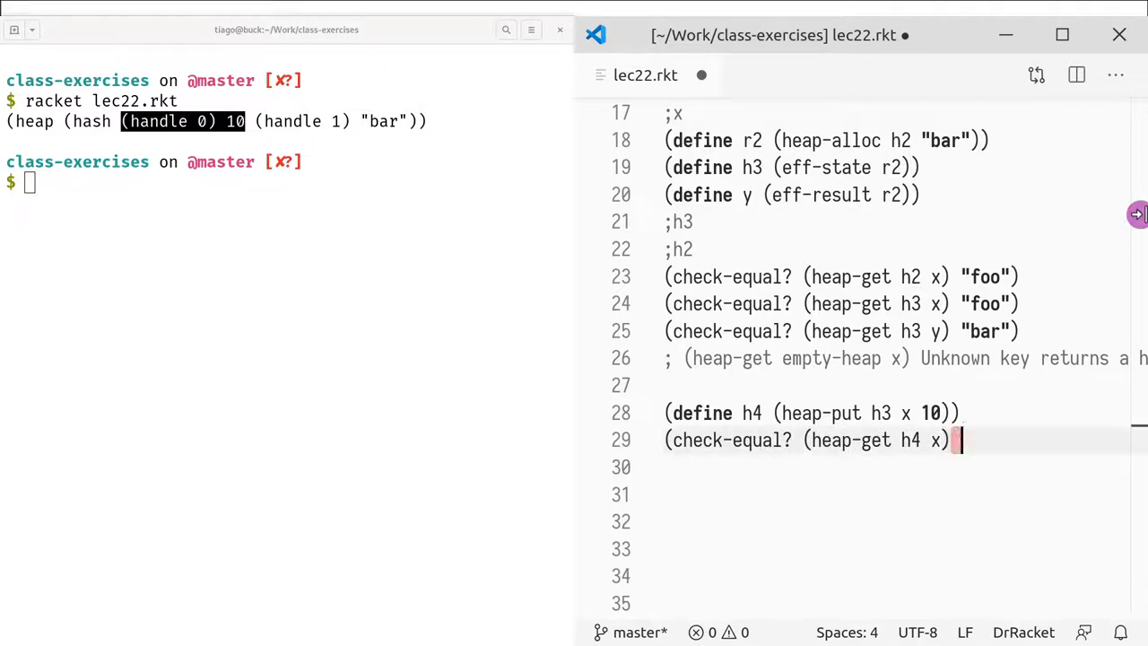
text(10))
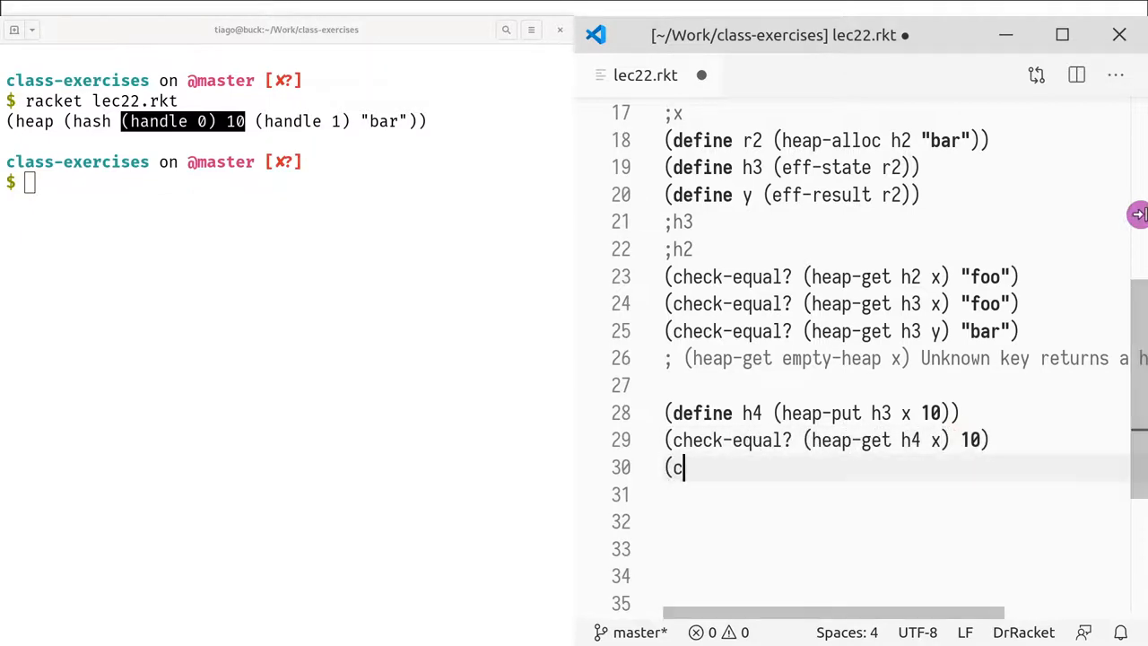
- Add check-equal? that heap-get h4 y gives "bar" and rerun racket lec22.rkt with no output
text(heck-equal?)
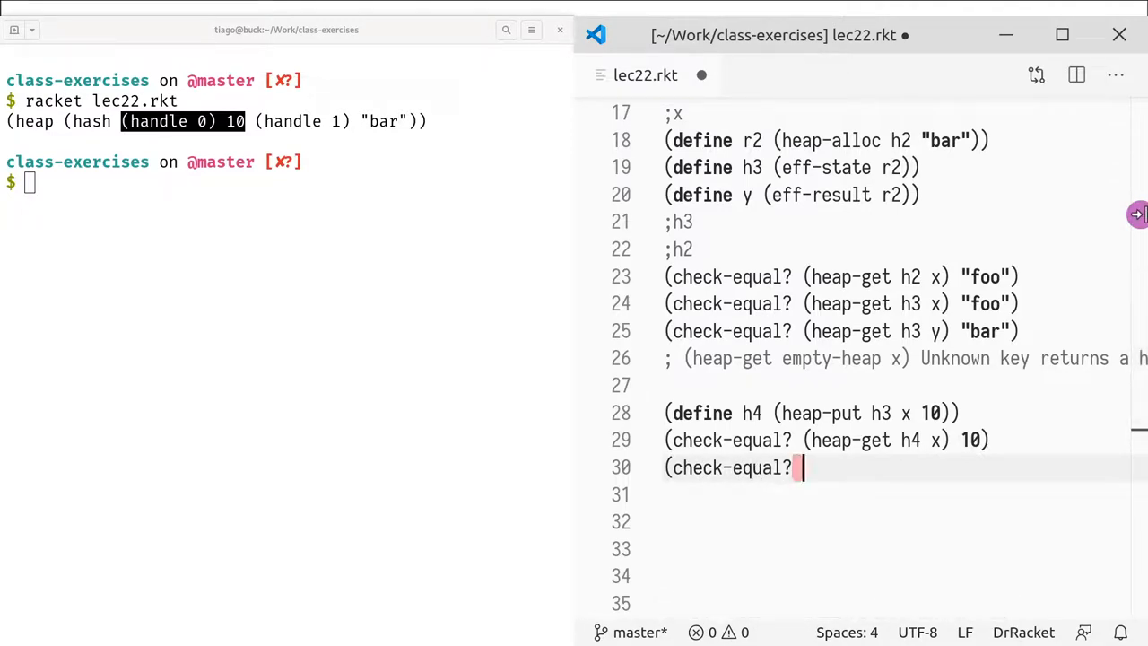
text((heap-get h4 y)
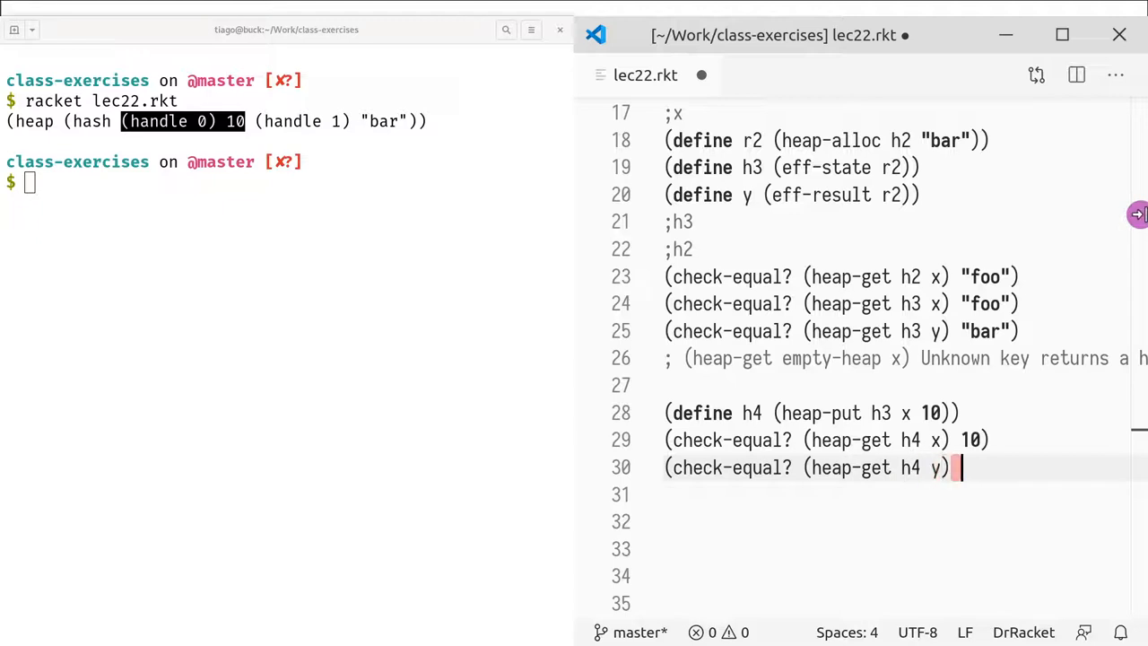
text("bar"))
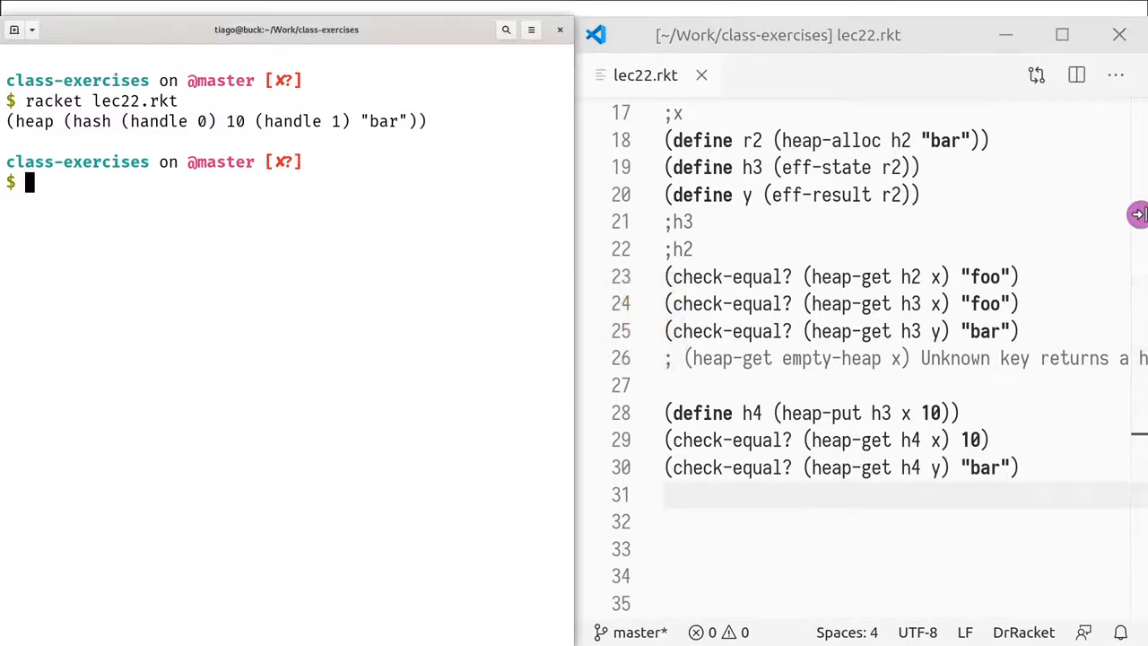
text(racket lec22.rkt)
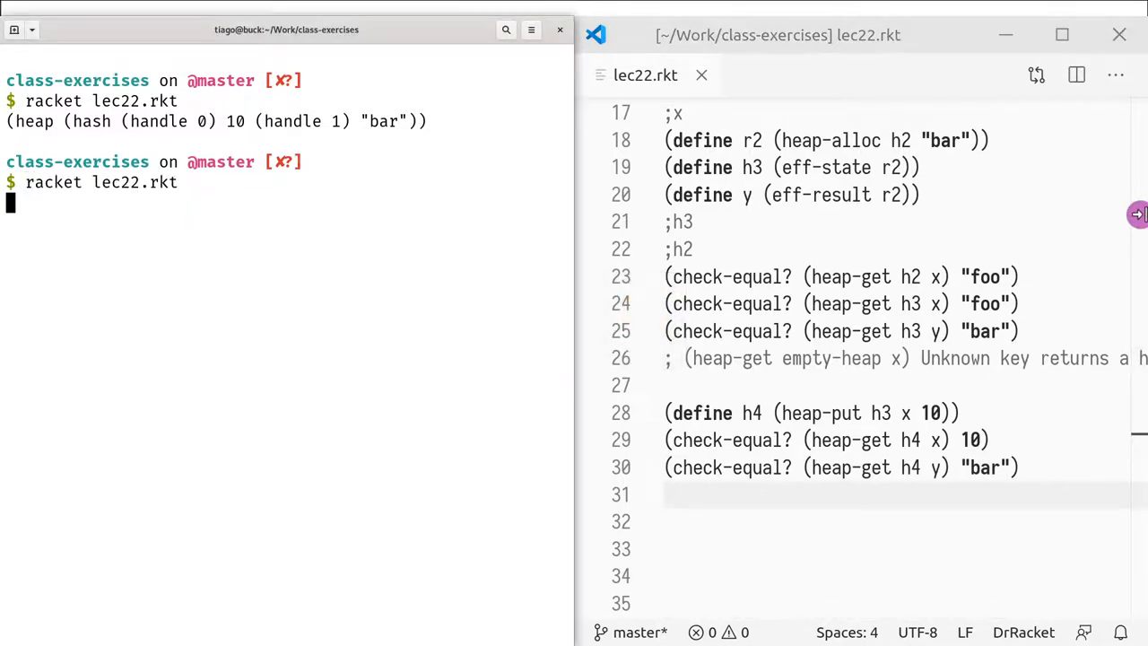
key(Return)
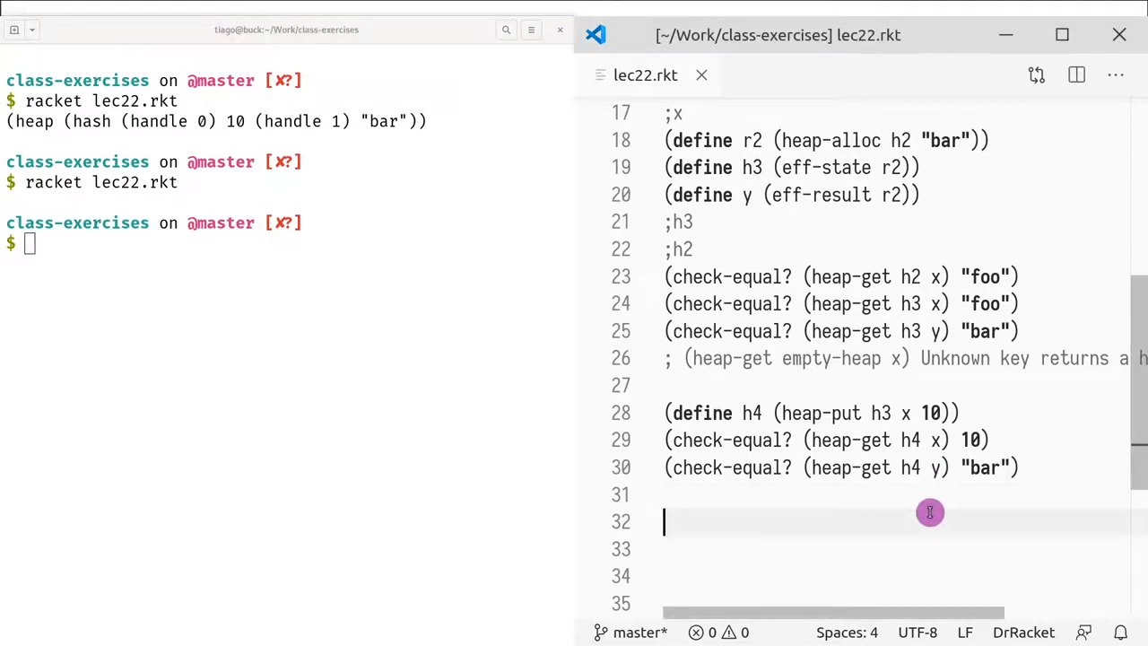
mouse_move(753, 522)
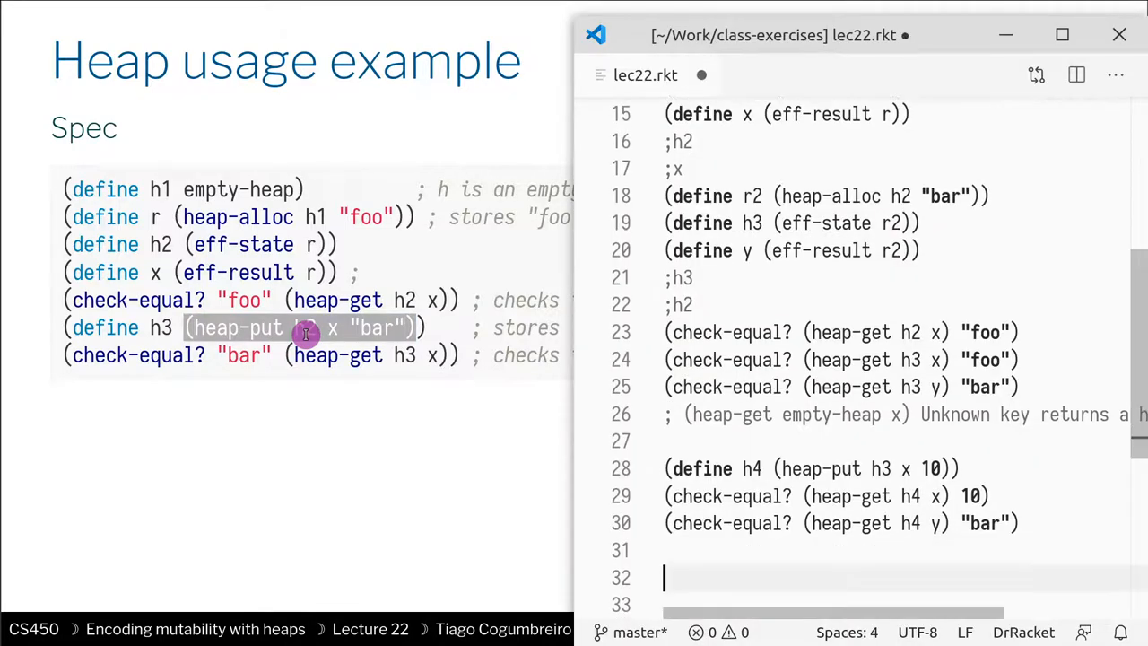
- Add (heap-put empty-heap x 10) and run it, producing an "Unknown handle!" error
text(()
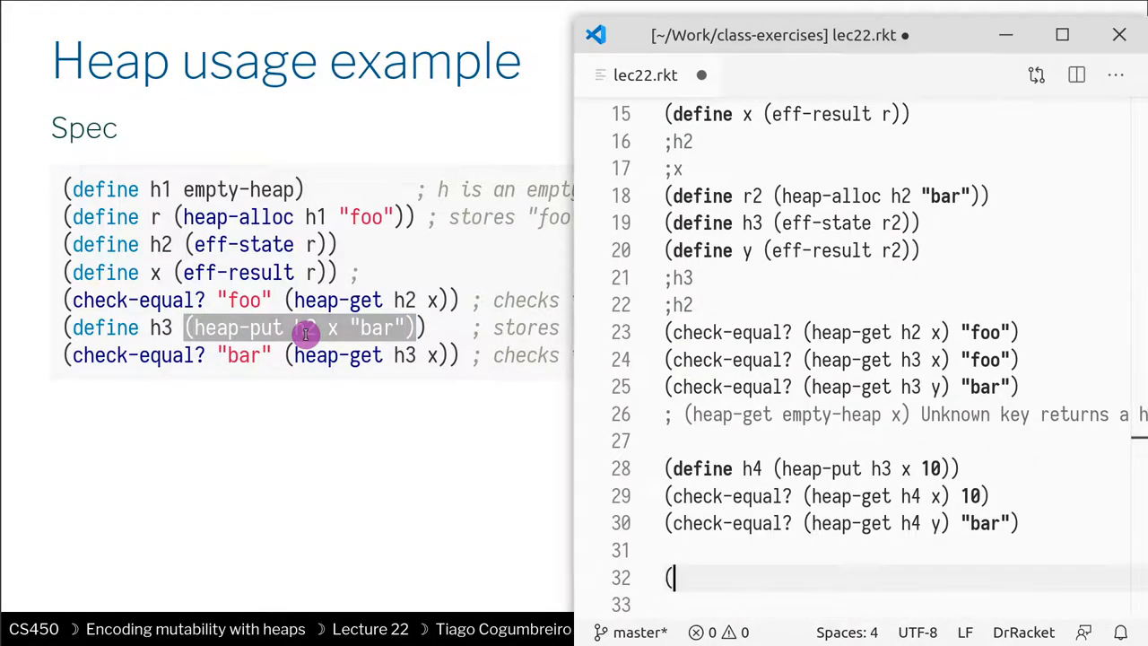
text(heap-put)
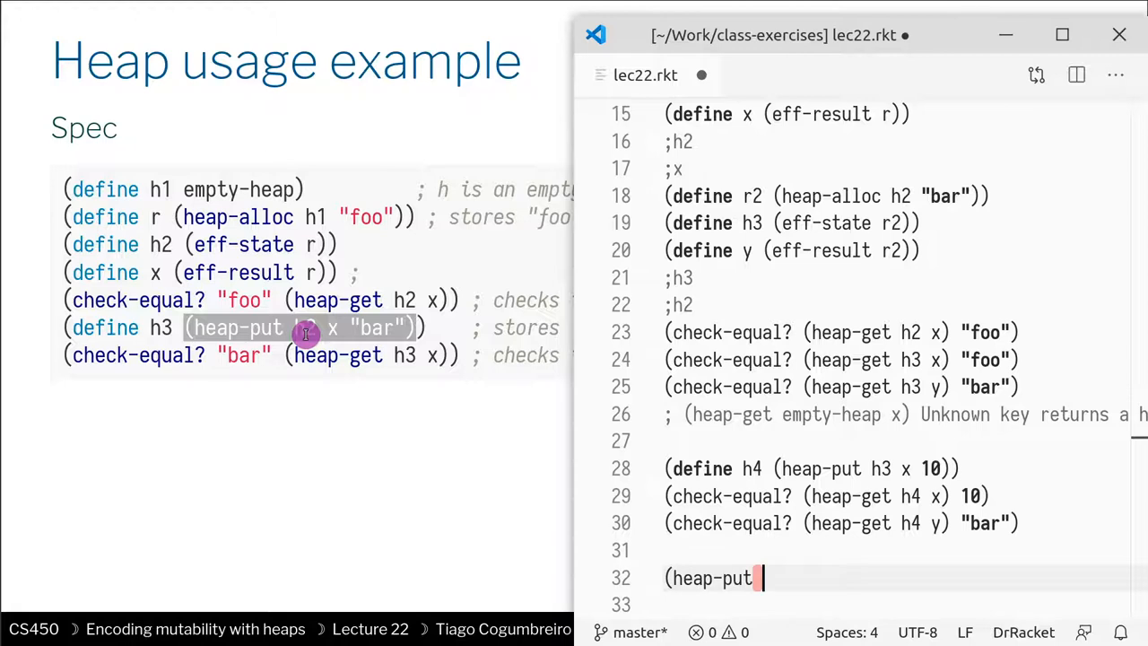
text(h3)
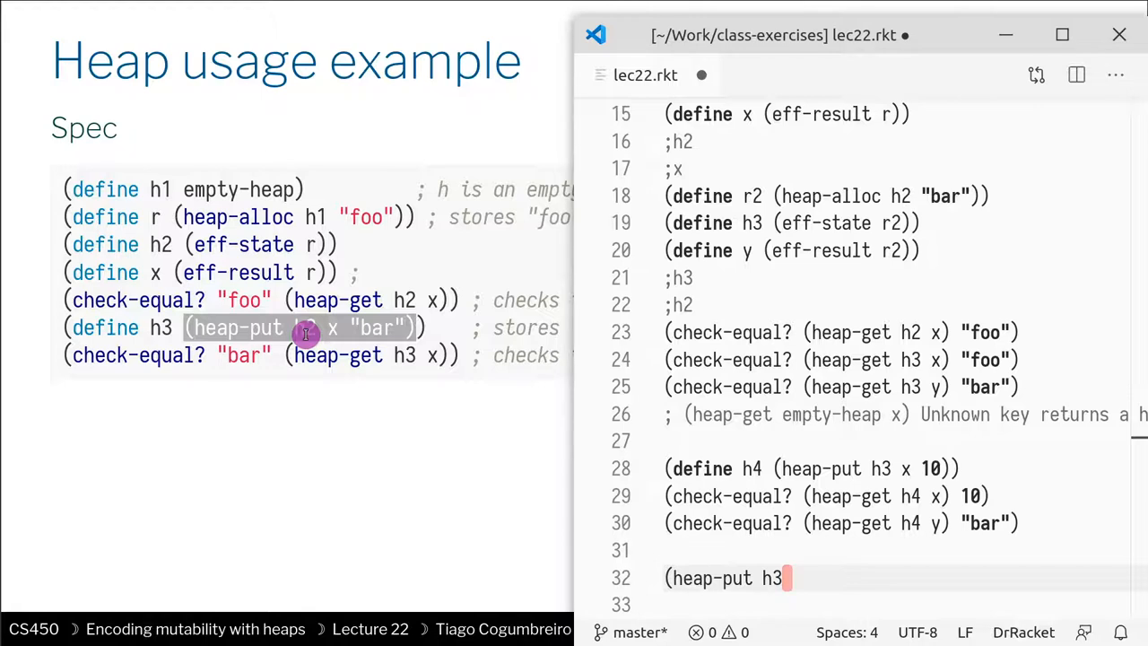
text(empt)
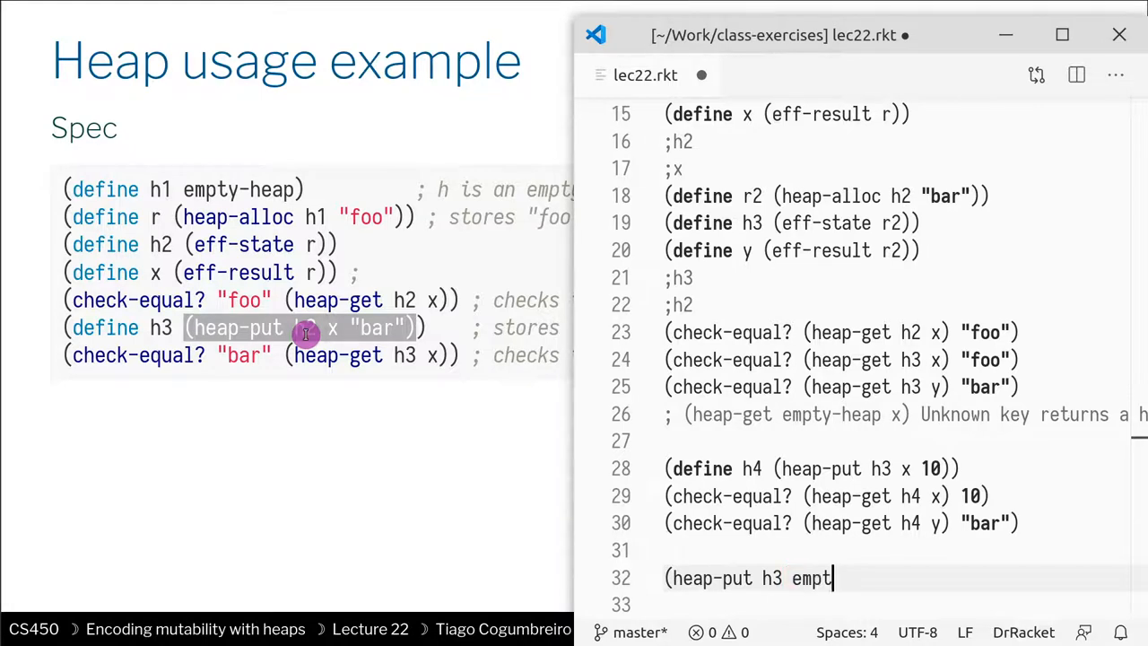
text(y-heap x 10)
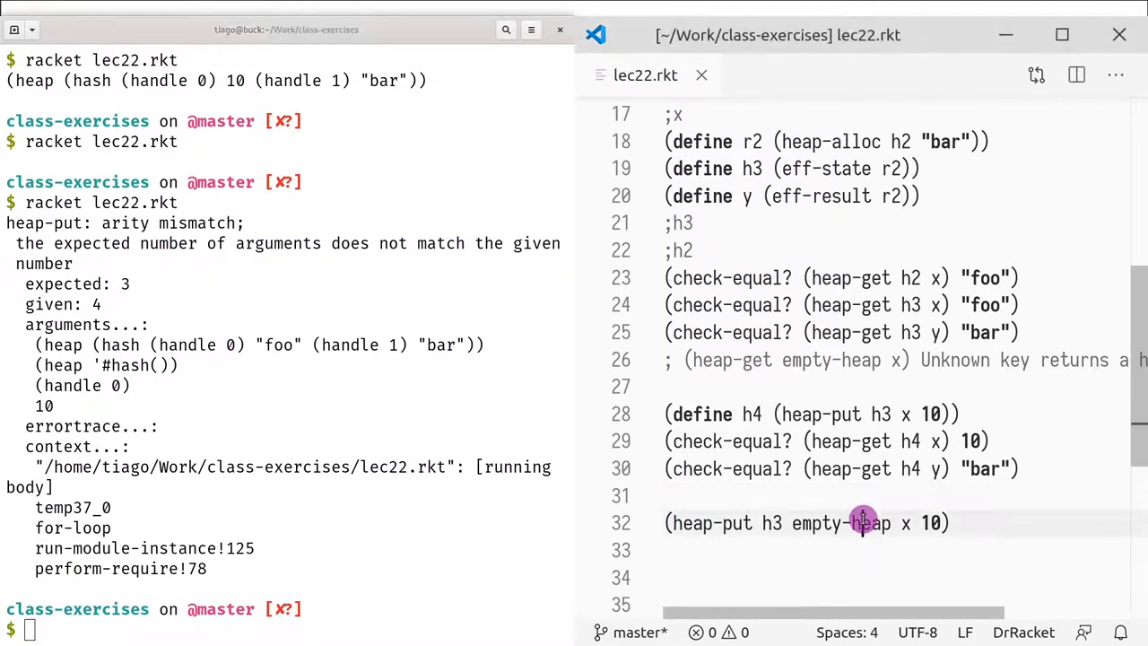
double_click(771, 524)
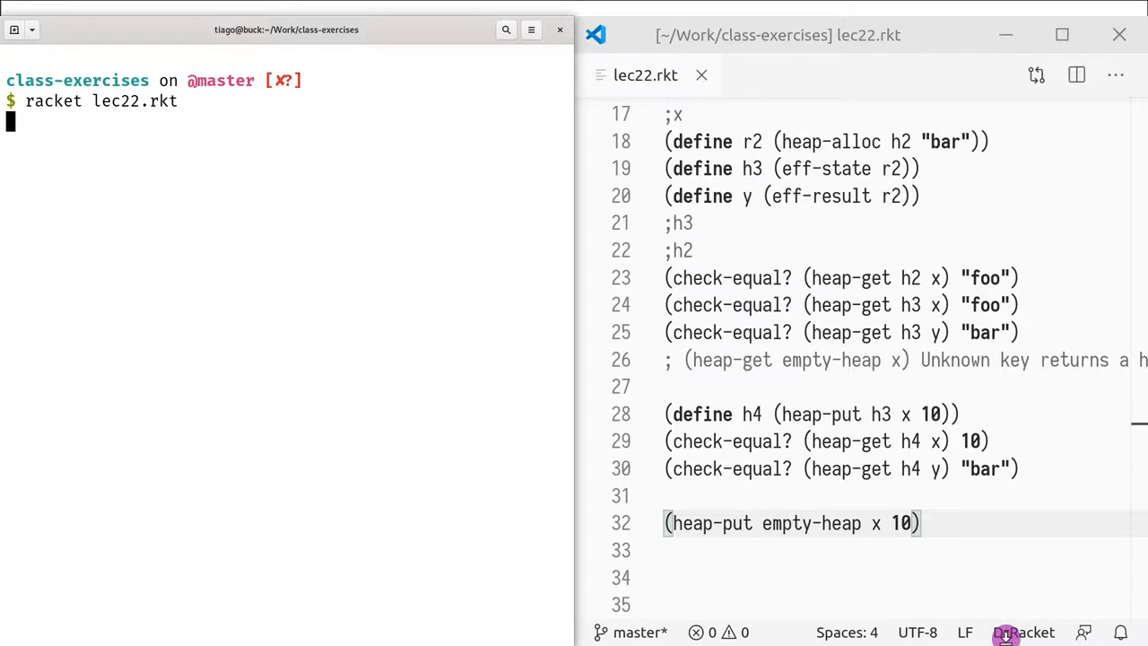
key(Return)
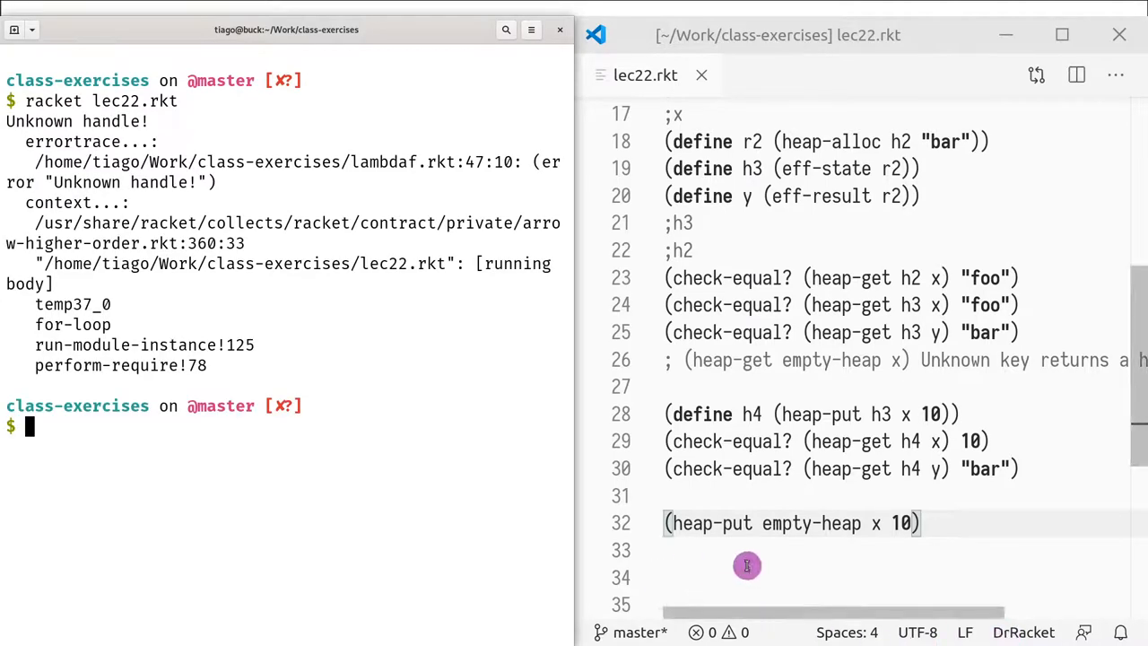
mouse_move(601, 439)
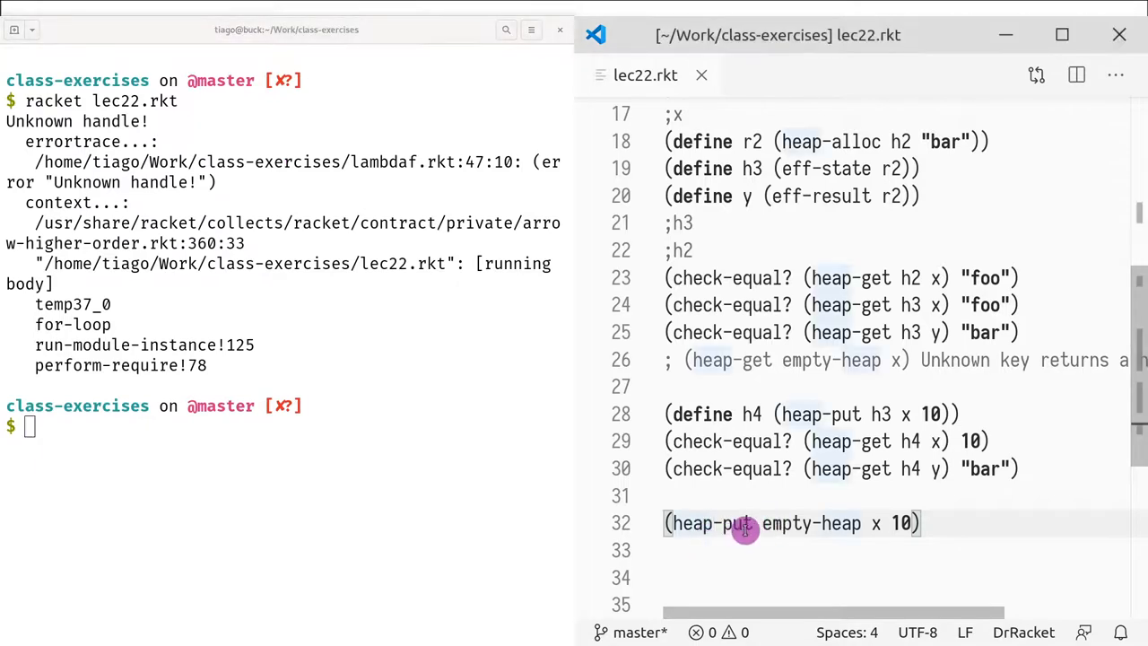
mouse_move(857, 524)
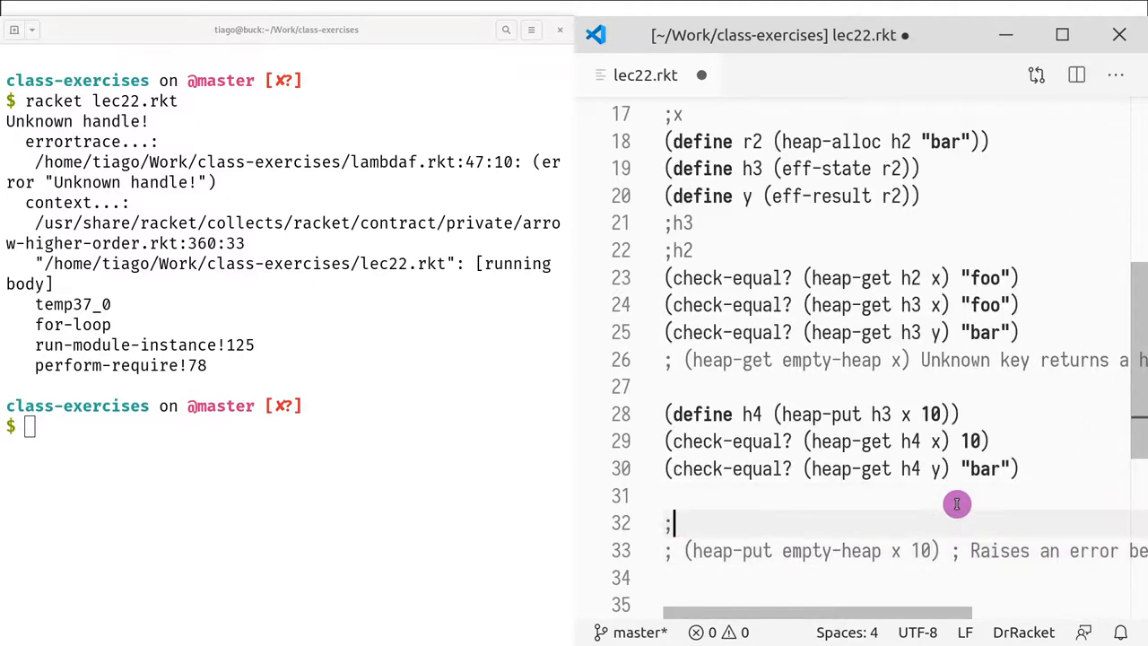
- Write a comment "What happens when we do a put on an…" above the failing heap-put
text(What happens when we)
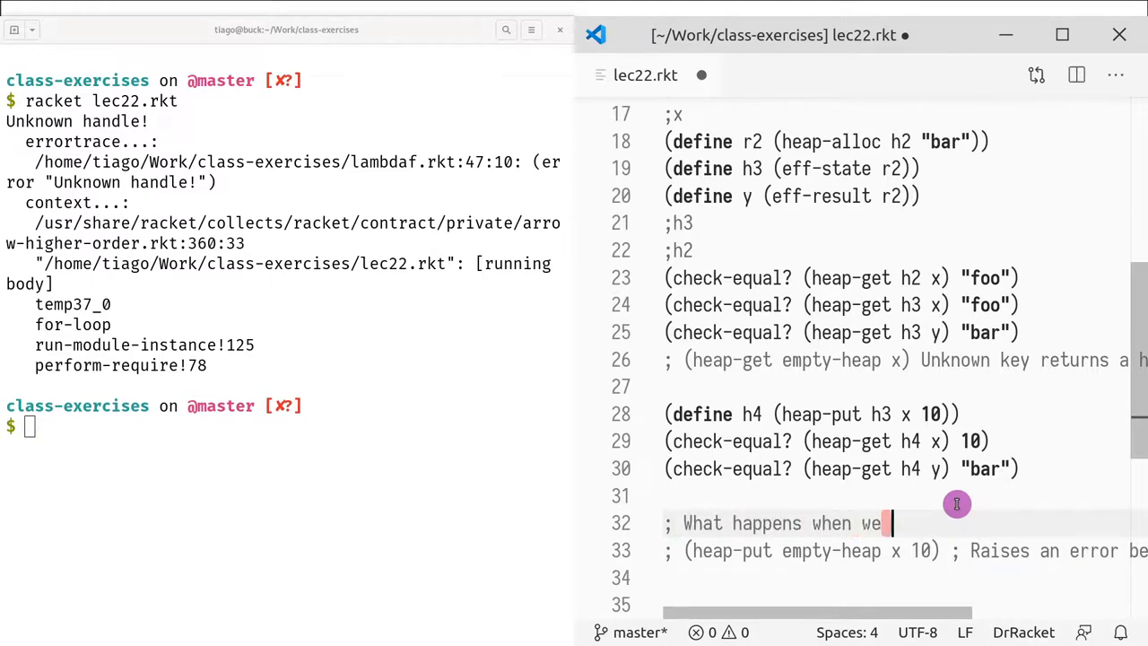
text(do a put on an)
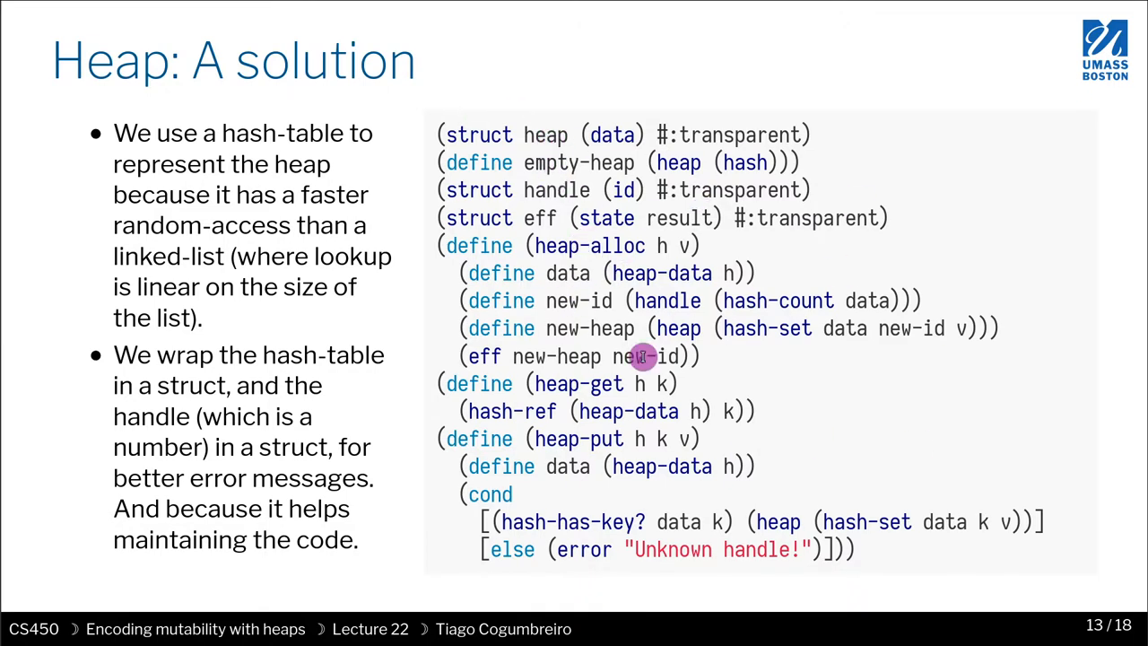
mouse_move(678, 452)
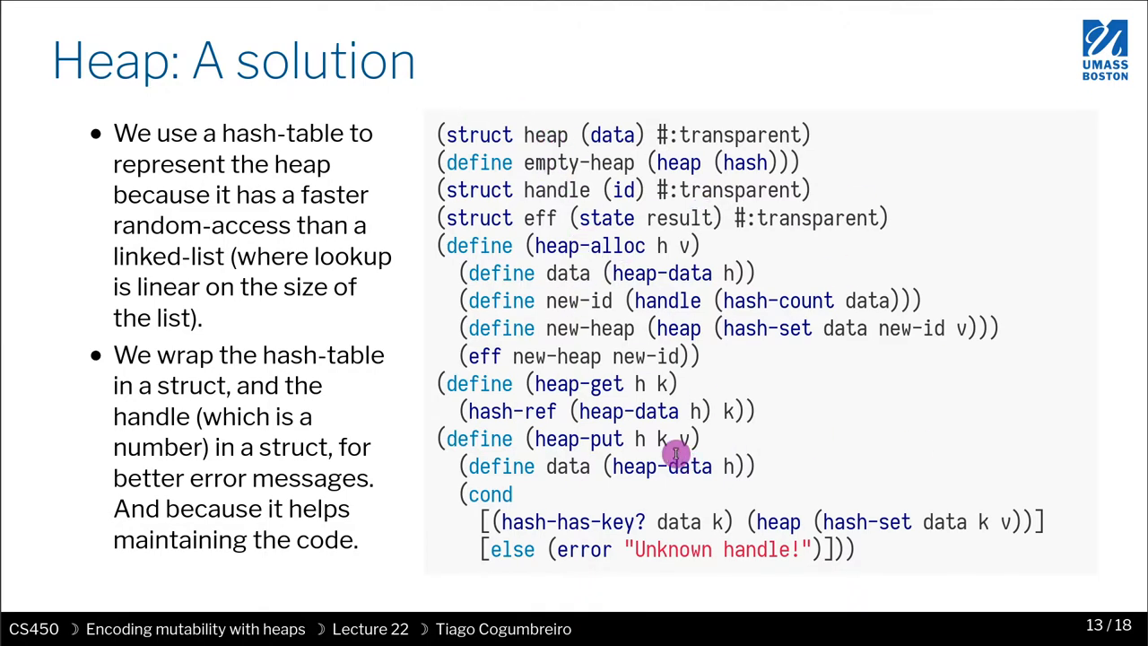